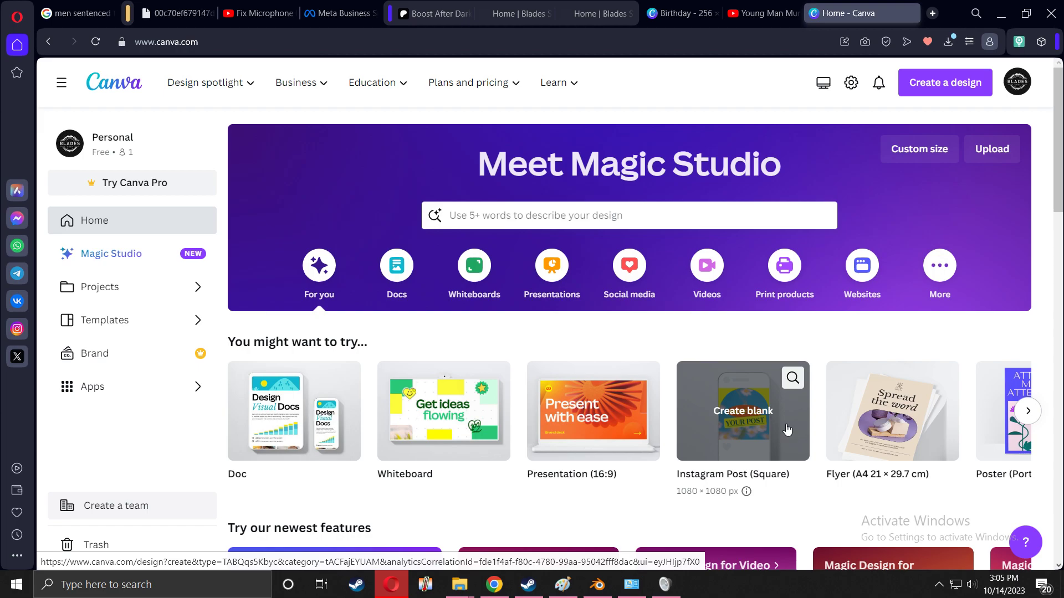
- Create a new custom-size Canva design using the recent 256 × 64 px entry
left_click(206, 82)
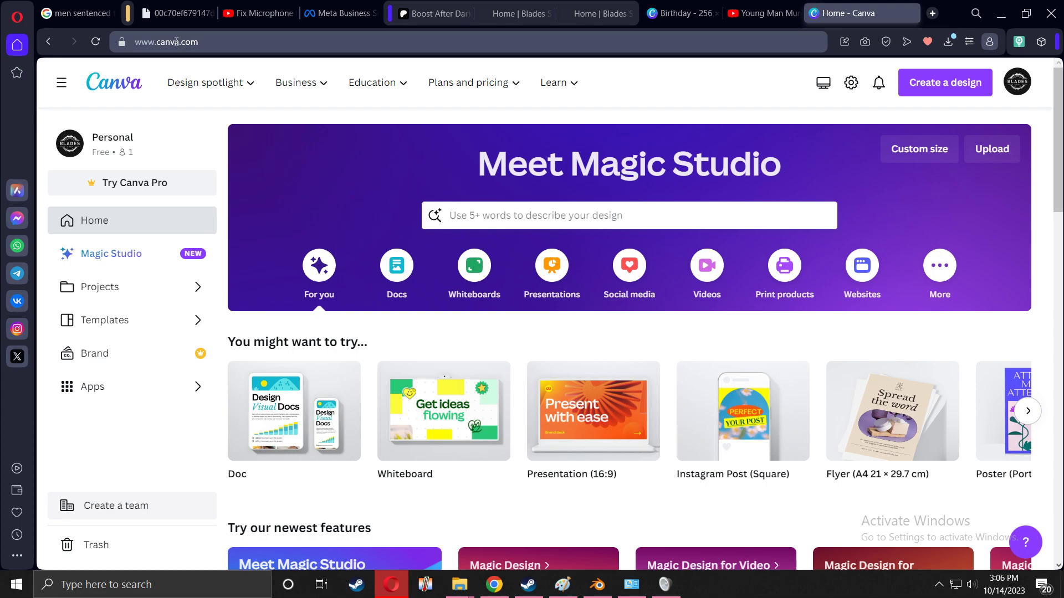
mouse_move(169, 41)
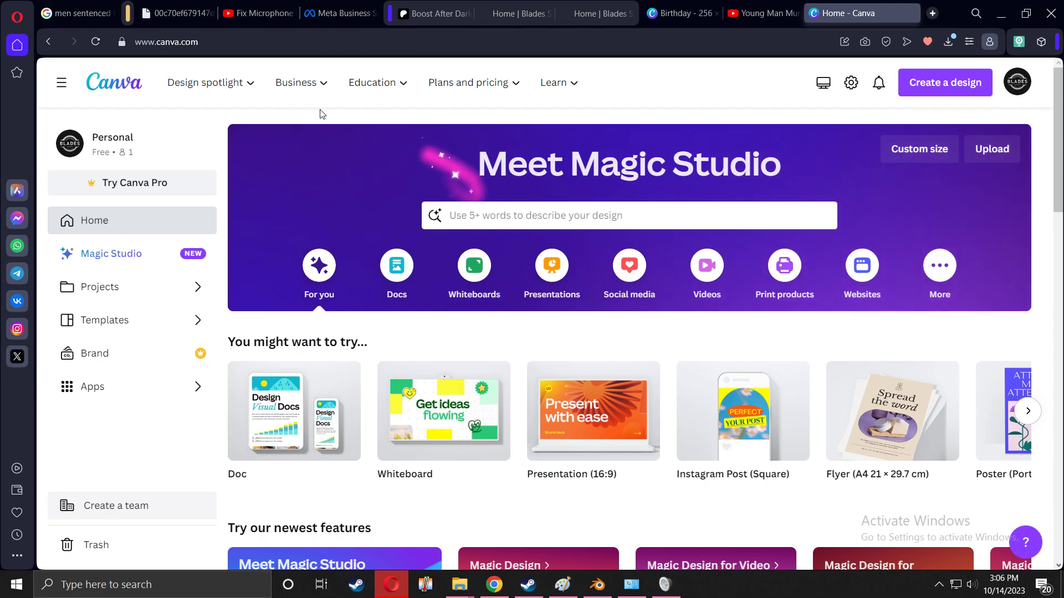
mouse_move(917, 96)
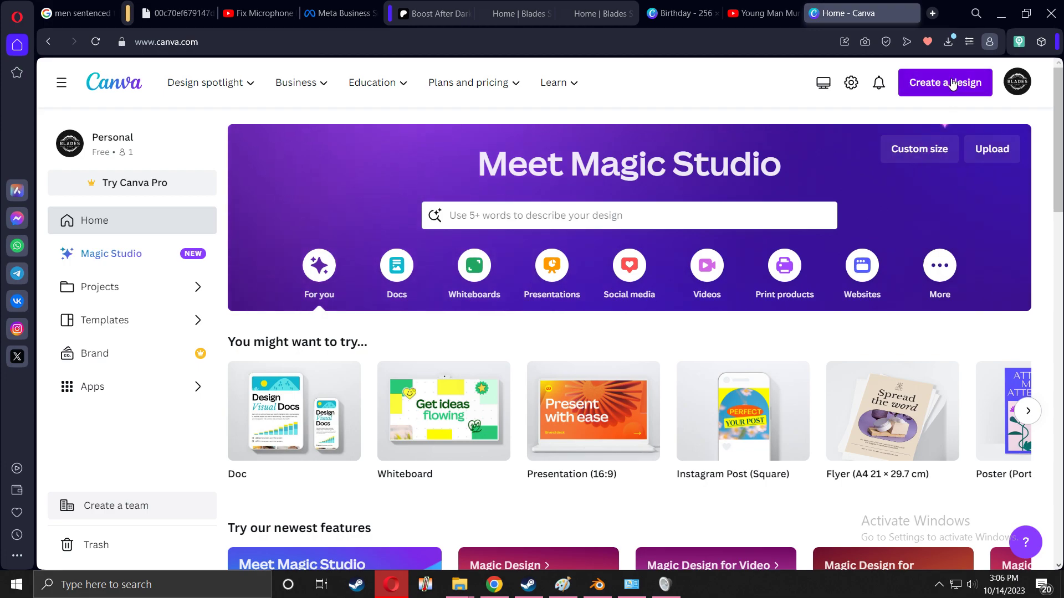
left_click(944, 82)
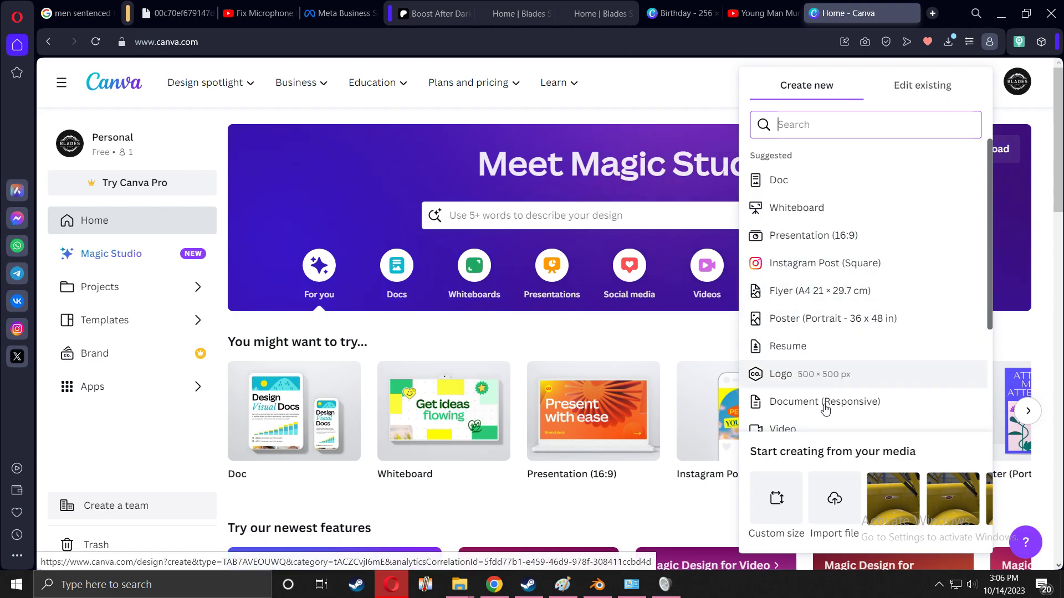
left_click(774, 505)
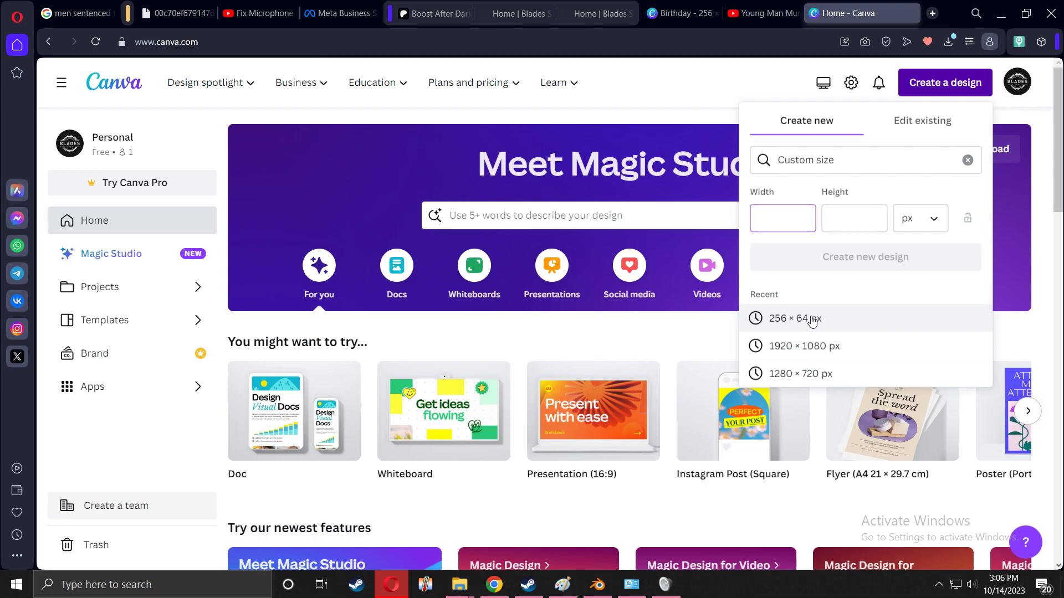
left_click(781, 218)
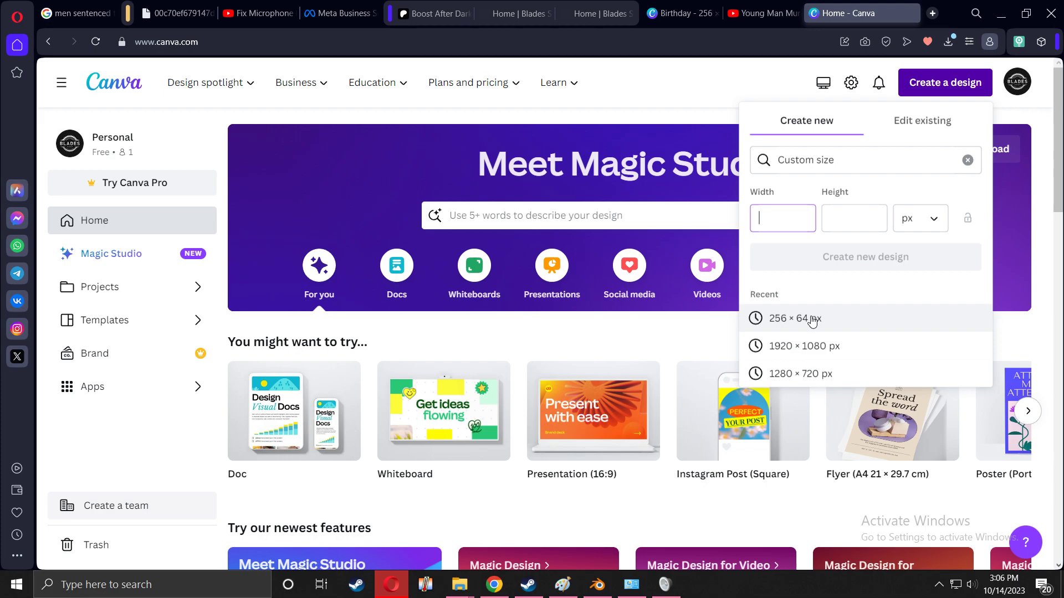
mouse_move(836, 319)
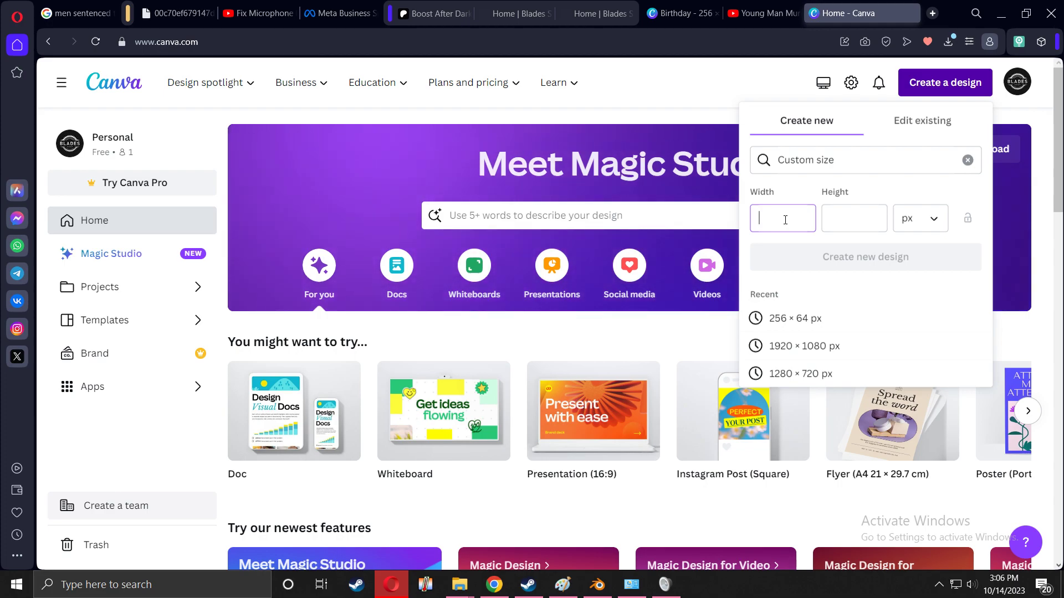
mouse_move(802, 322)
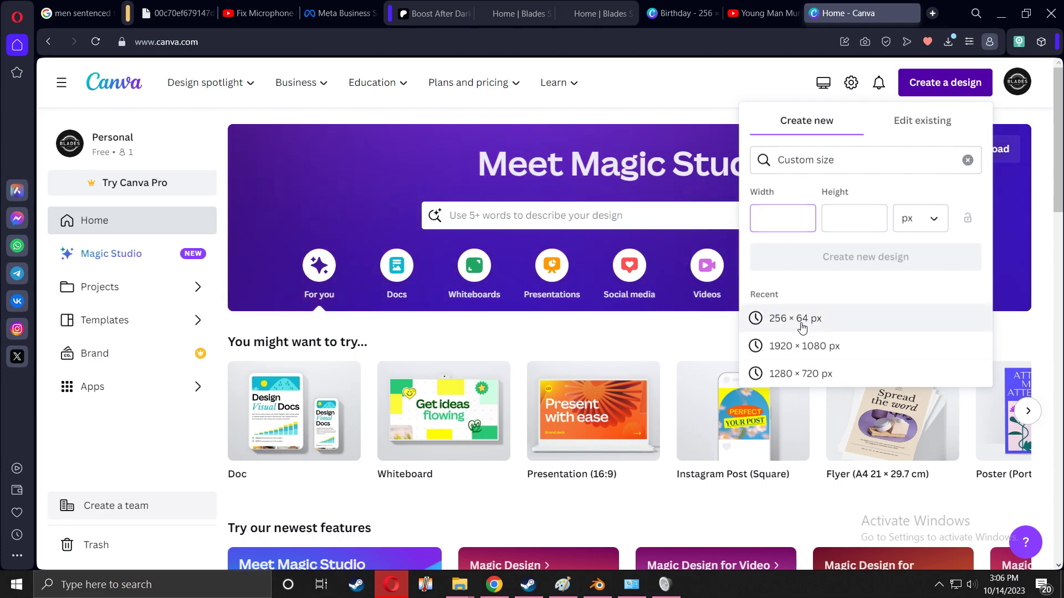
left_click(781, 218)
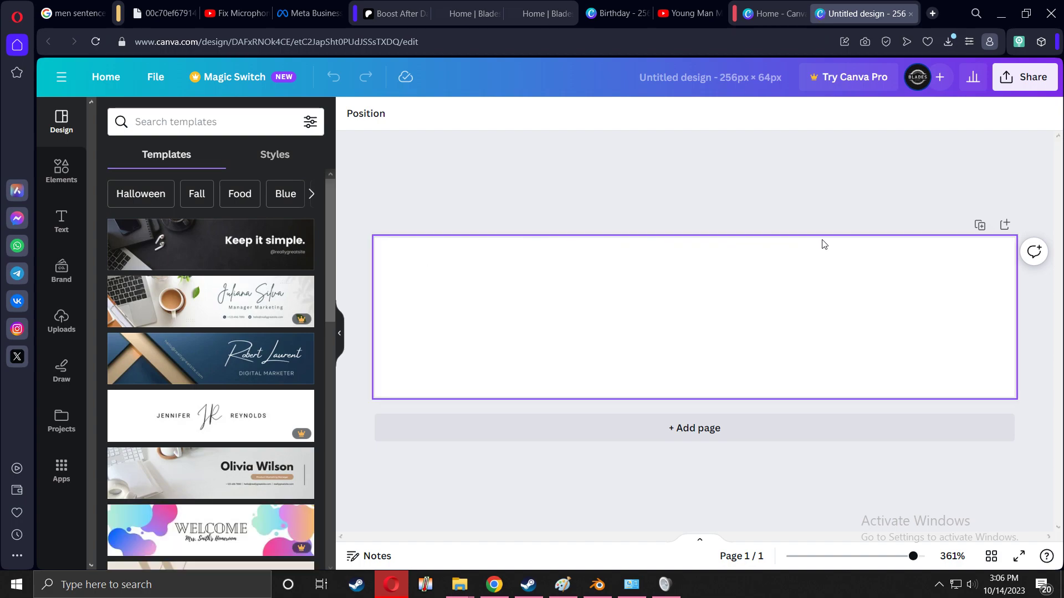
mouse_move(533, 256)
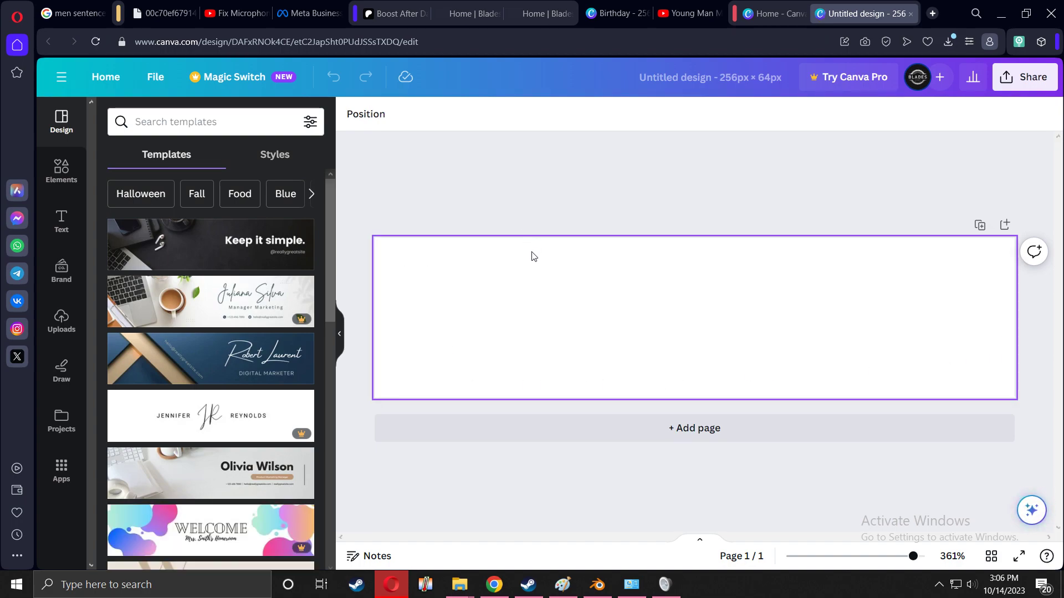
mouse_move(513, 273)
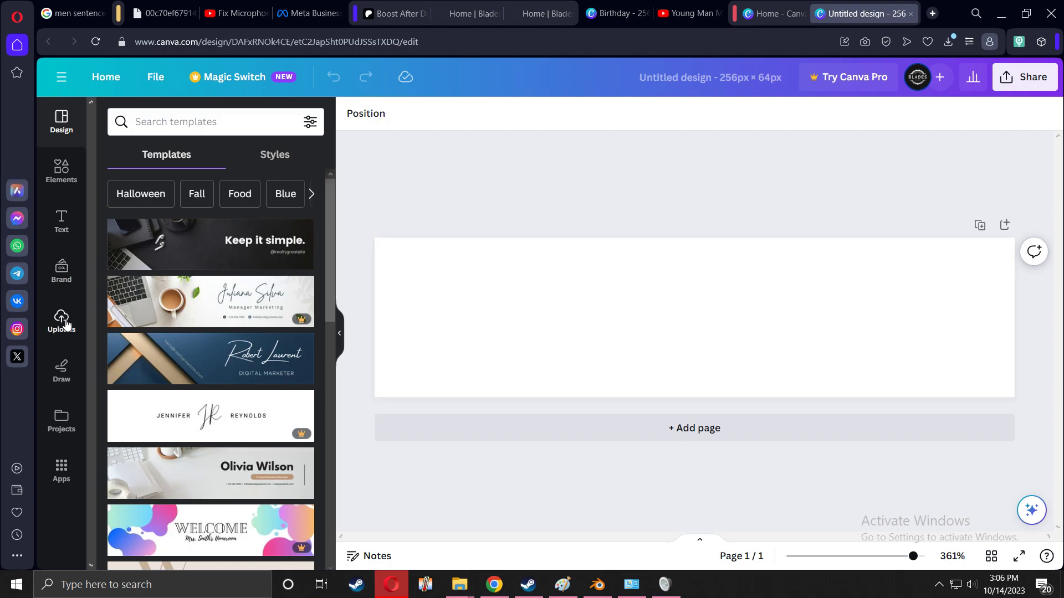
- Upload the newest ATS yellow-truck headlight screenshot and place it to fill the canvas
left_click(61, 323)
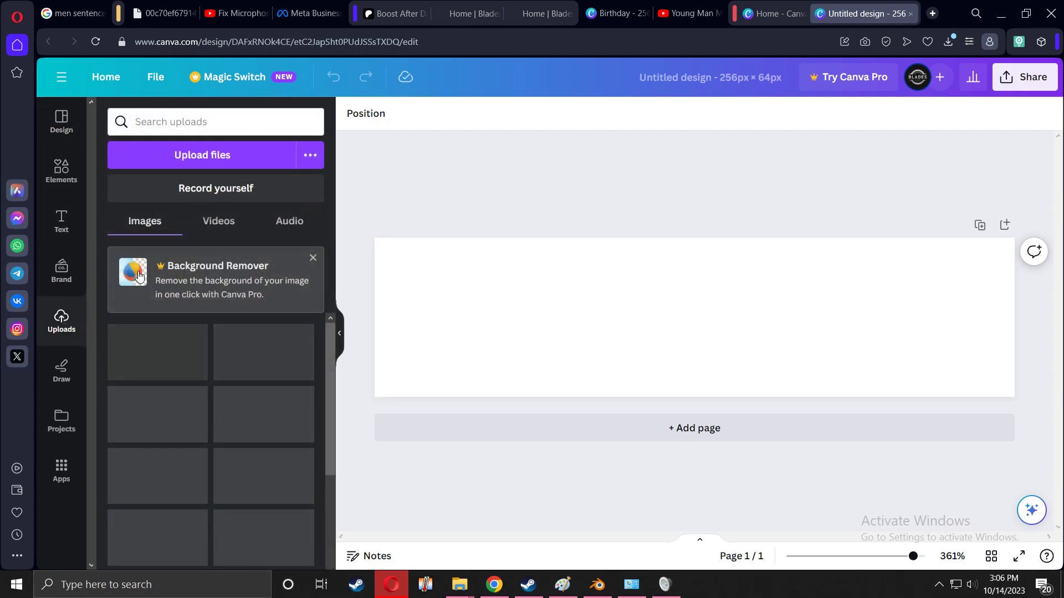
left_click(201, 155)
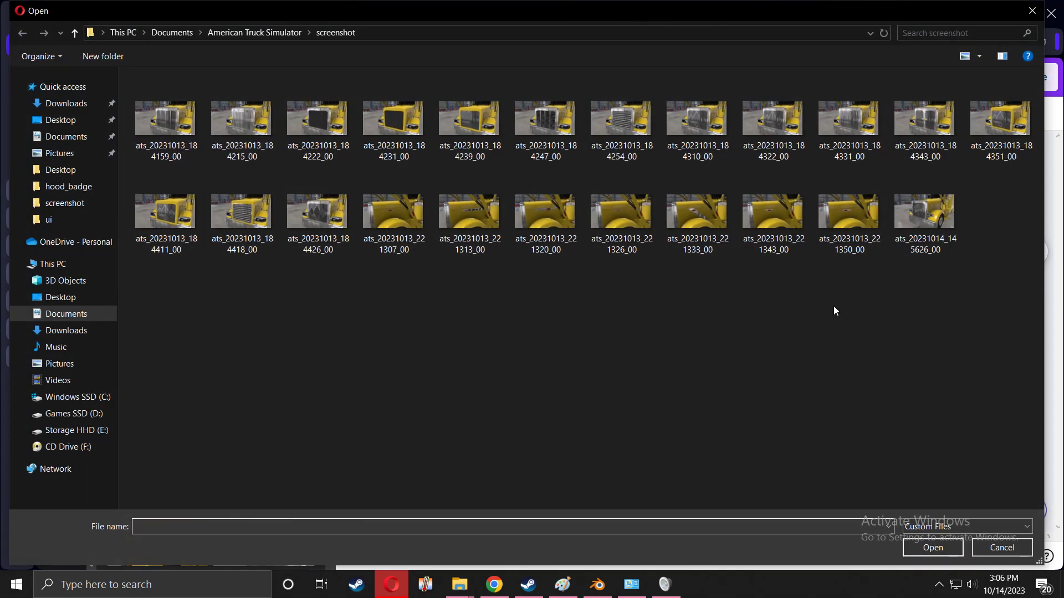
left_click(924, 210)
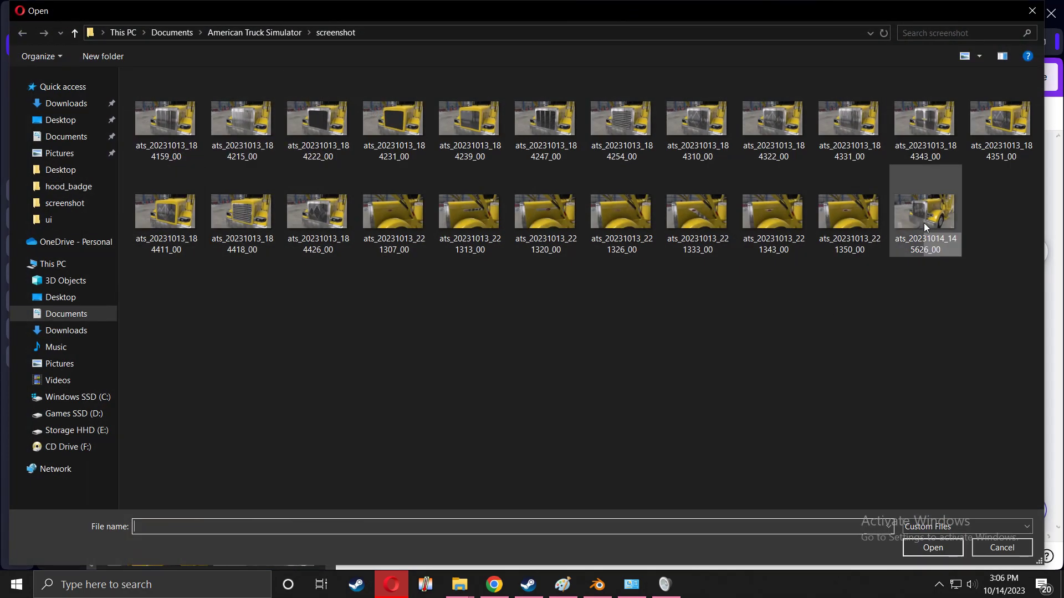
right_click(924, 210)
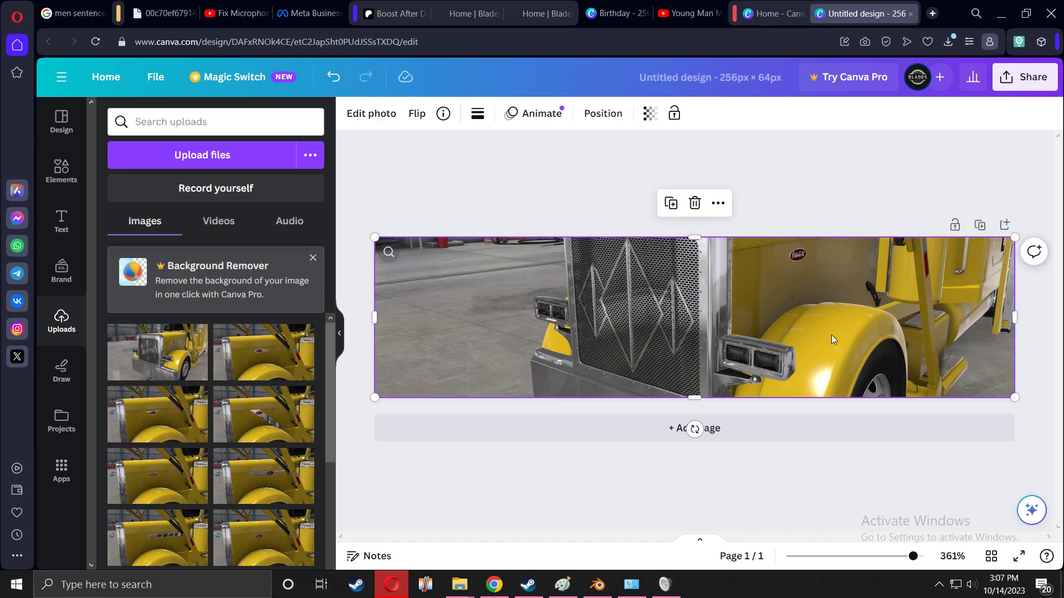
mouse_move(1037, 301)
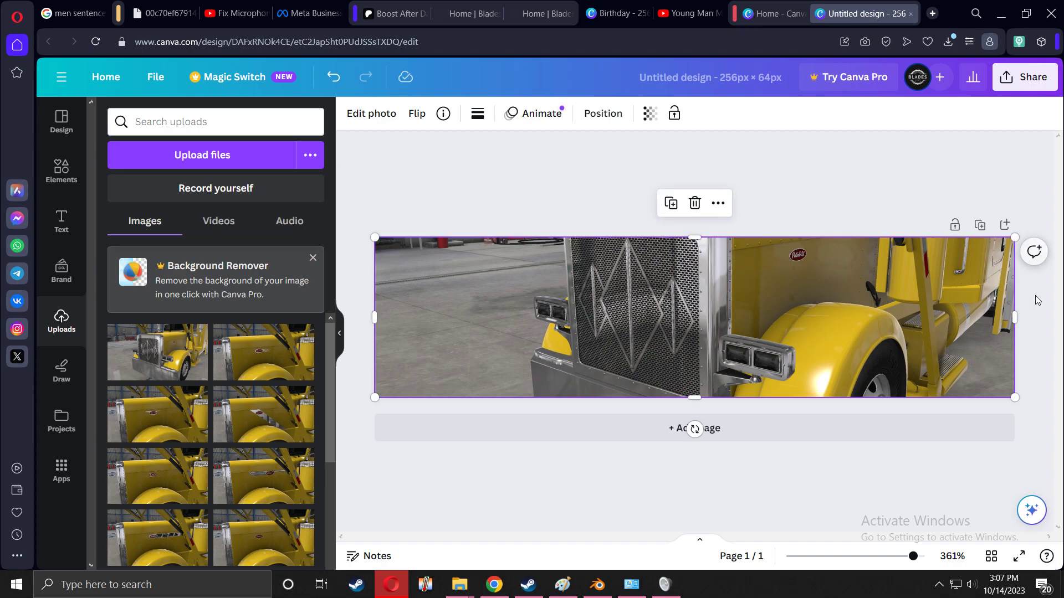
mouse_move(750, 346)
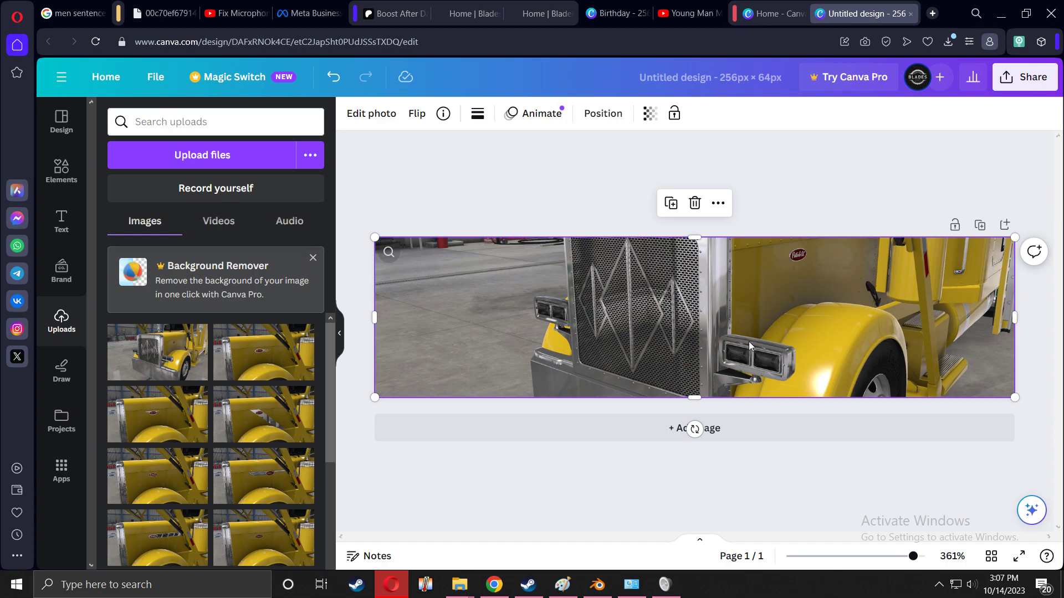
mouse_move(504, 263)
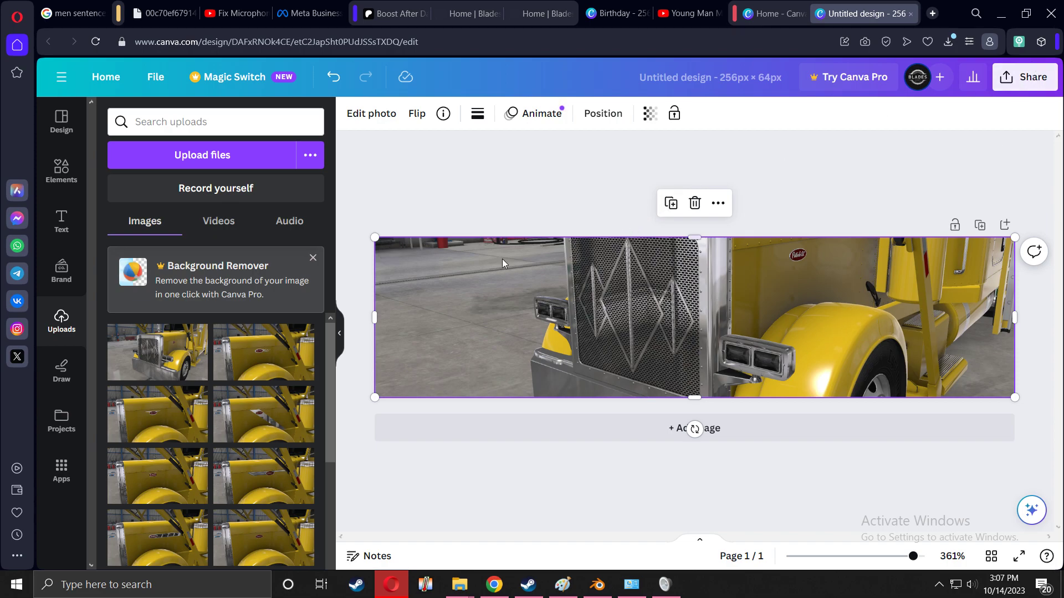
mouse_move(224, 234)
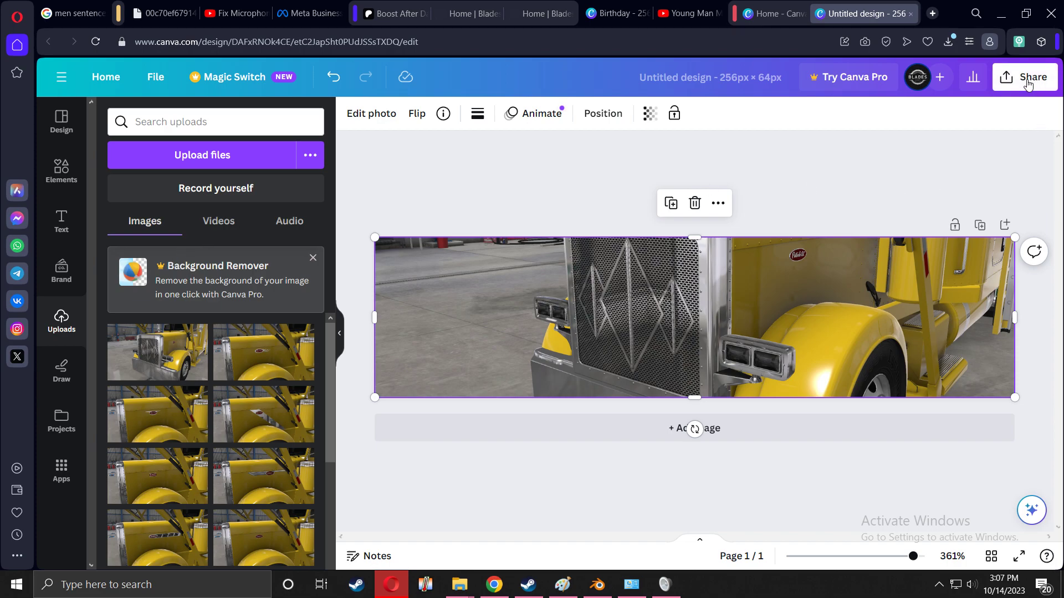
- Download the design as a PNG at size 1 and show it in the Downloads folder
left_click(1026, 77)
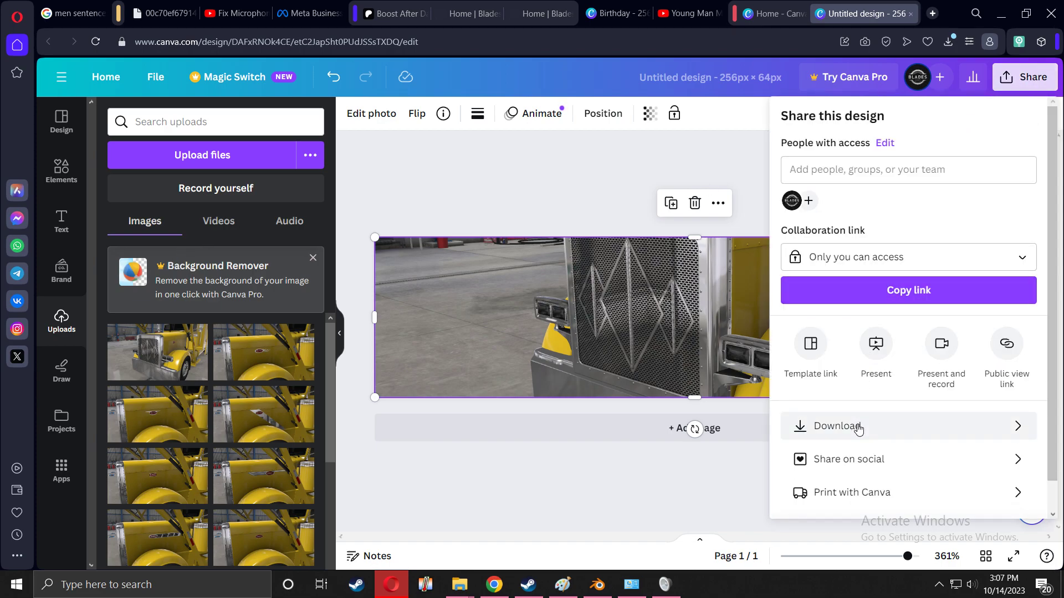
mouse_move(866, 430)
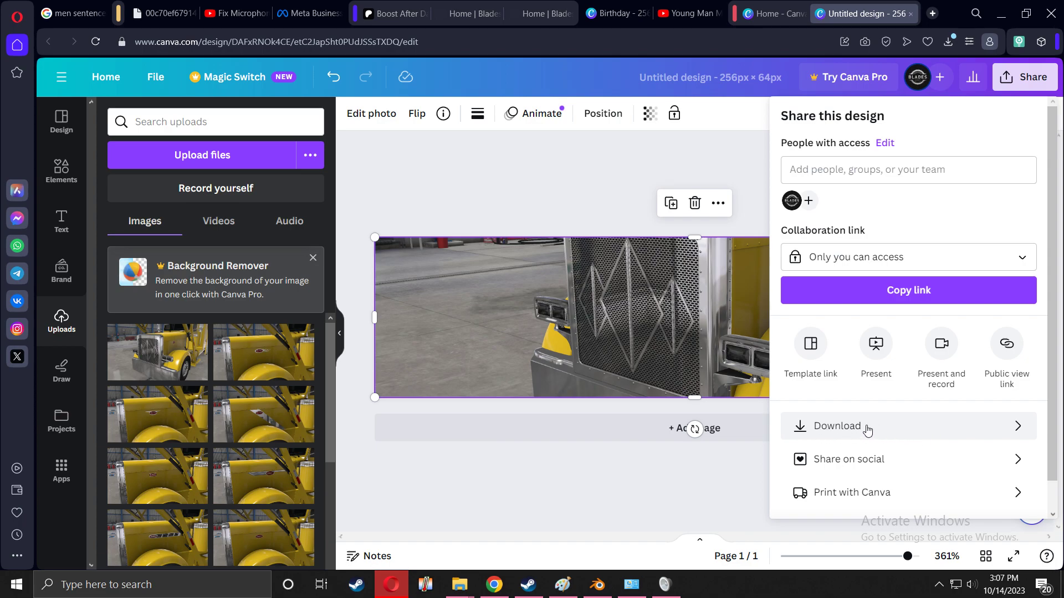
mouse_move(860, 433)
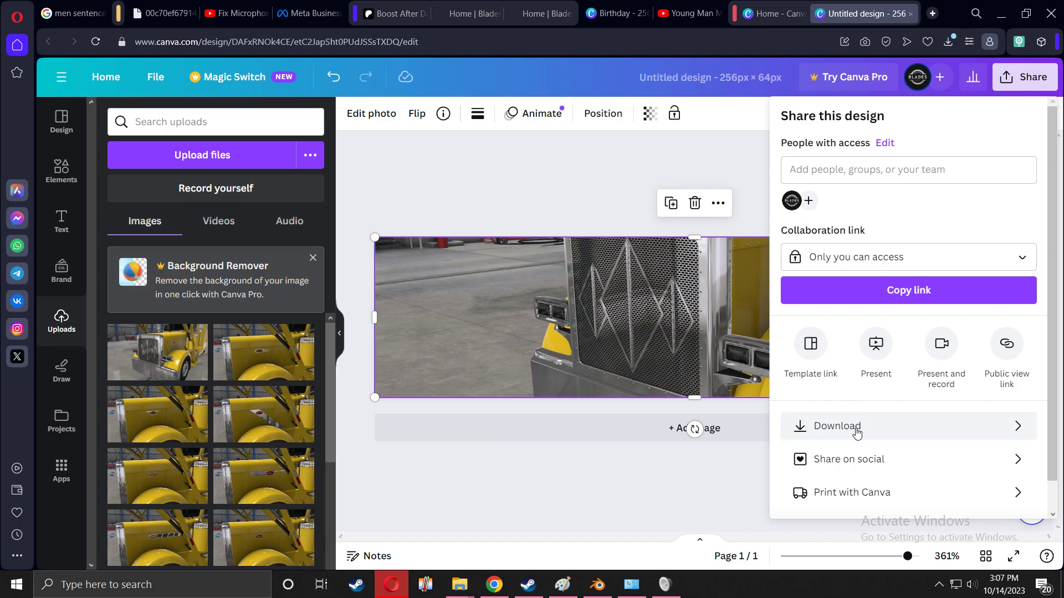
left_click(836, 425)
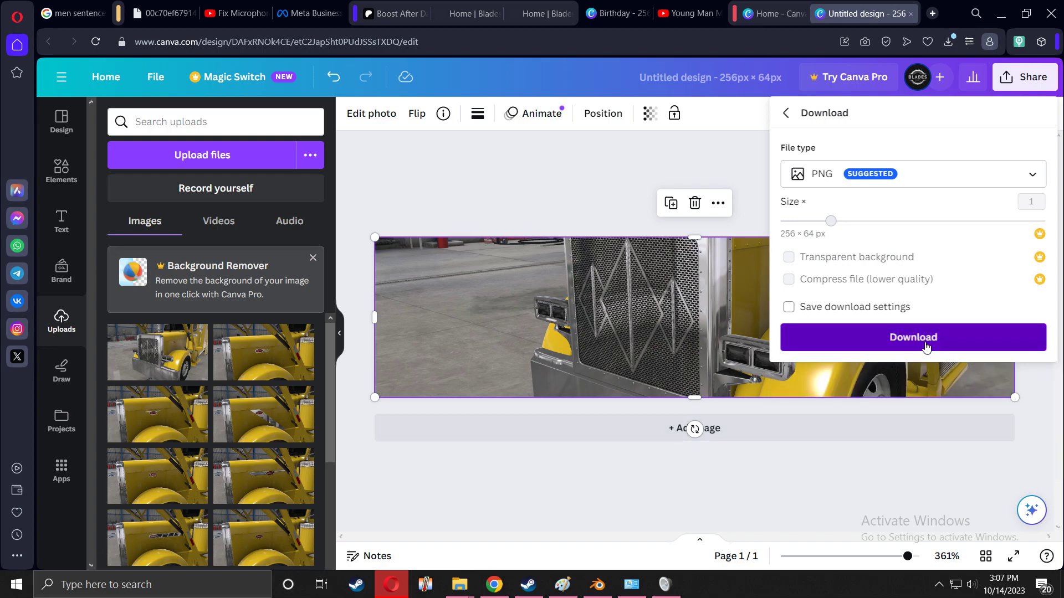
left_click(912, 337)
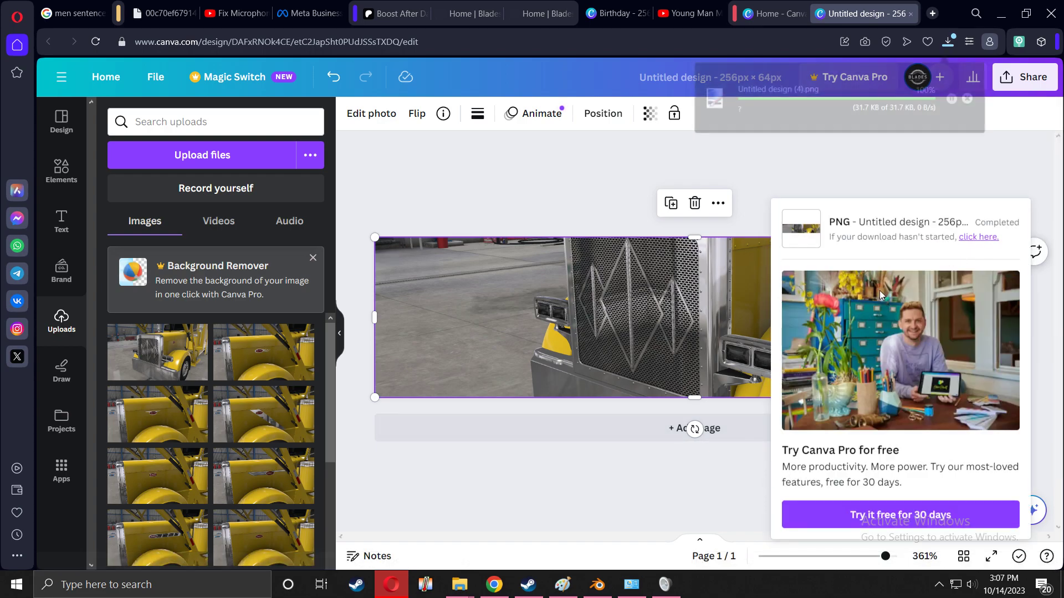
left_click(459, 584)
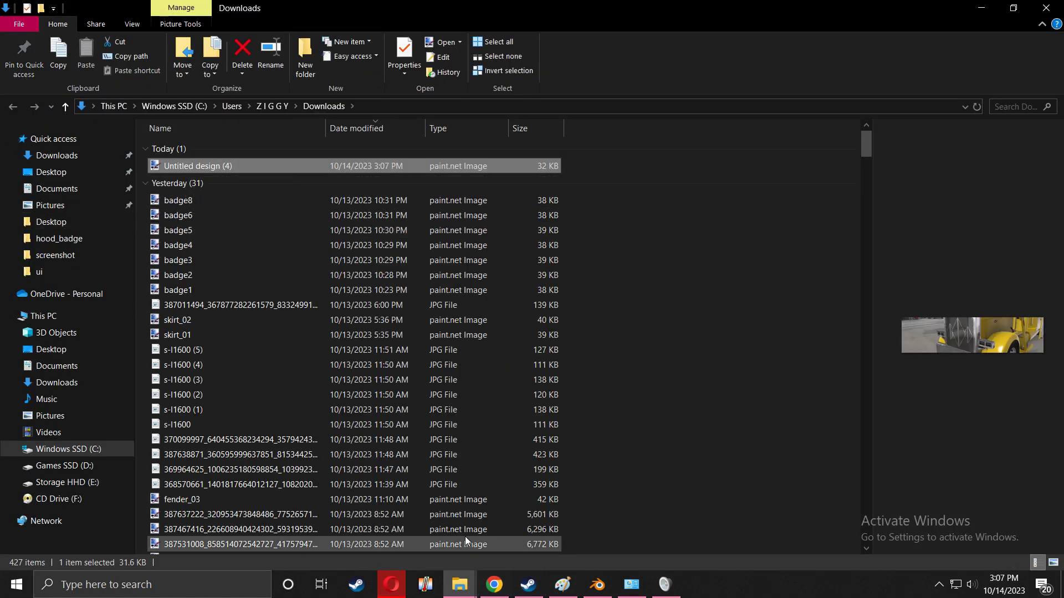
mouse_move(458, 584)
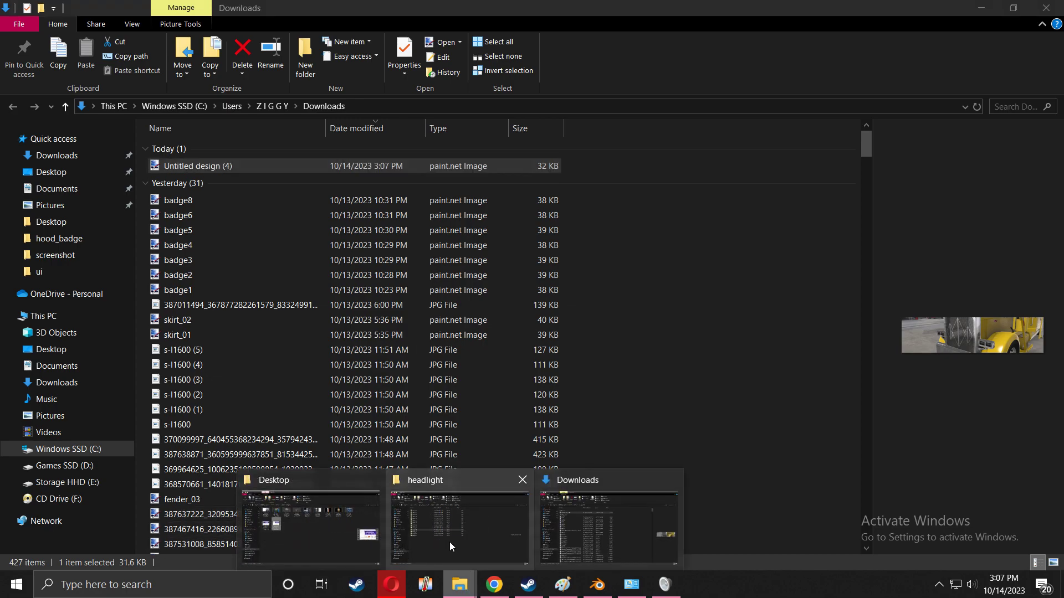
left_click(457, 527)
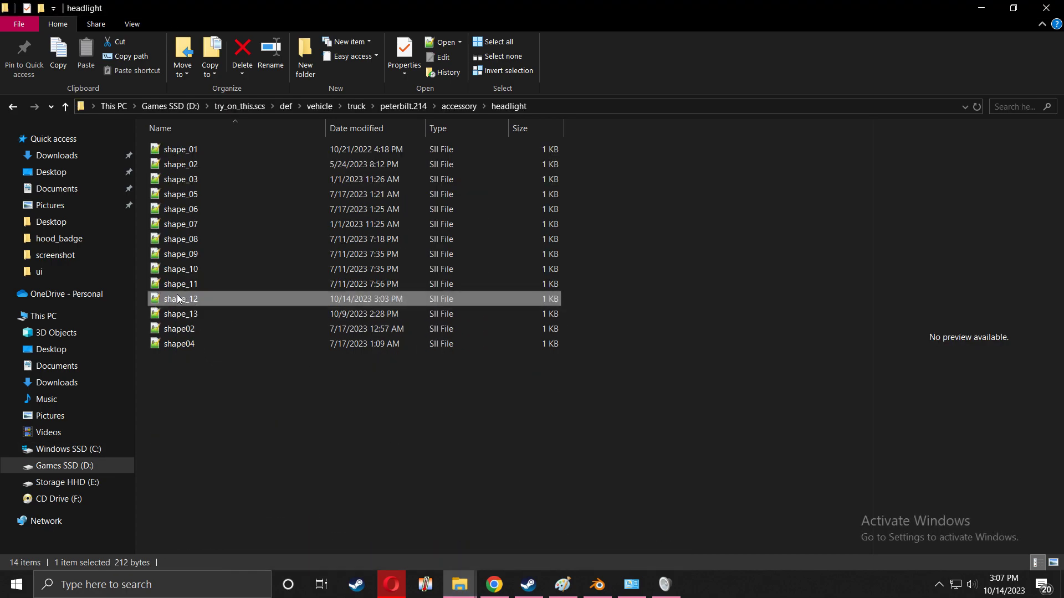
mouse_move(181, 299)
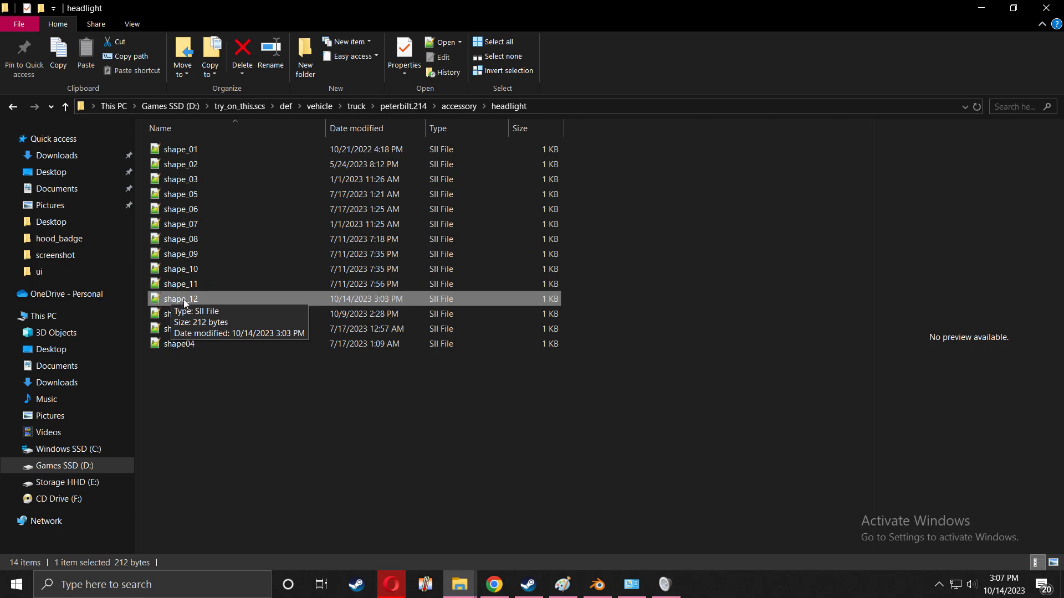
mouse_move(178, 304)
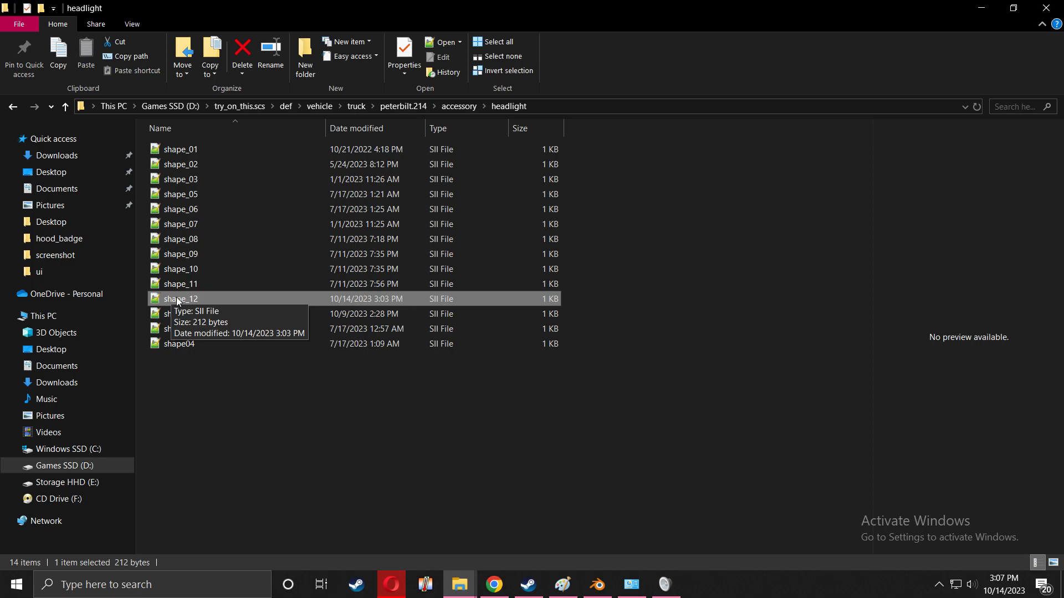
mouse_move(280, 107)
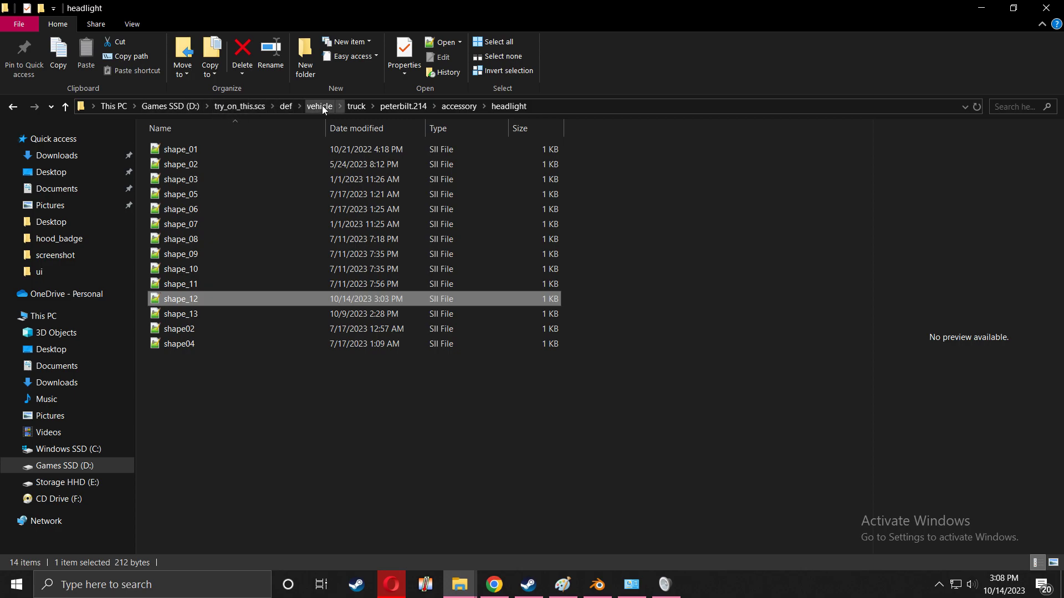
mouse_move(401, 106)
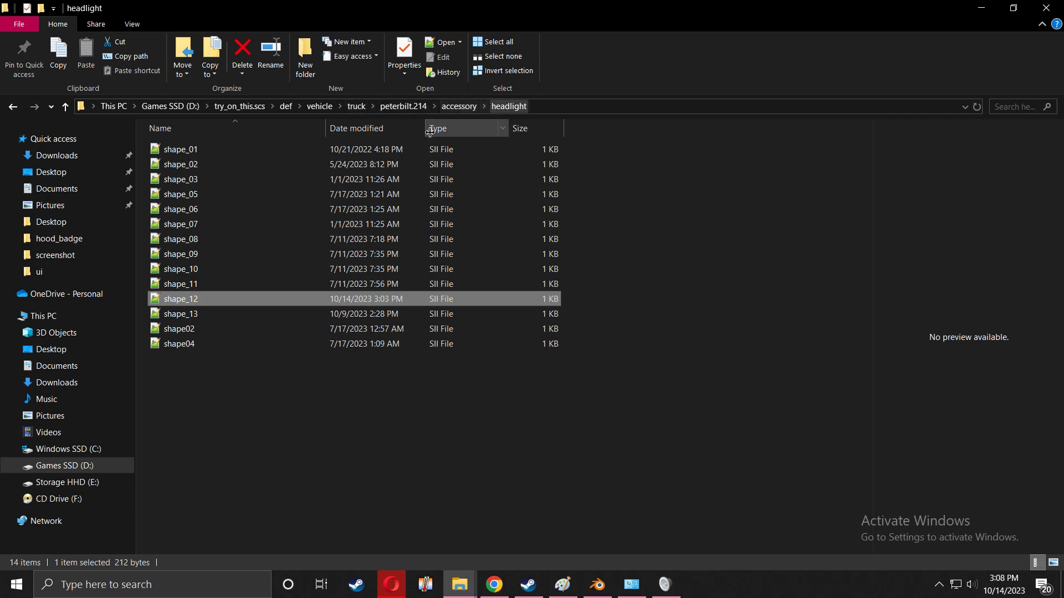
mouse_move(178, 301)
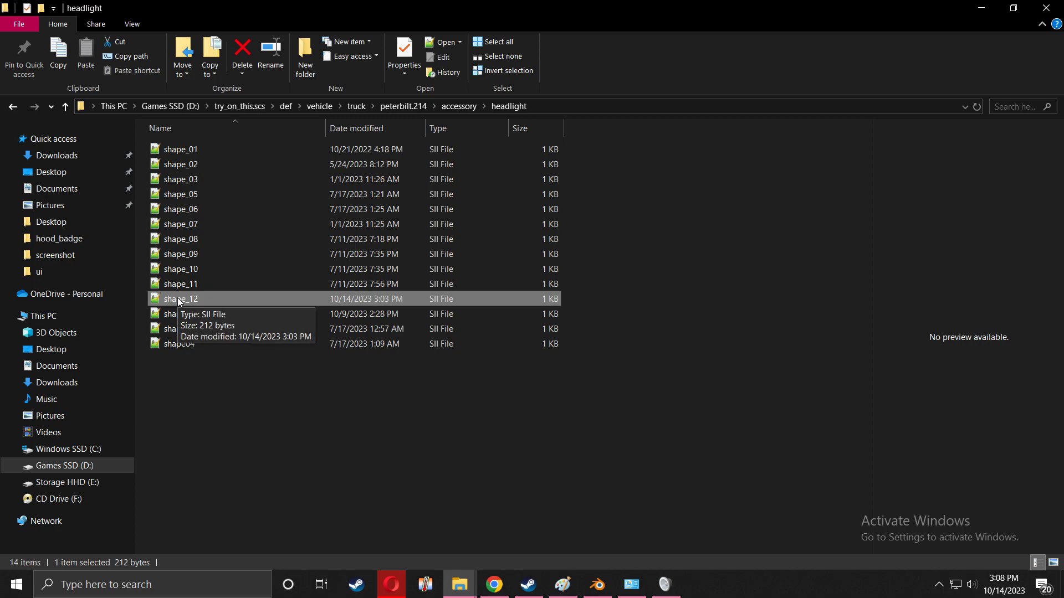
- Edit shape_12.sii so its icon entry reads "359c" and save the file
double_click(181, 298)
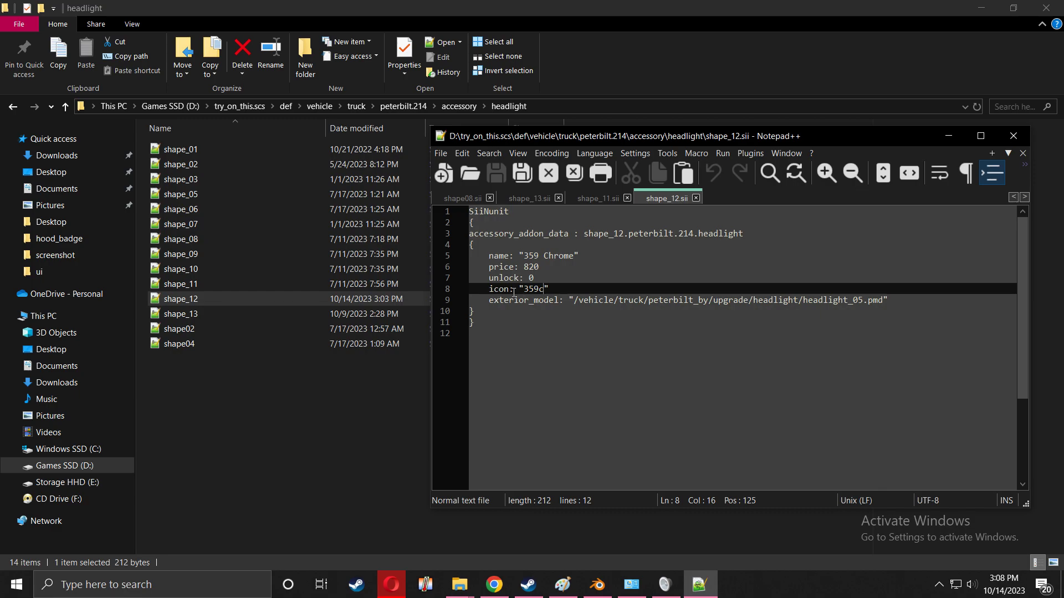
double_click(498, 289)
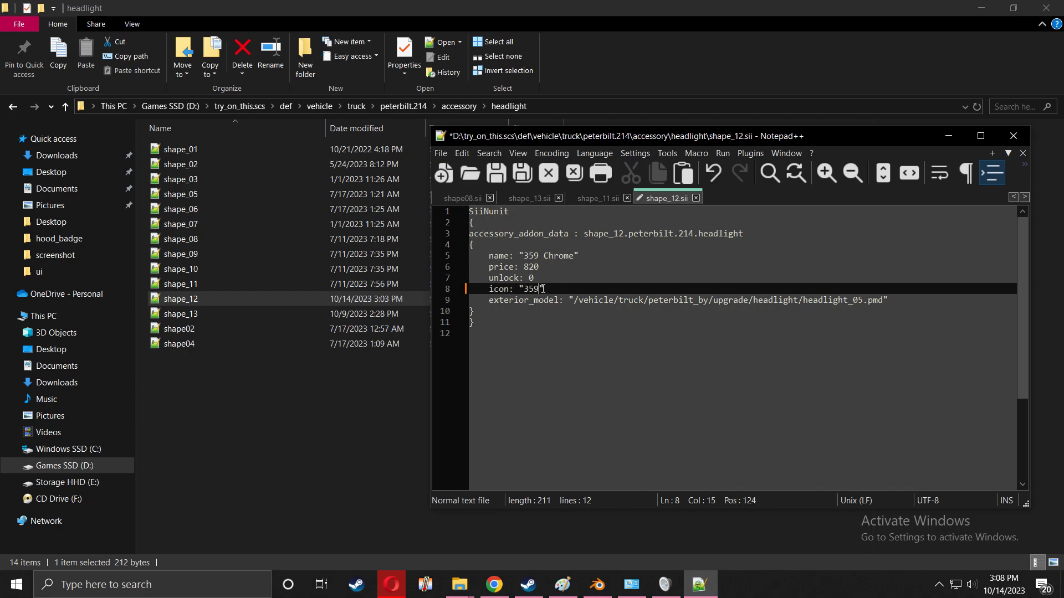
key("Backspace")
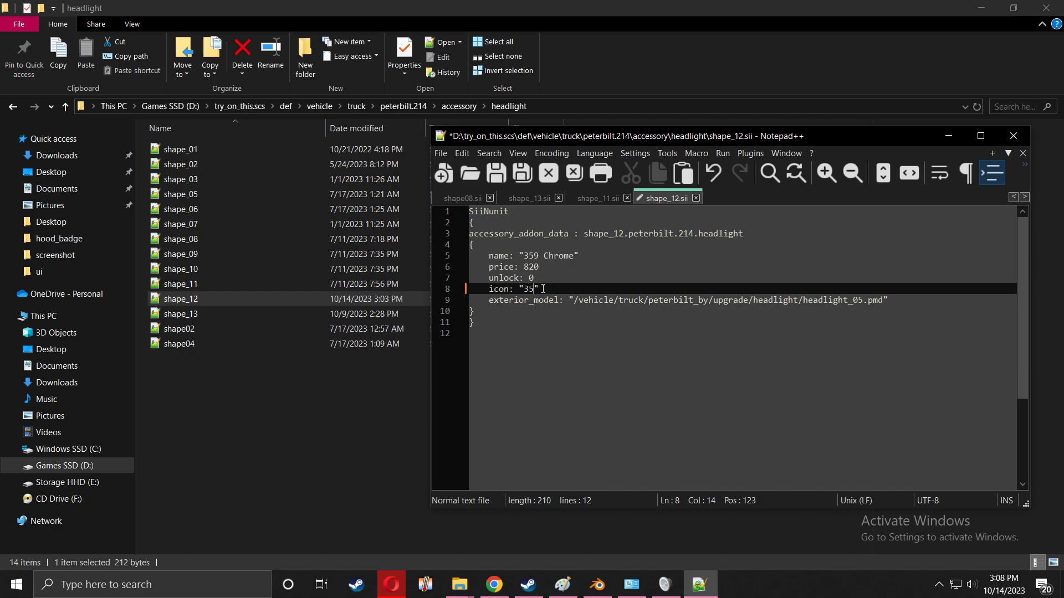
type("9c")
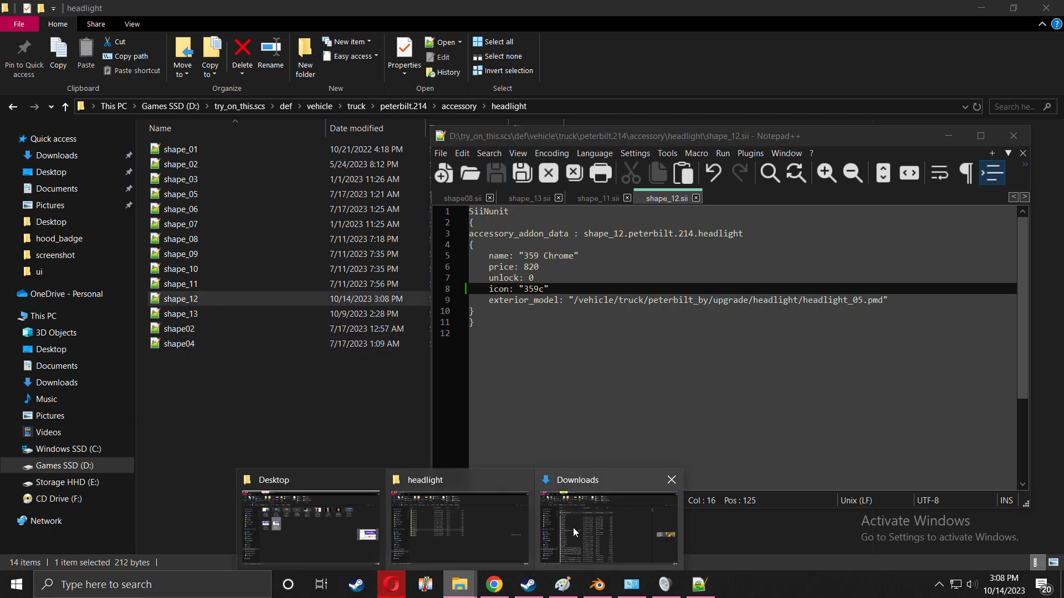
- Rename 'Untitled design (4)' in Downloads to 359c
left_click(607, 529)
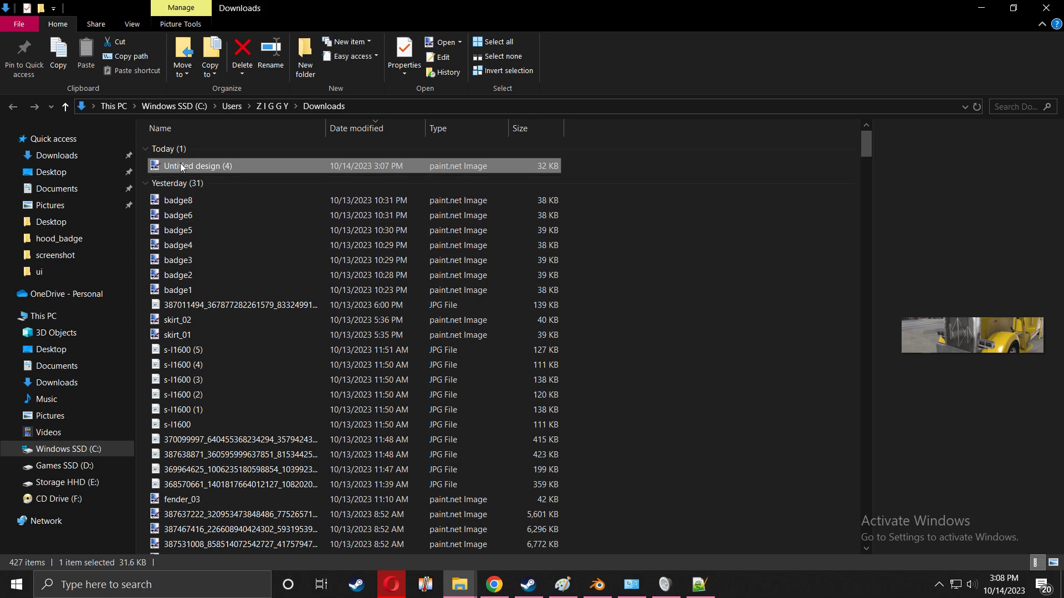
right_click(199, 165)
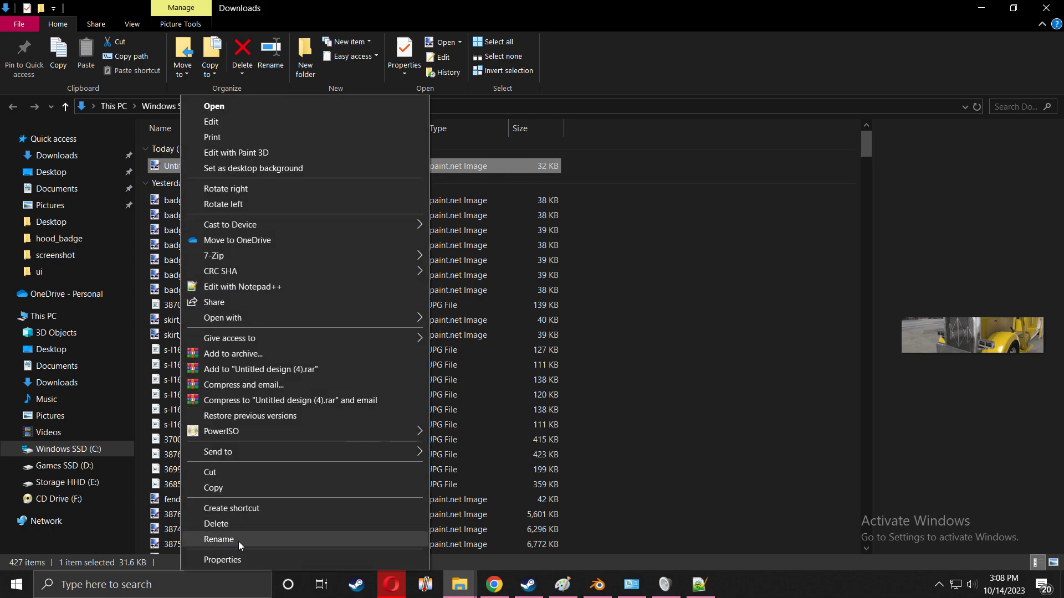
left_click(219, 539)
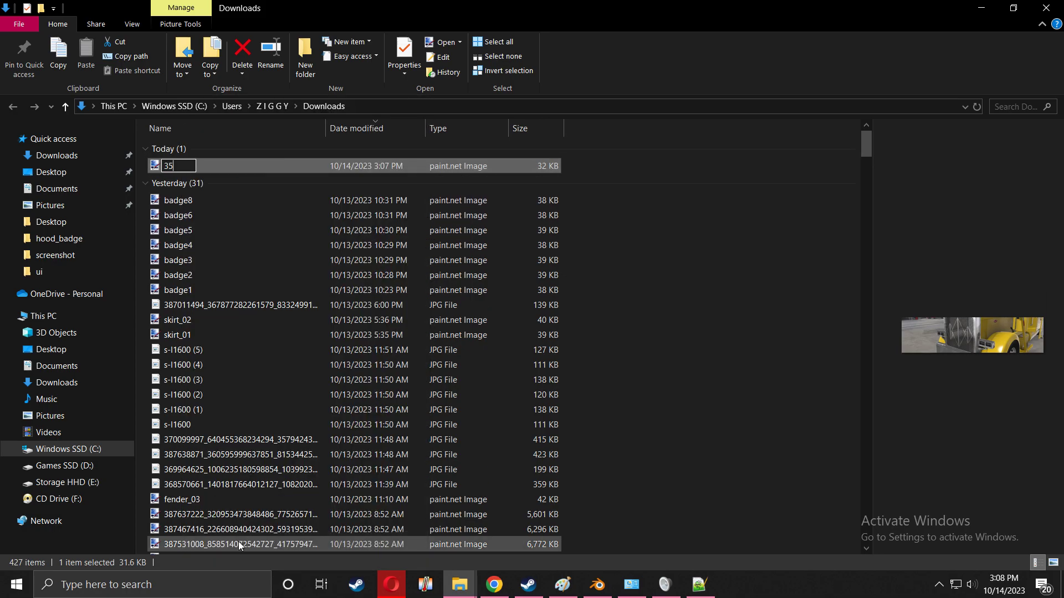
key("Return")
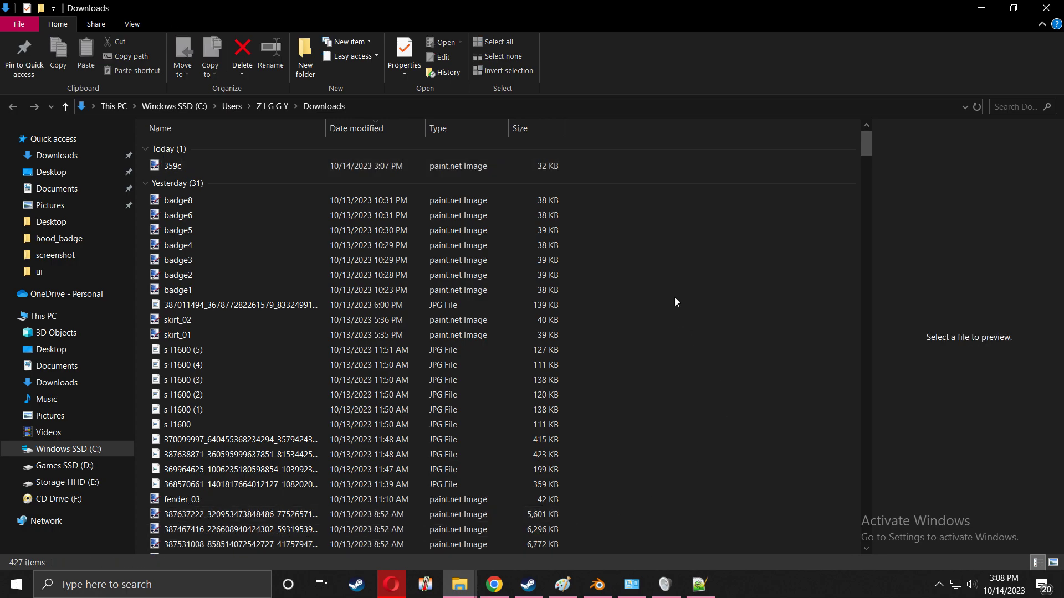
mouse_move(598, 584)
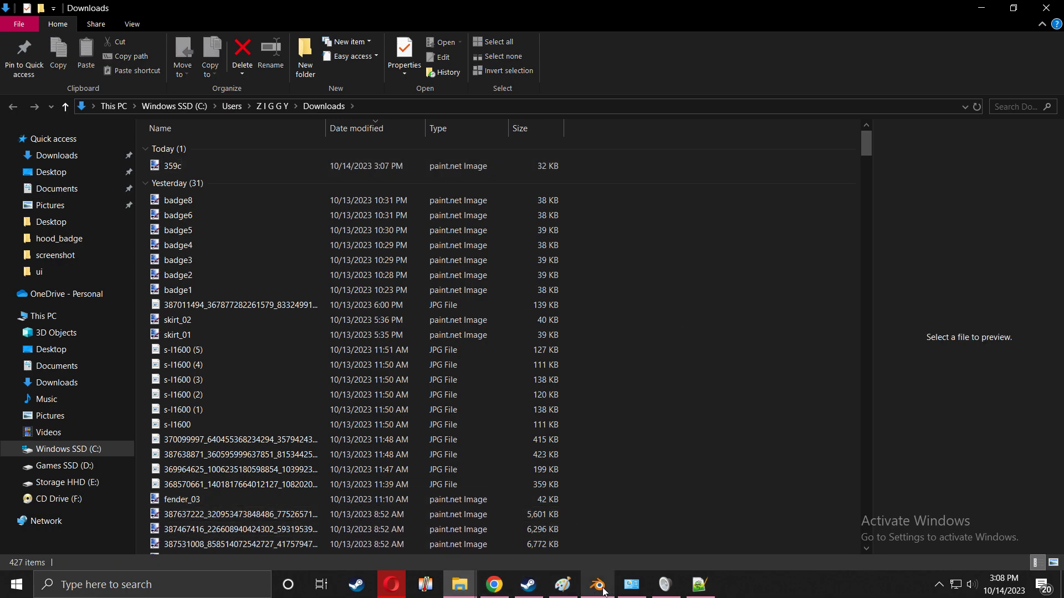
left_click(596, 584)
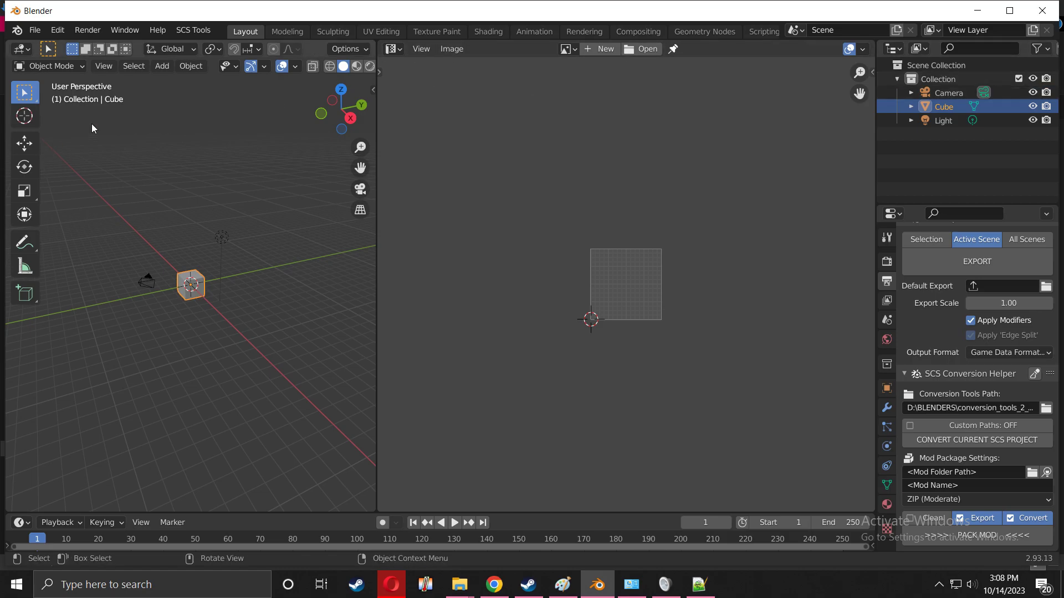
mouse_move(782, 190)
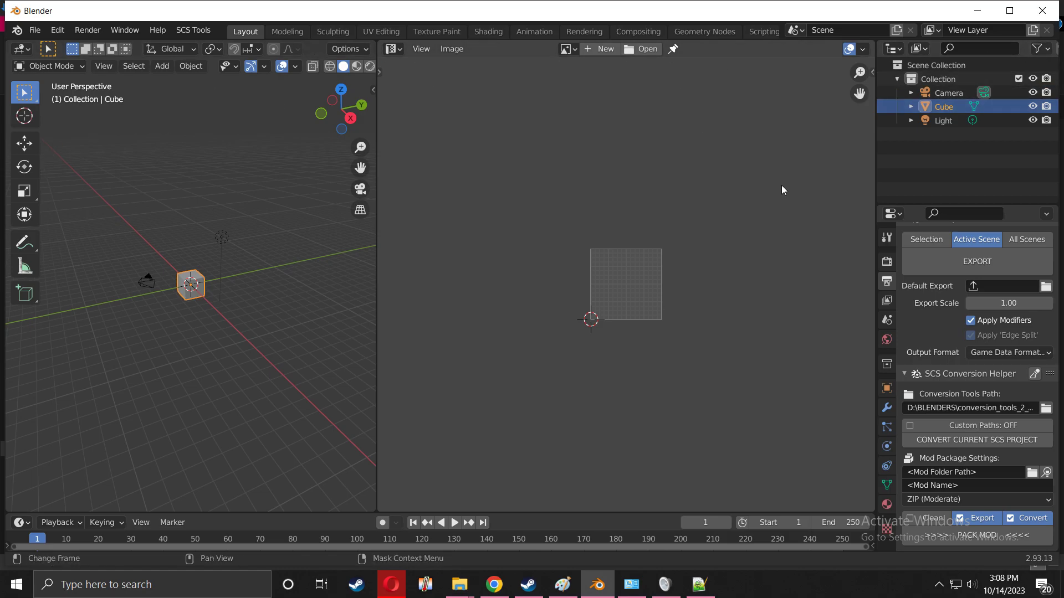
mouse_move(542, 300)
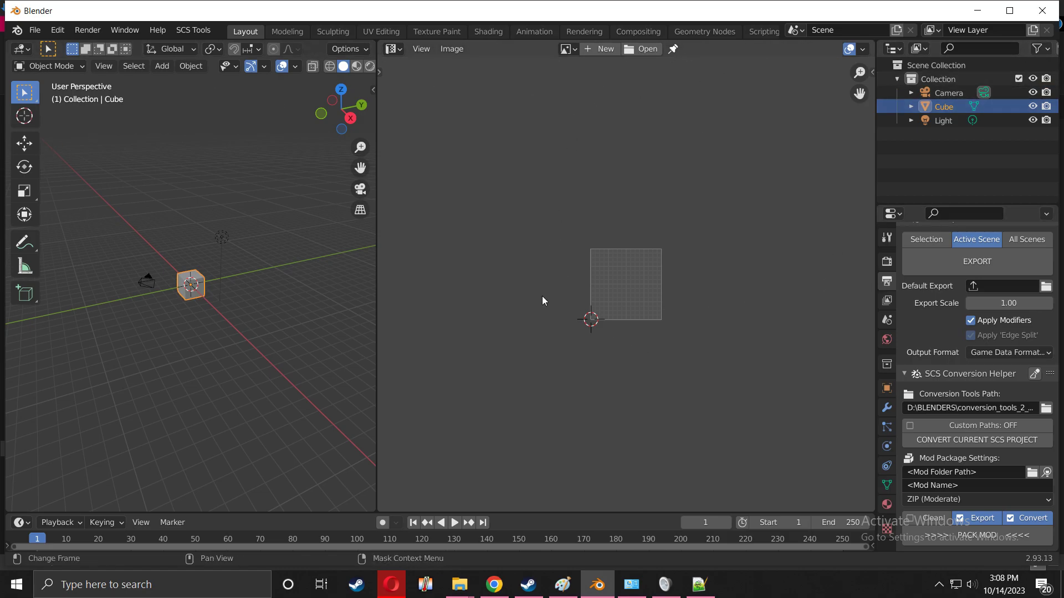
mouse_move(459, 584)
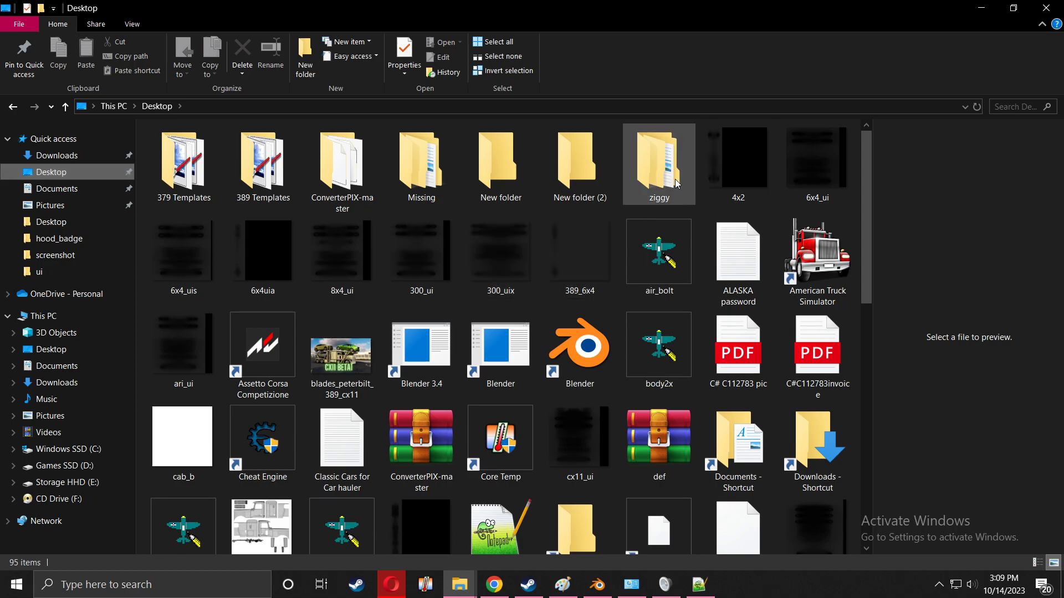
mouse_move(658, 163)
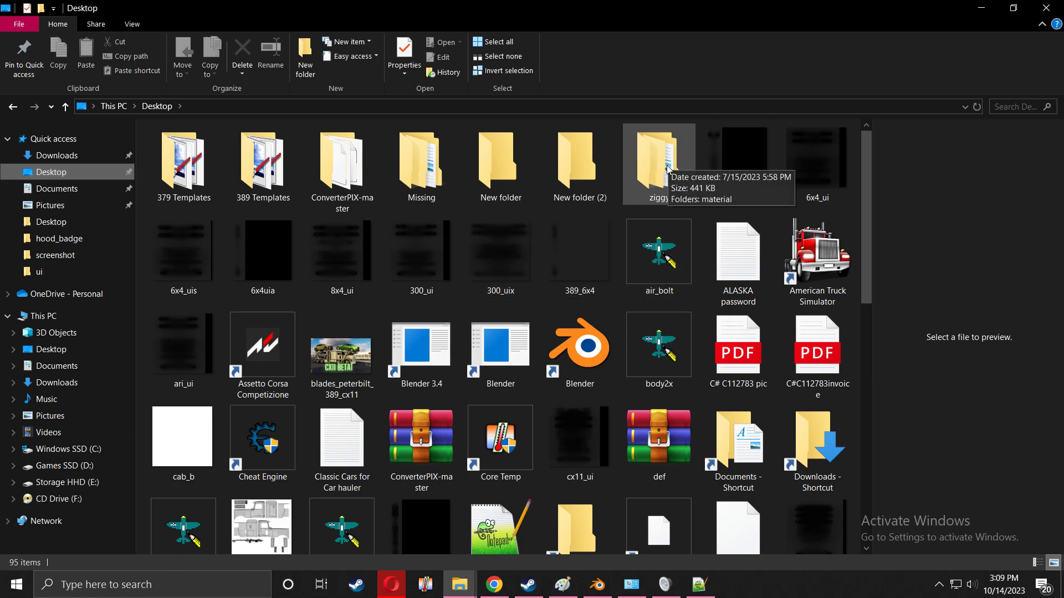
mouse_move(655, 171)
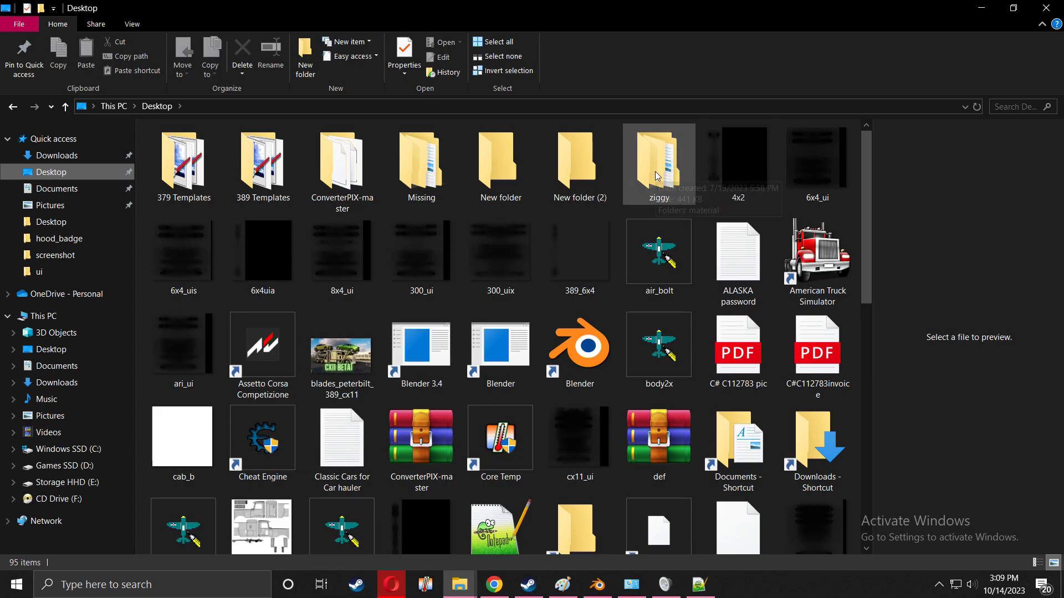
mouse_move(658, 166)
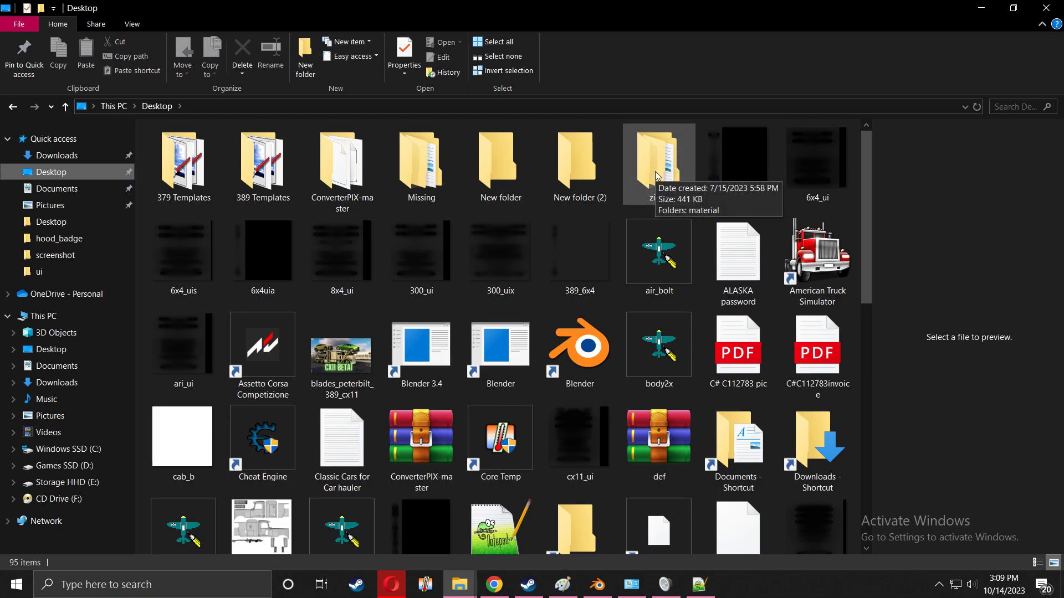
- Browse Desktop > ziggy > material > ui > accessory to view the badge TGA/TOBJ files, then return to Blender
double_click(657, 160)
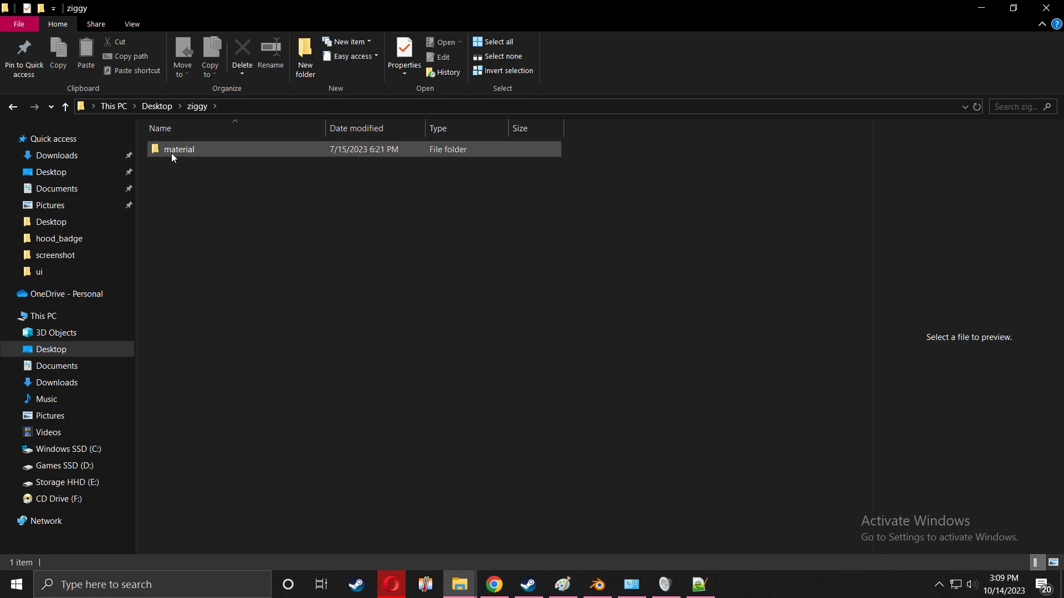
double_click(179, 148)
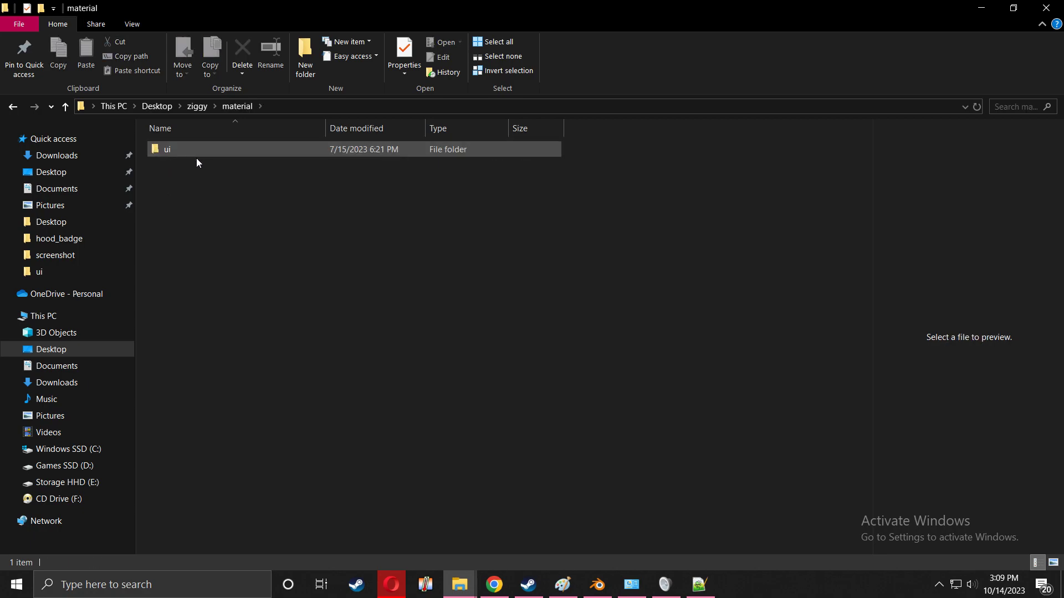
double_click(167, 149)
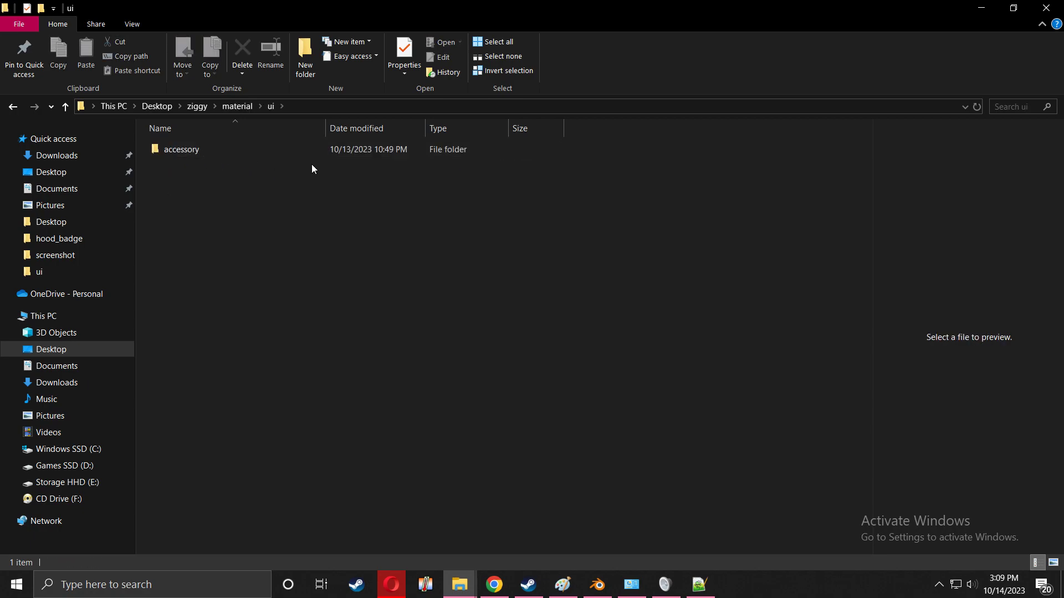
double_click(181, 149)
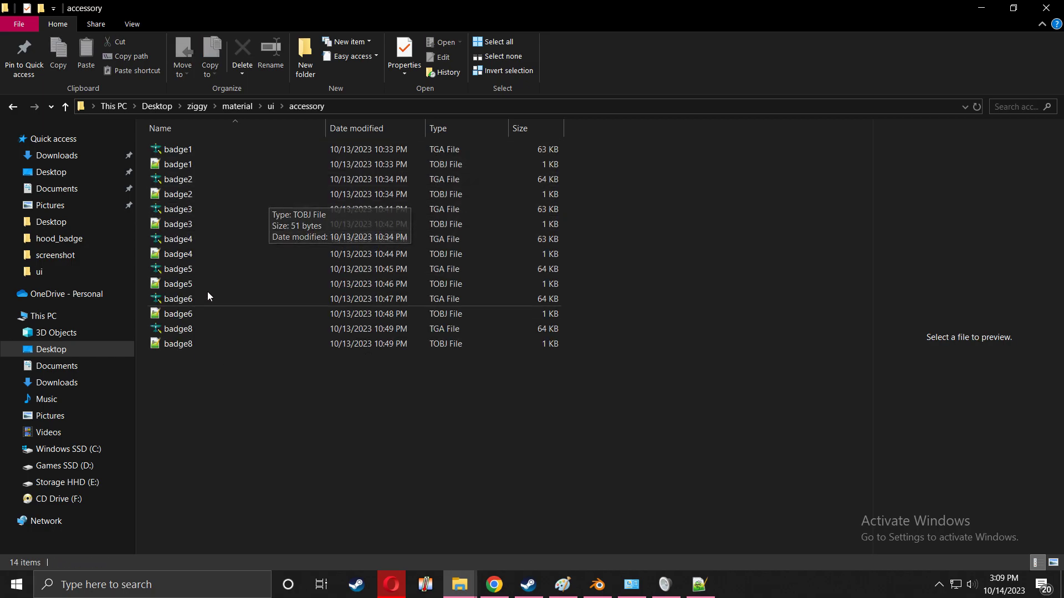
left_click(204, 223)
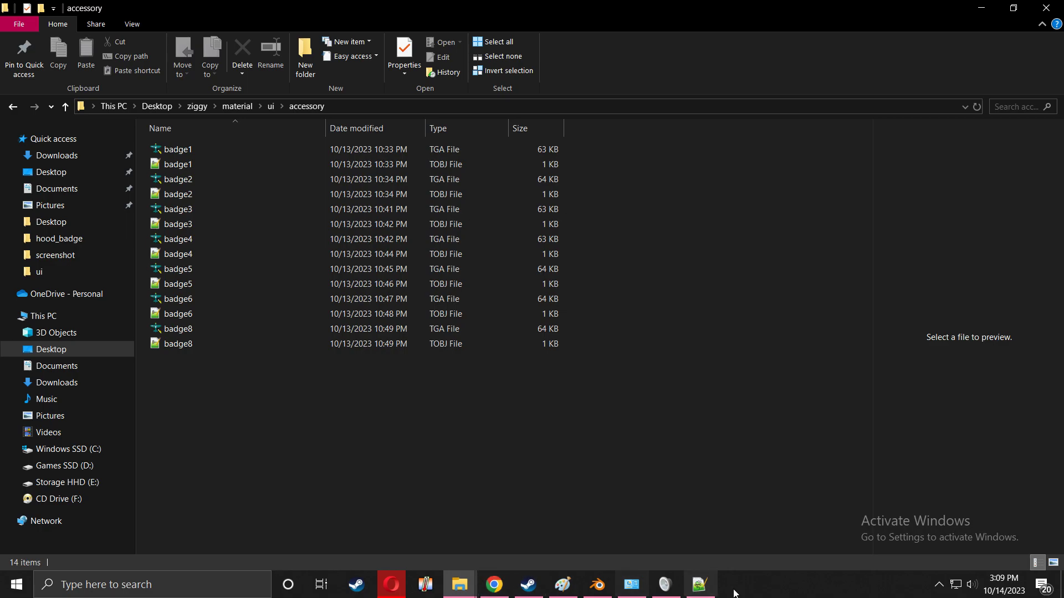
left_click(598, 584)
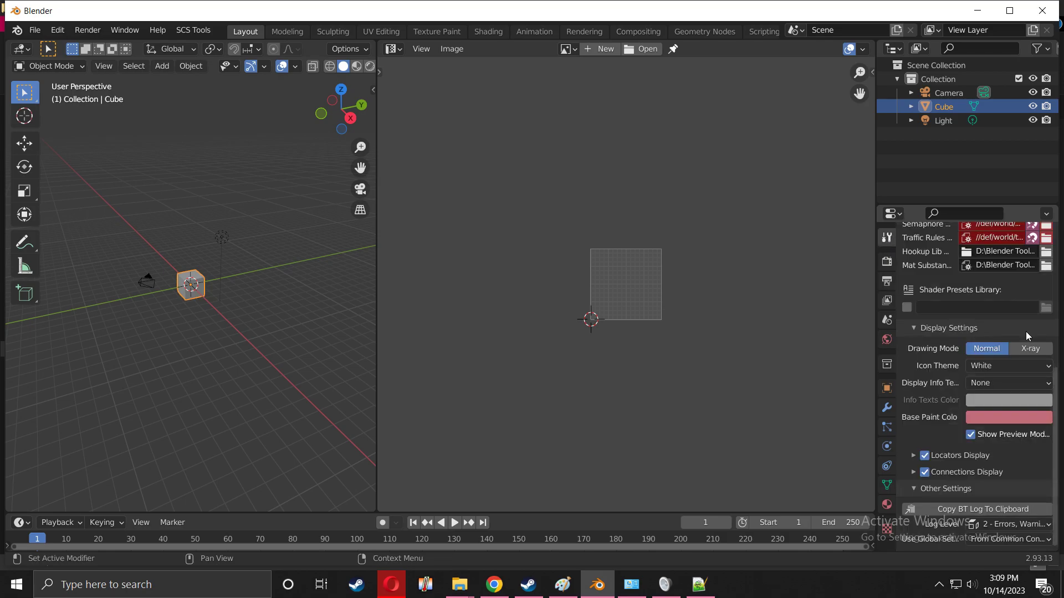
- Scroll the SCS Tools sidebar up to the Global Settings path section showing the project base path
scroll("up", 3)
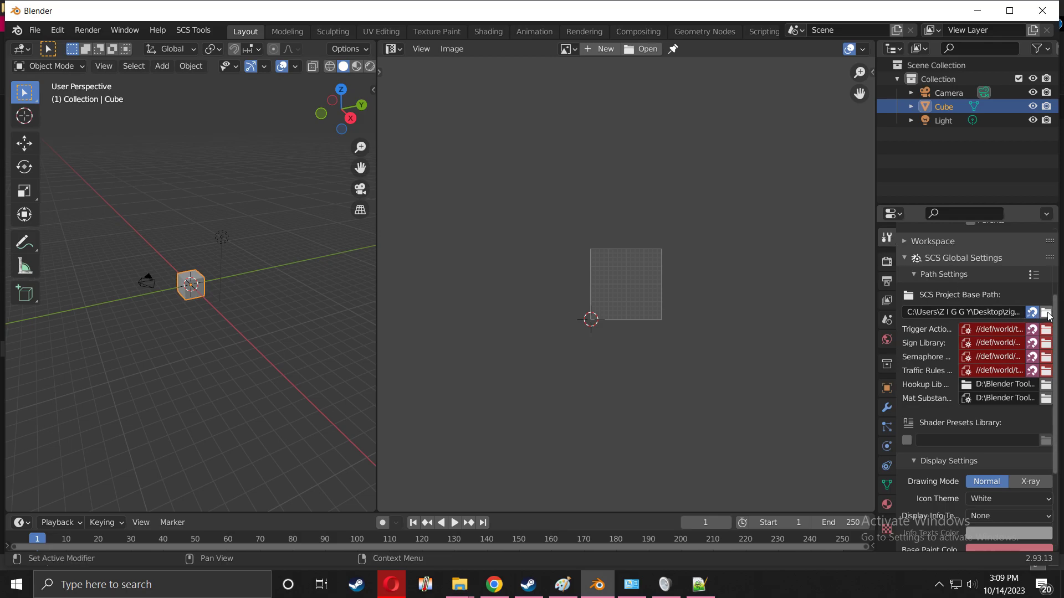
- Select the Desktop ziggy folder as the SCS project base directory
left_click(1047, 313)
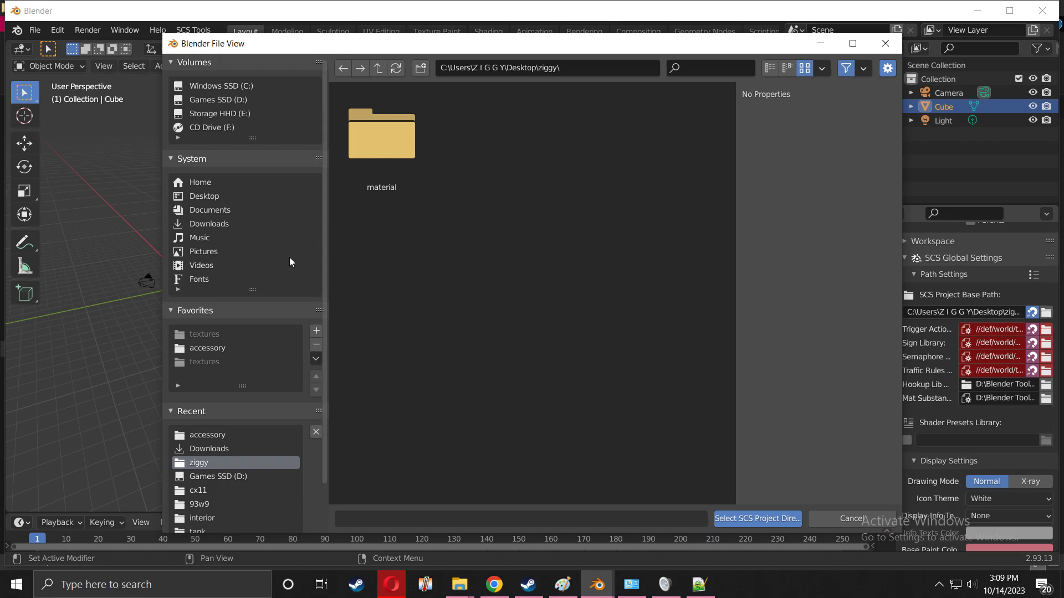
mouse_move(212, 200)
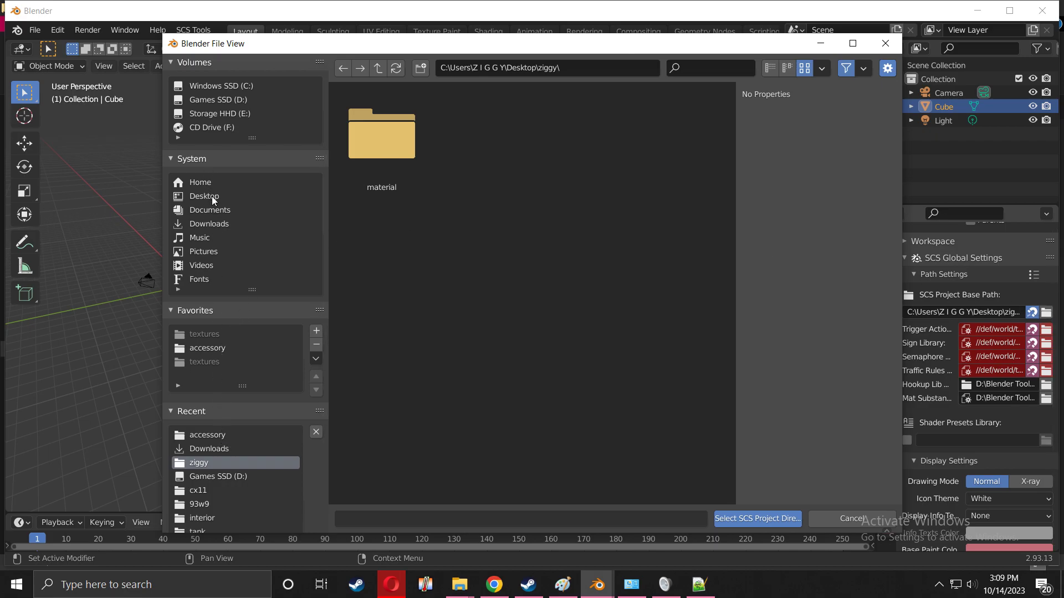
left_click(204, 196)
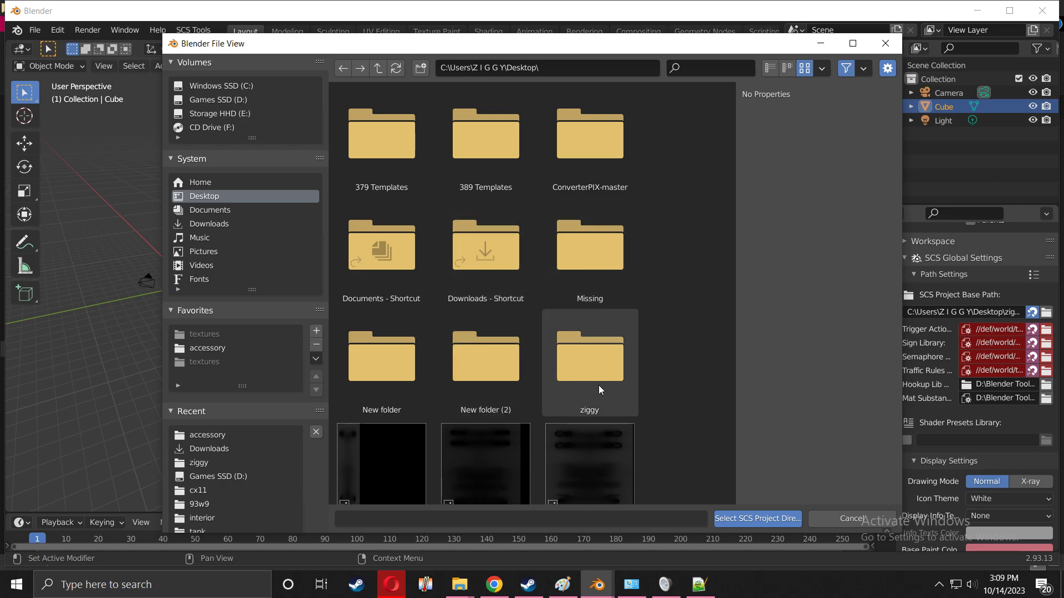
mouse_move(601, 377)
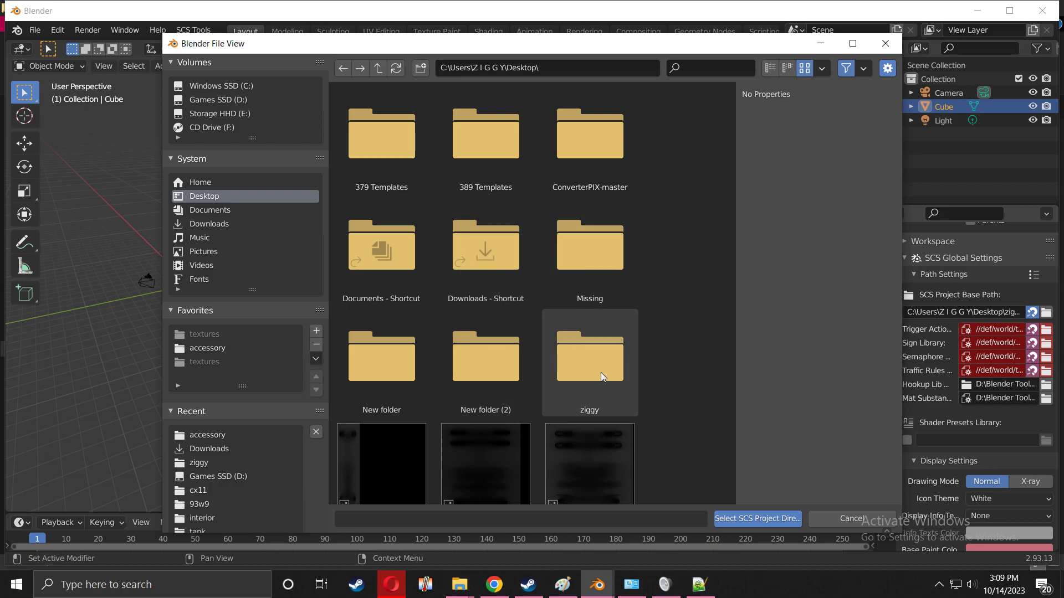
double_click(589, 355)
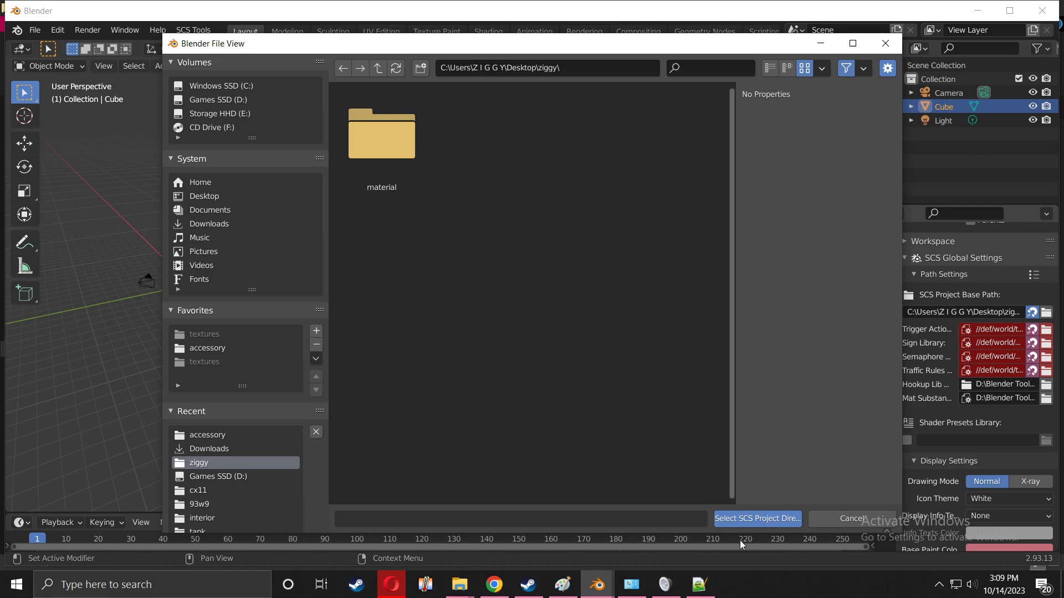
left_click(754, 519)
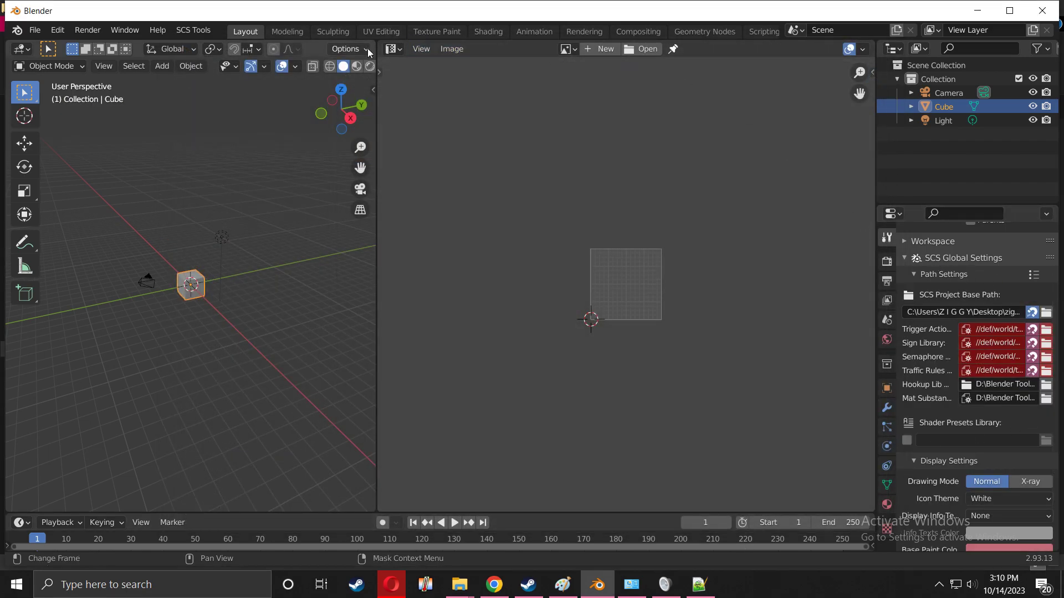
mouse_move(379, 125)
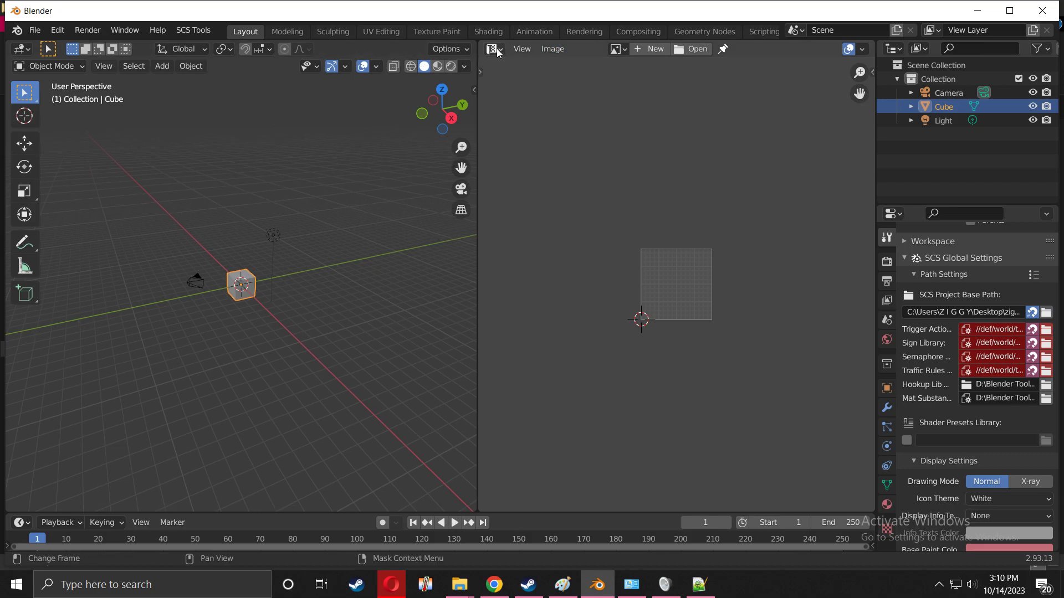
mouse_move(493, 49)
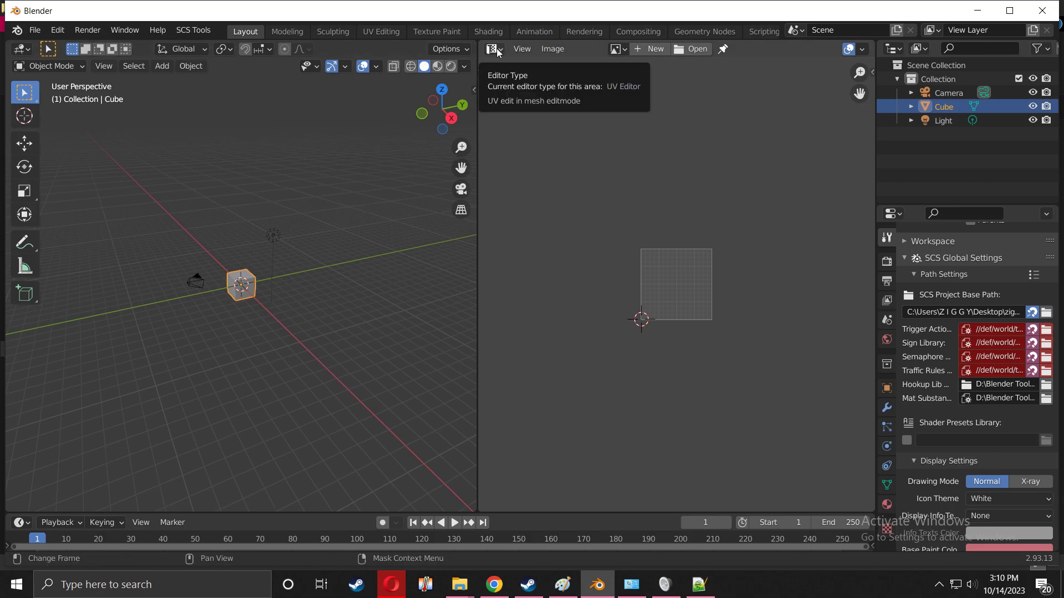
- Switch the right-hand area to 3D Viewport and back to UV Editor after widening the viewport
left_click(490, 49)
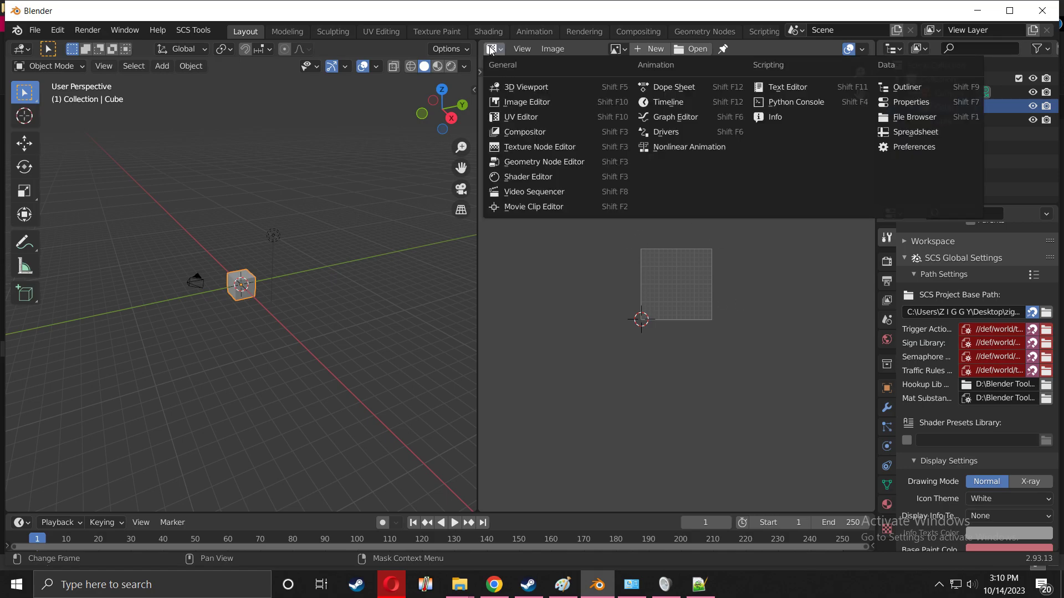
left_click(527, 86)
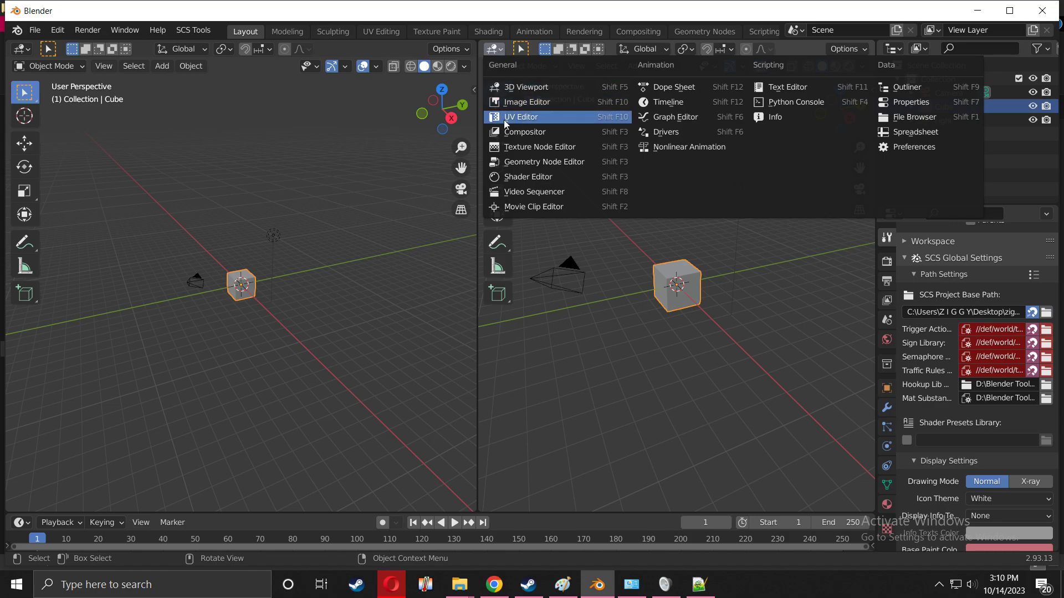
left_click(520, 117)
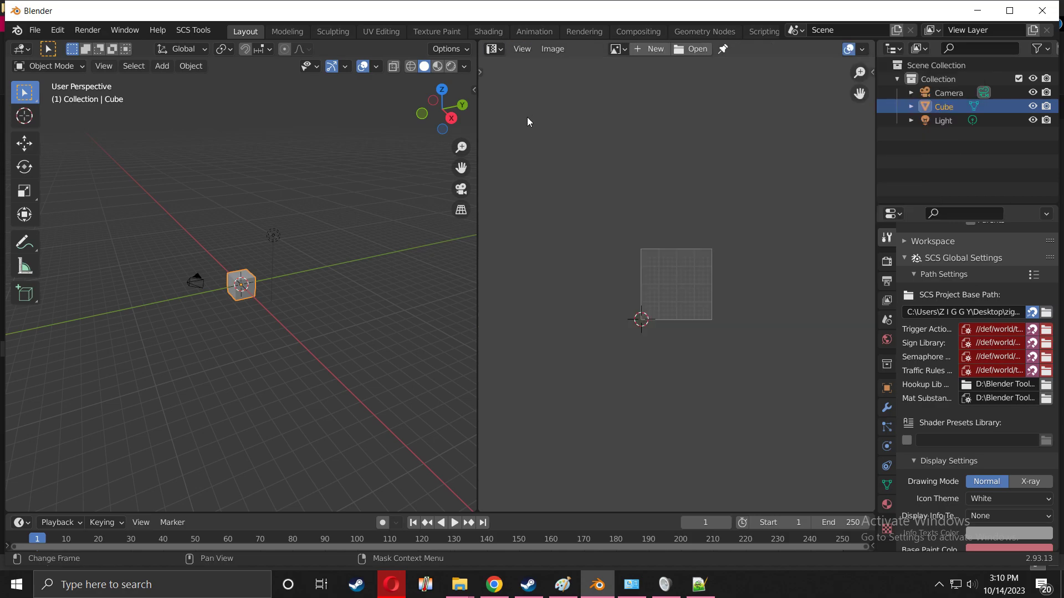
mouse_move(582, 128)
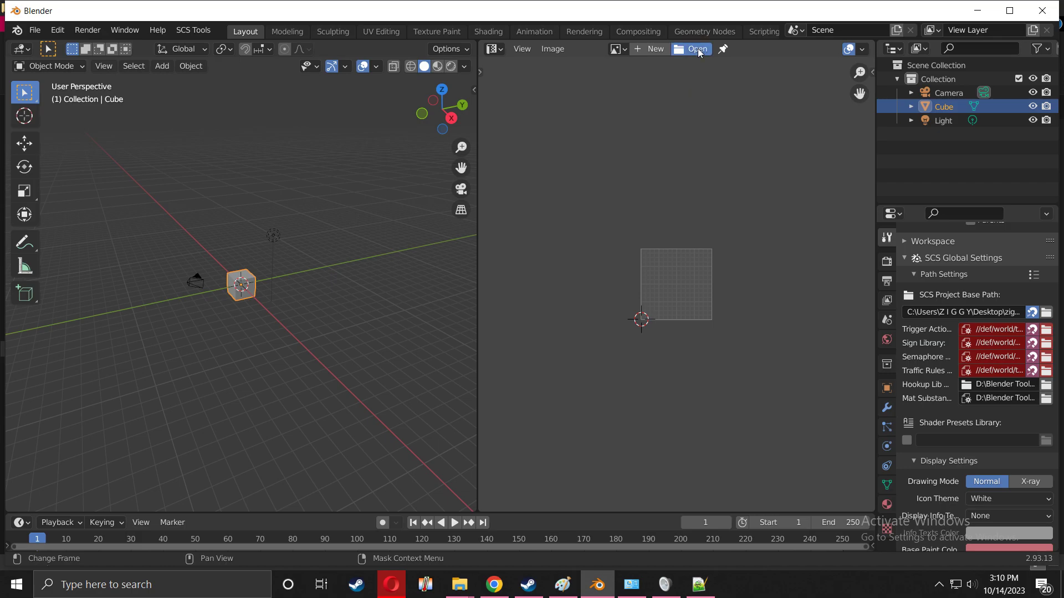
- Load 359c.png from the Downloads folder into the UV/image editor
left_click(694, 49)
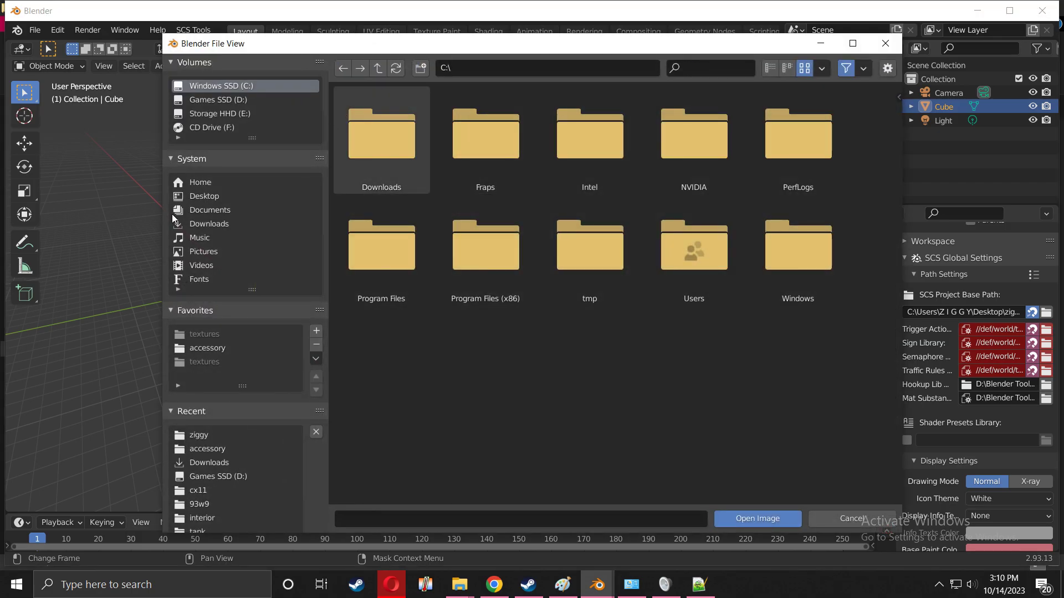
left_click(209, 223)
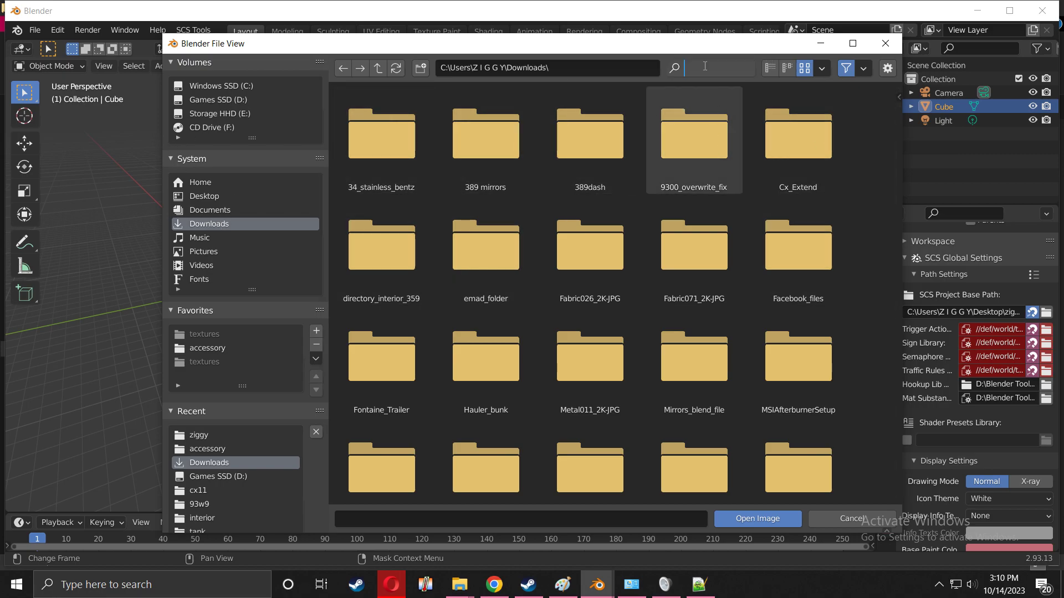
type("359c")
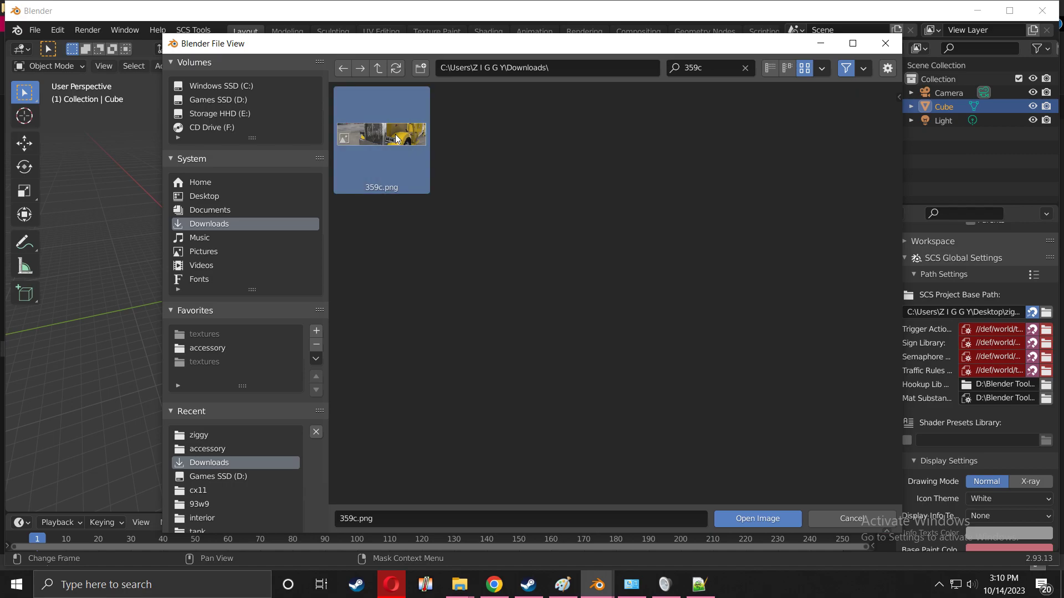
mouse_move(381, 136)
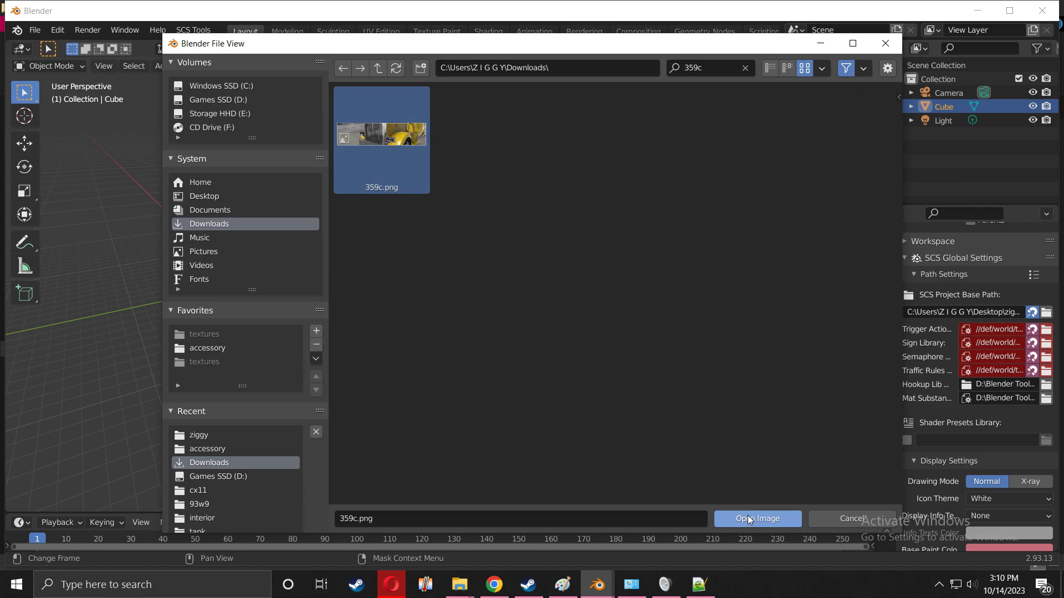
left_click(755, 519)
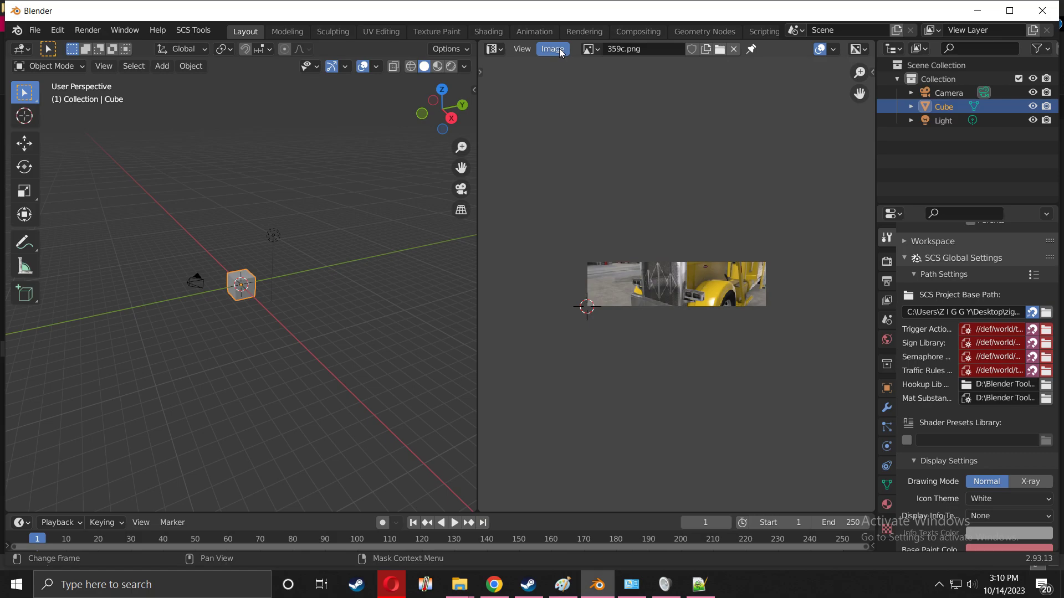
left_click(552, 49)
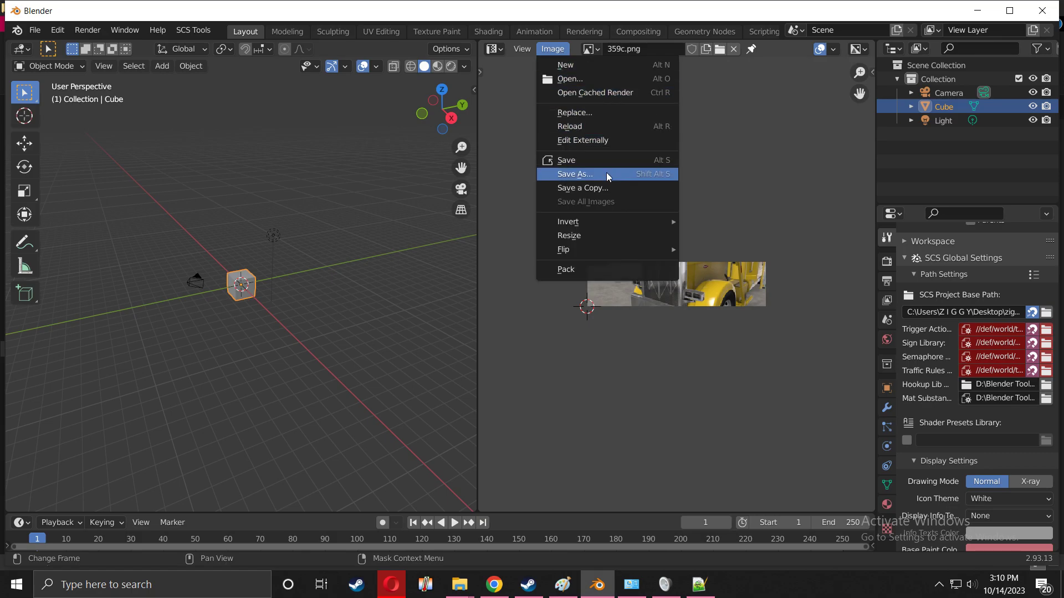
- Start Save As for the image in the recent ziggy folder with File Format set to Targa
left_click(573, 174)
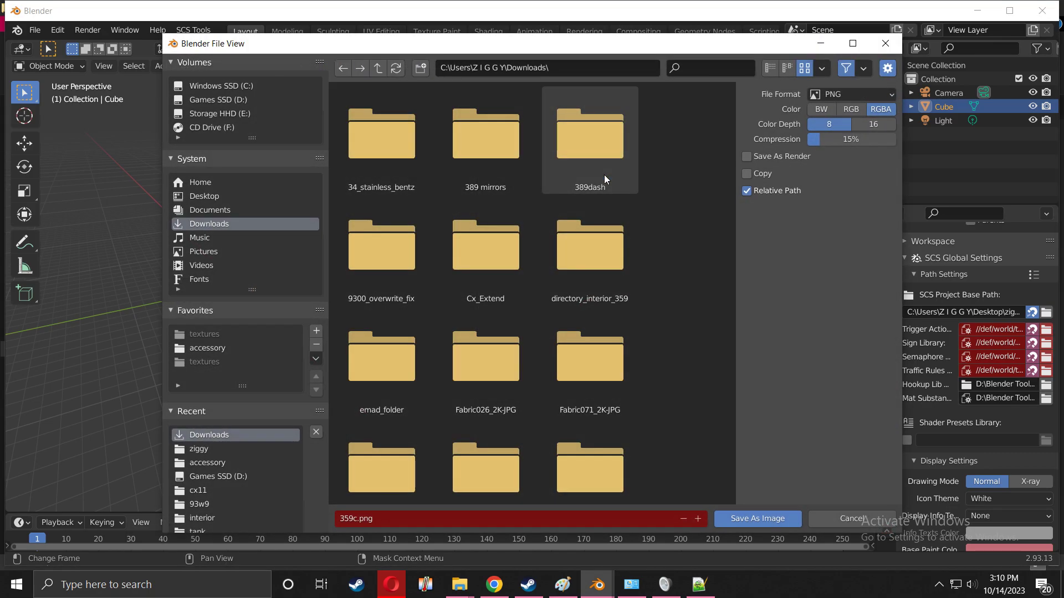
mouse_move(316, 393)
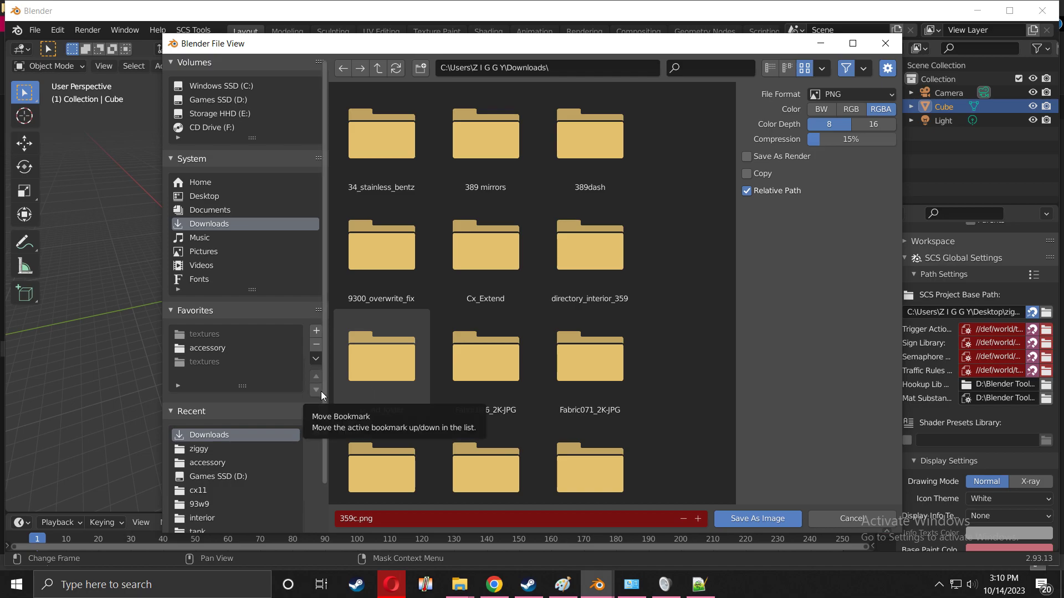
mouse_move(209, 443)
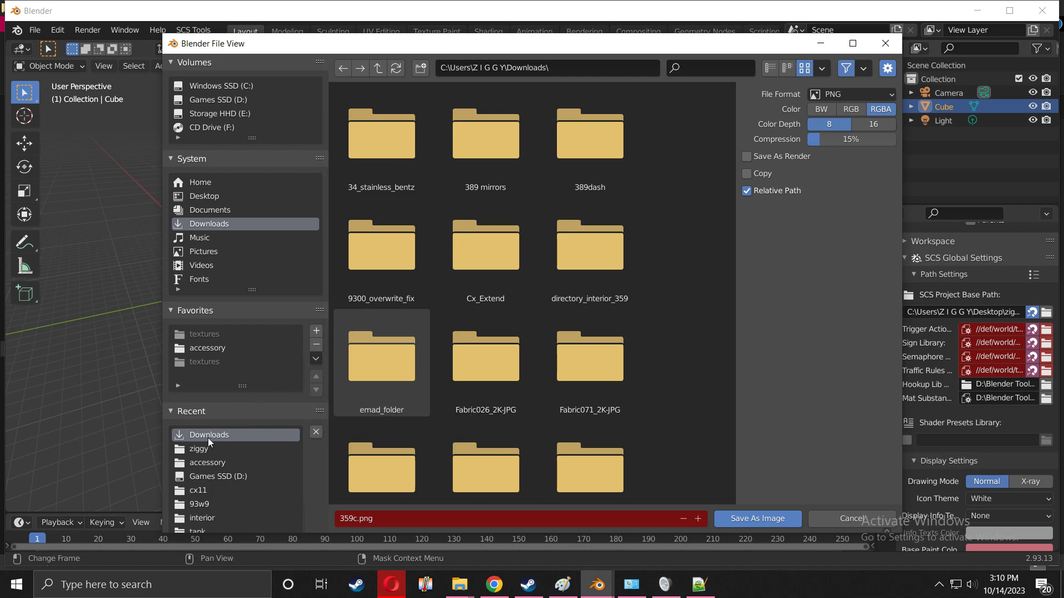
left_click(199, 449)
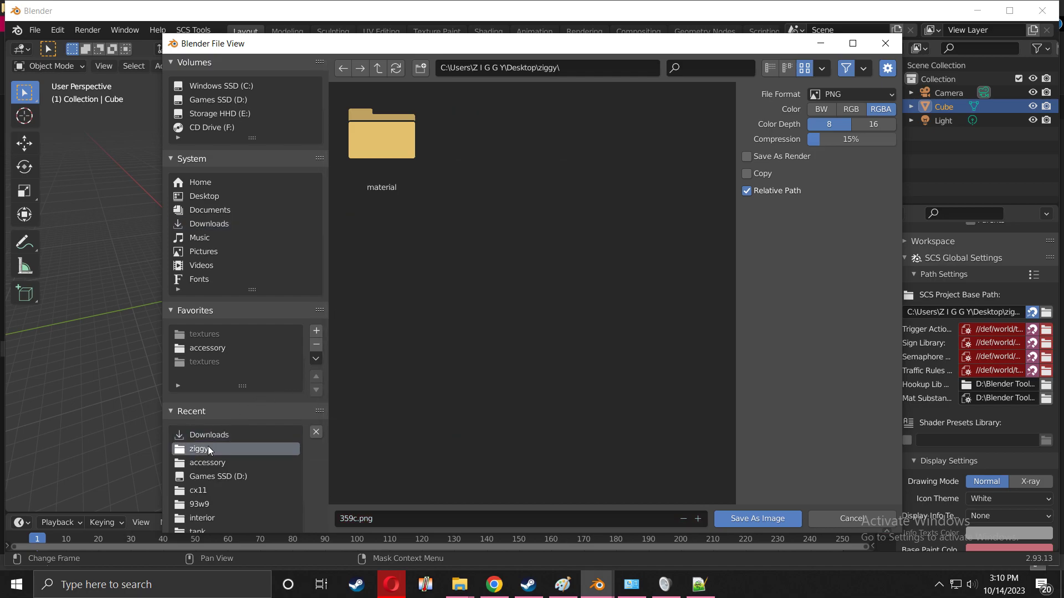
mouse_move(679, 89)
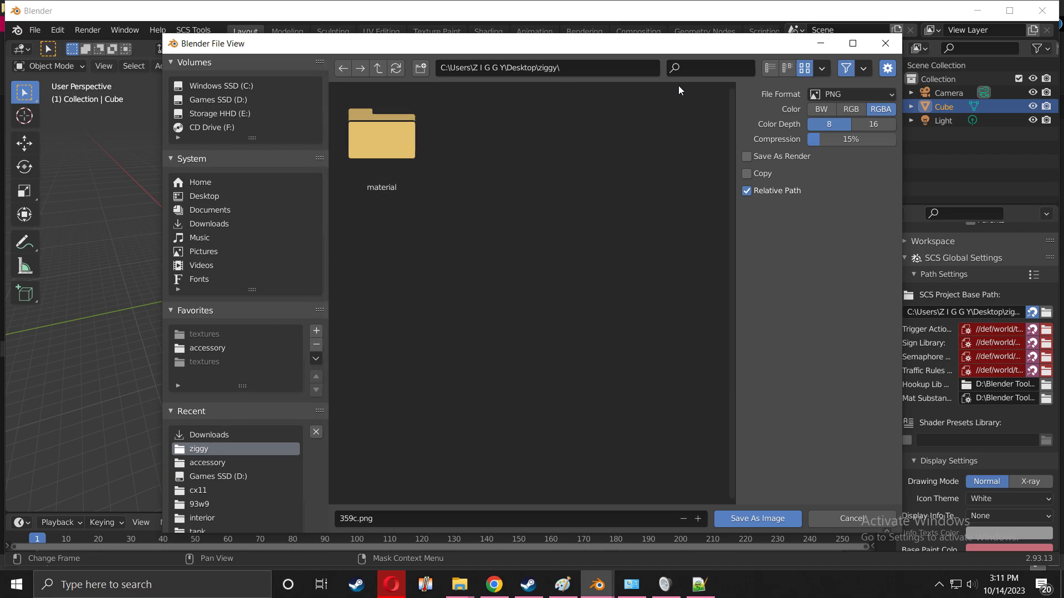
left_click(850, 94)
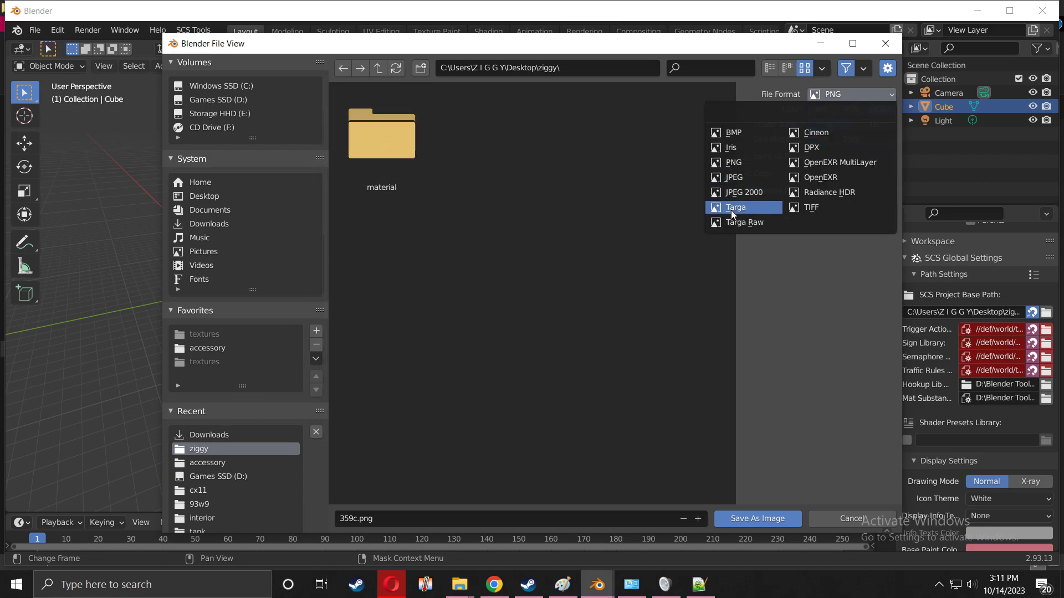
left_click(734, 207)
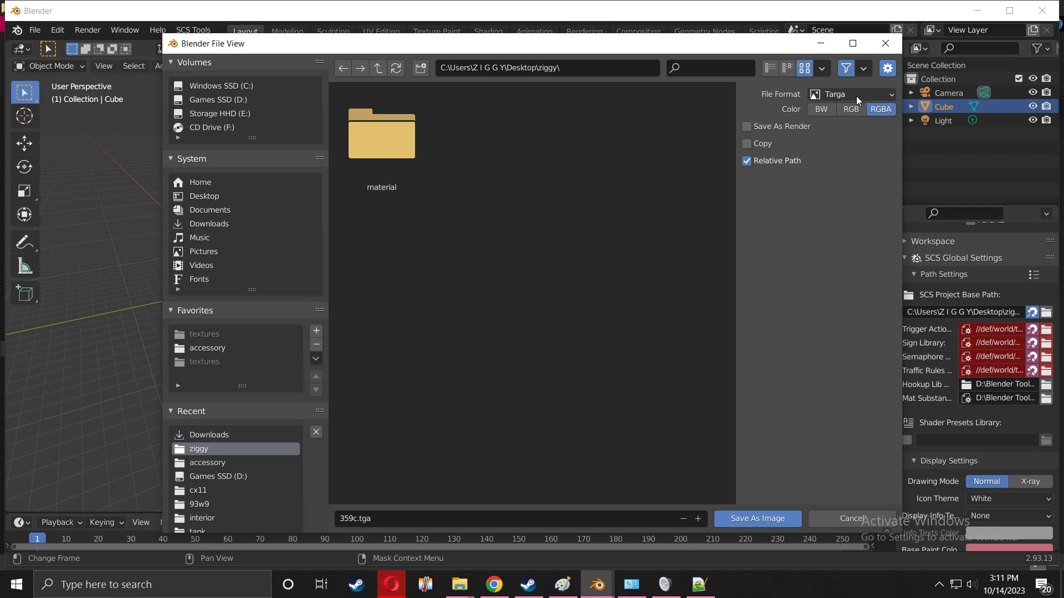
- Navigate into material > ui > accessory, beside the badge icons, ready to save 359c.tga
left_click(380, 132)
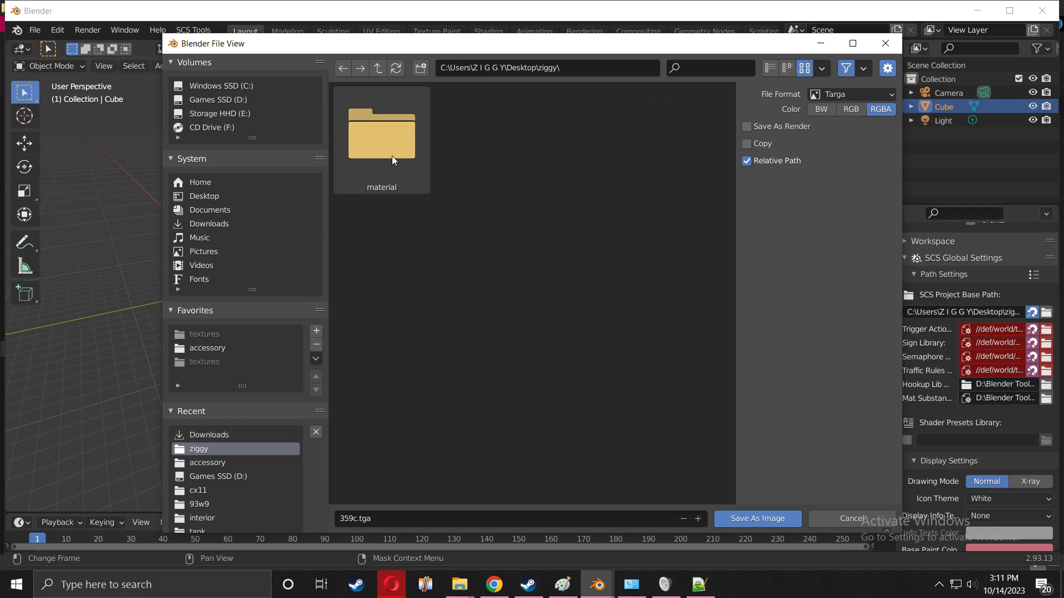
double_click(381, 132)
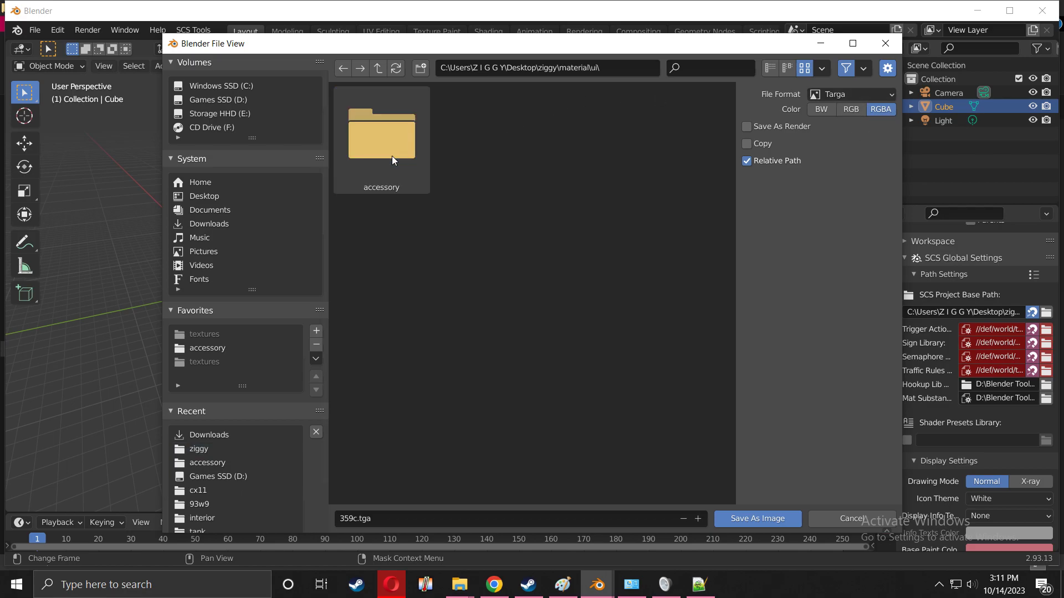
double_click(380, 132)
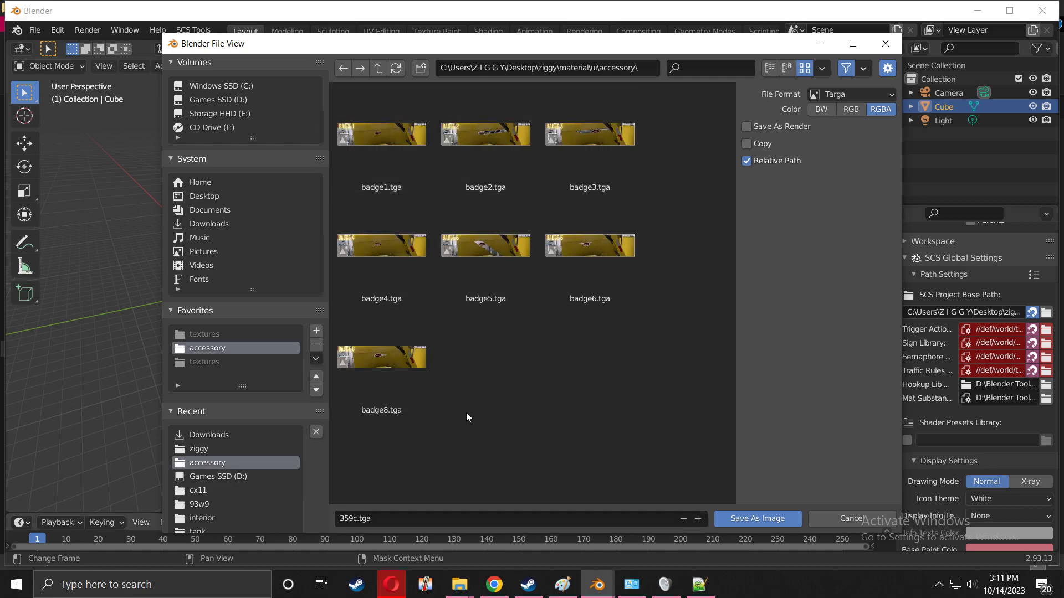
mouse_move(864, 190)
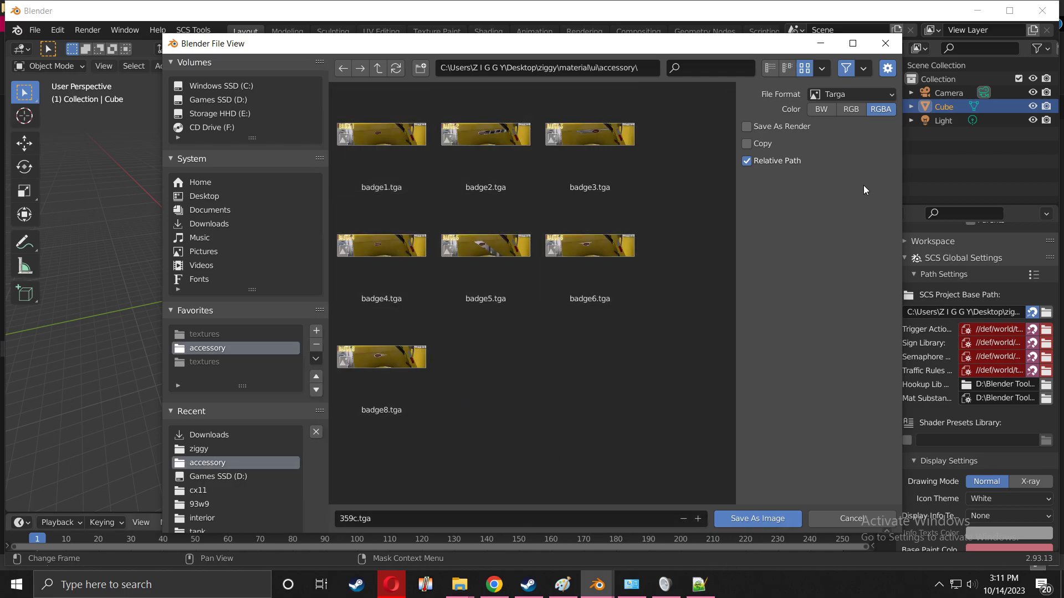
mouse_move(850, 94)
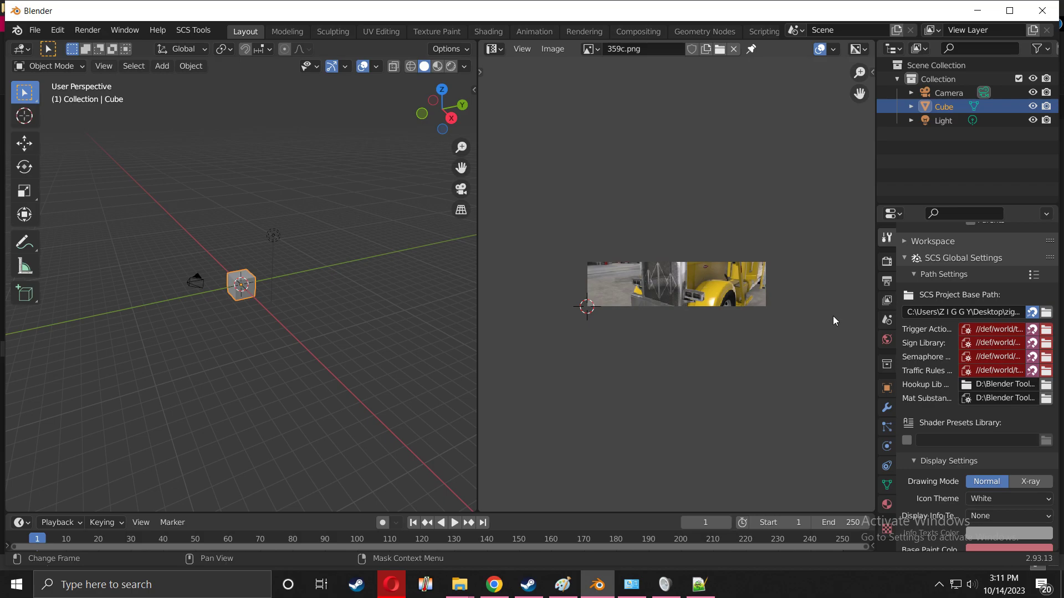
mouse_move(805, 319)
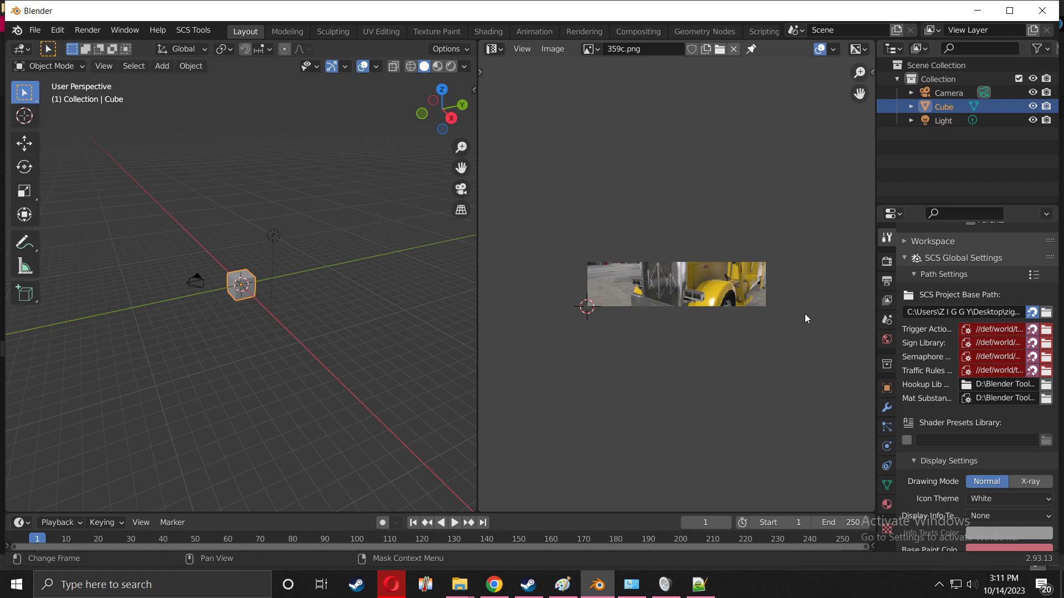
mouse_move(814, 334)
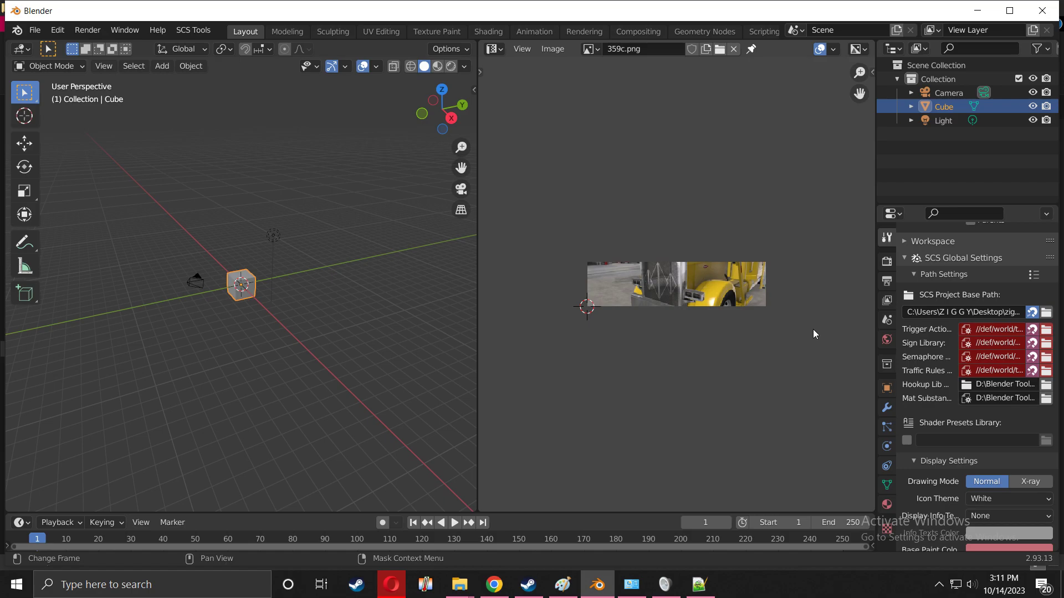
mouse_move(11, 259)
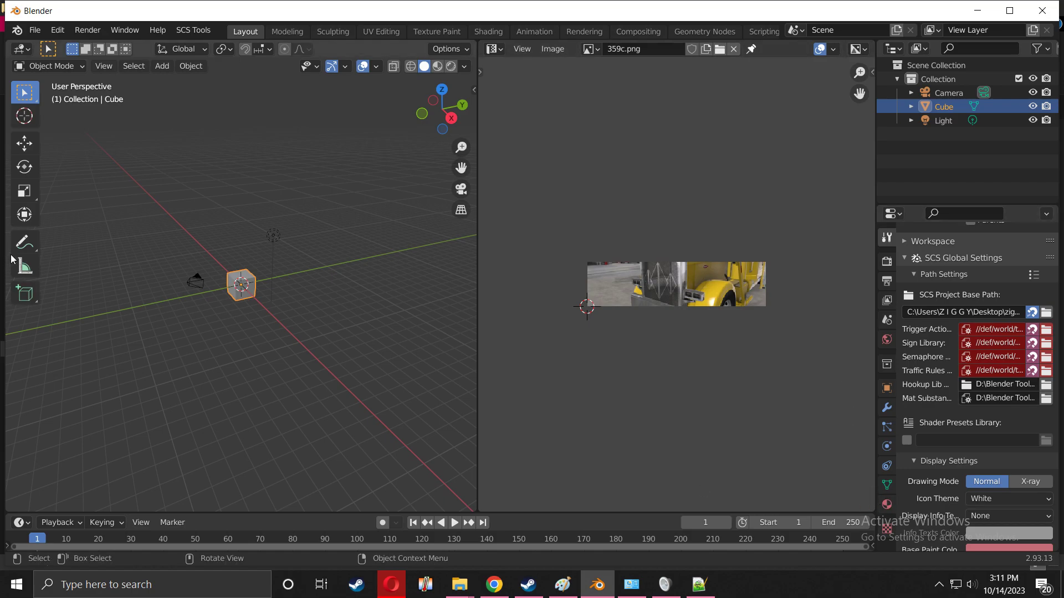
- Delete the small cube and add a fresh default cube mesh at the origin
left_click(240, 288)
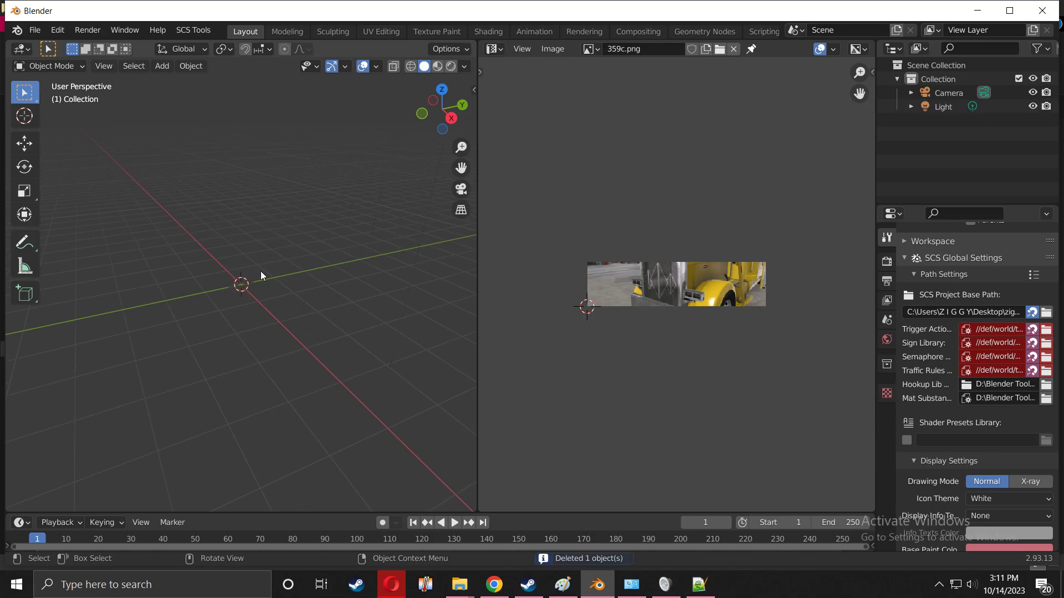
left_click(162, 65)
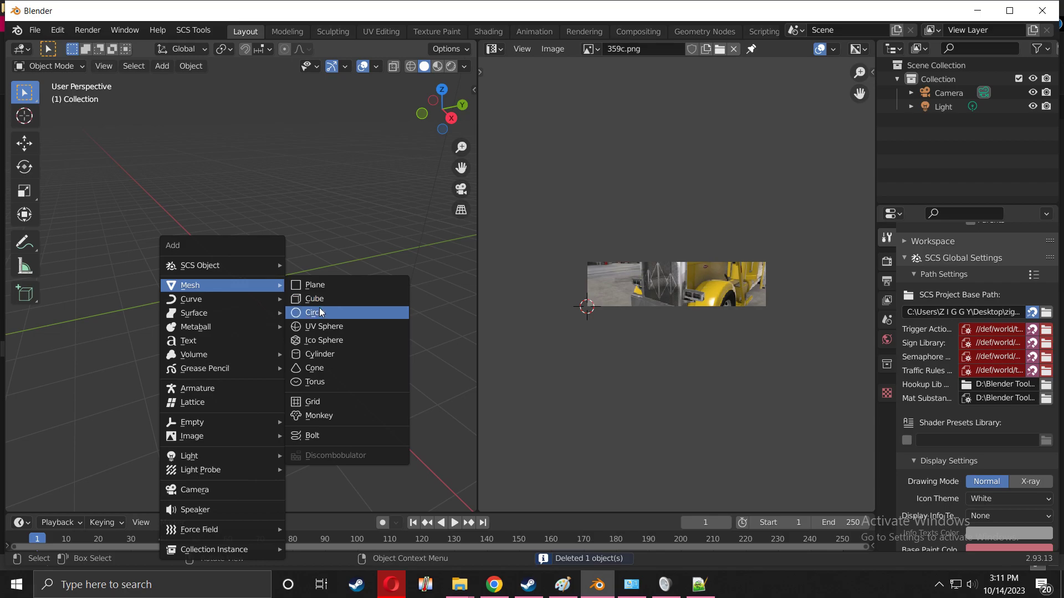
left_click(313, 298)
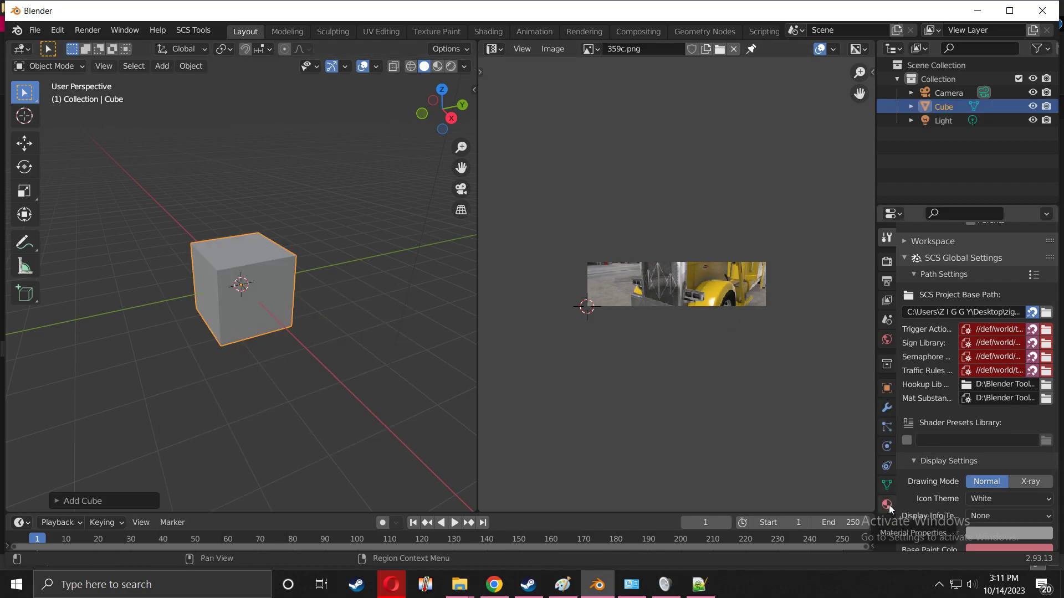
- Create a new material on the cube using the SCS dif.spec shader preset
left_click(887, 506)
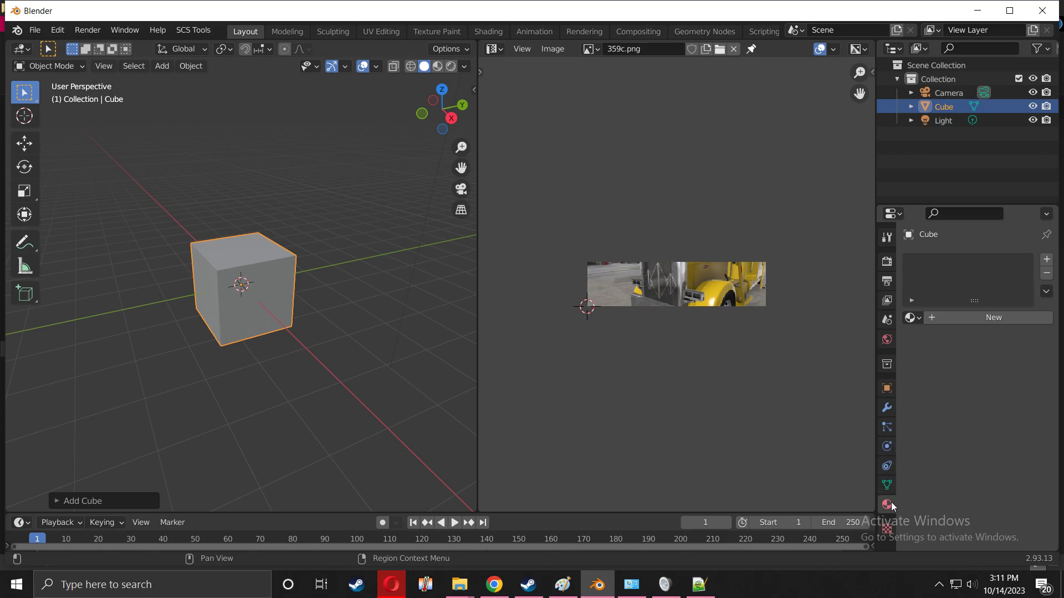
mouse_move(886, 505)
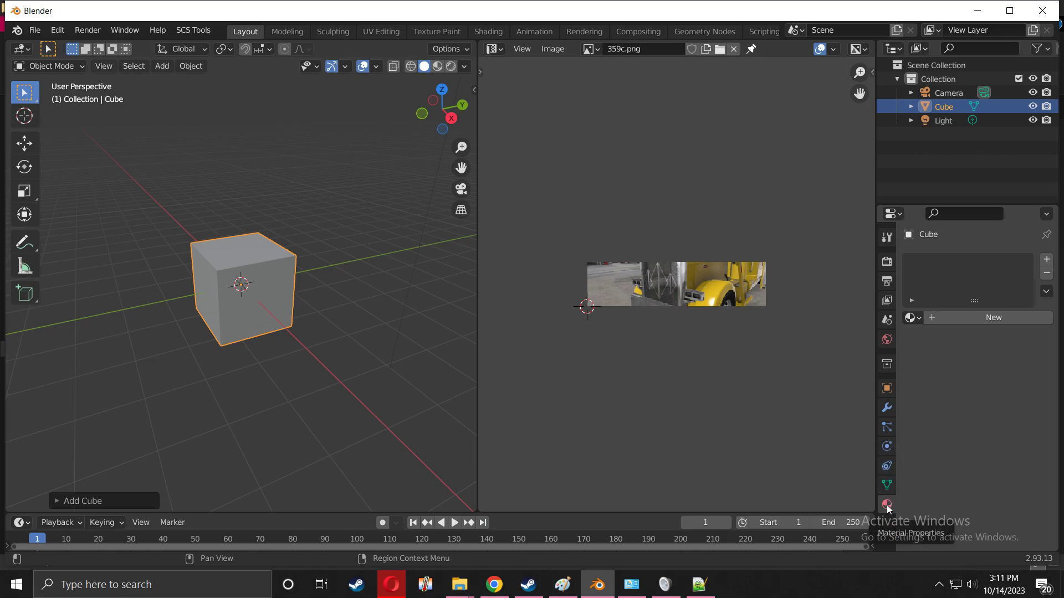
mouse_move(993, 318)
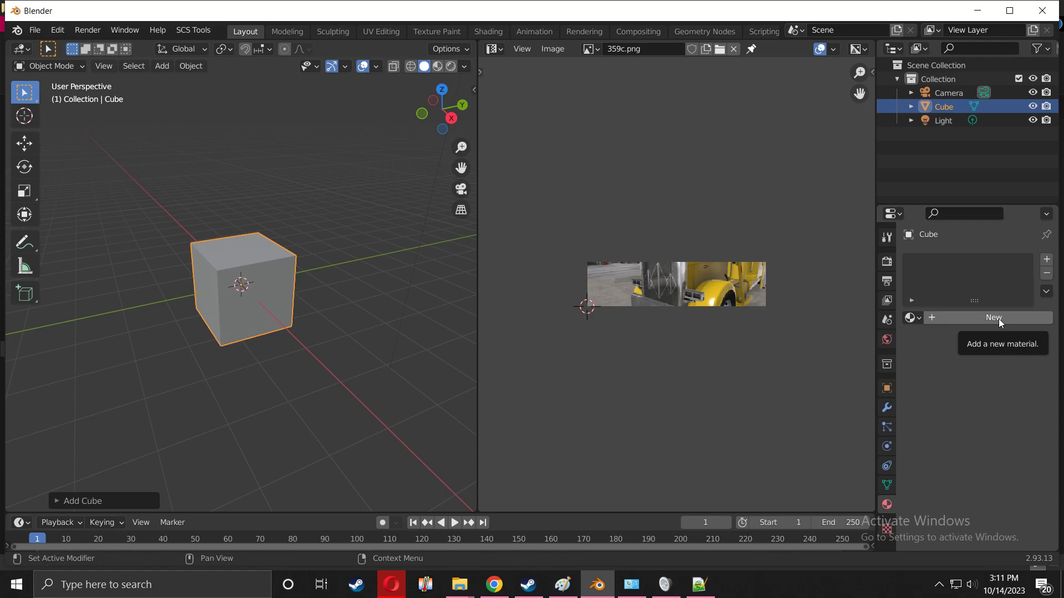
left_click(993, 318)
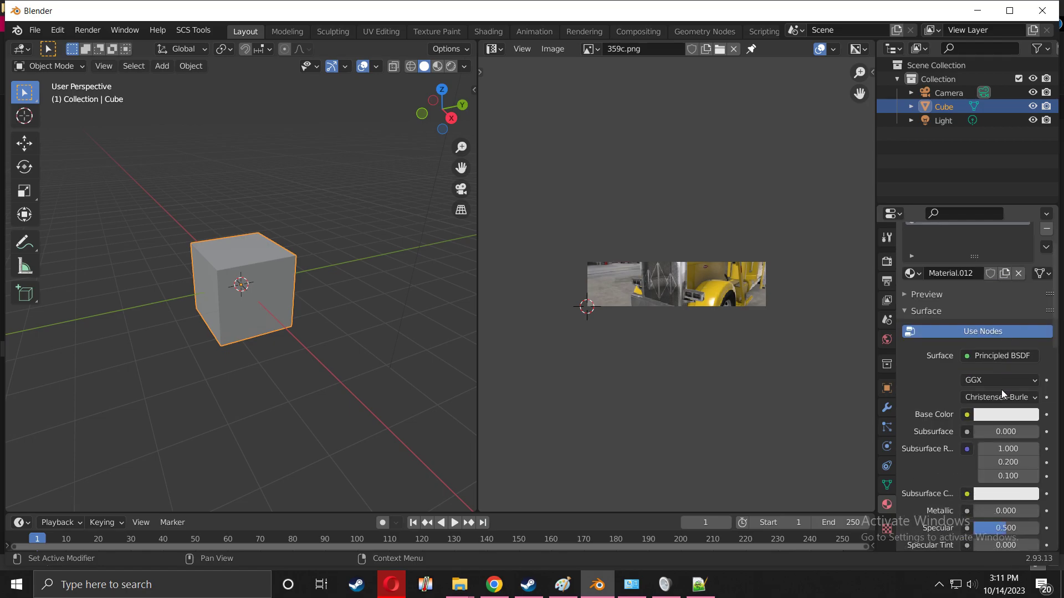
scroll("down", 3)
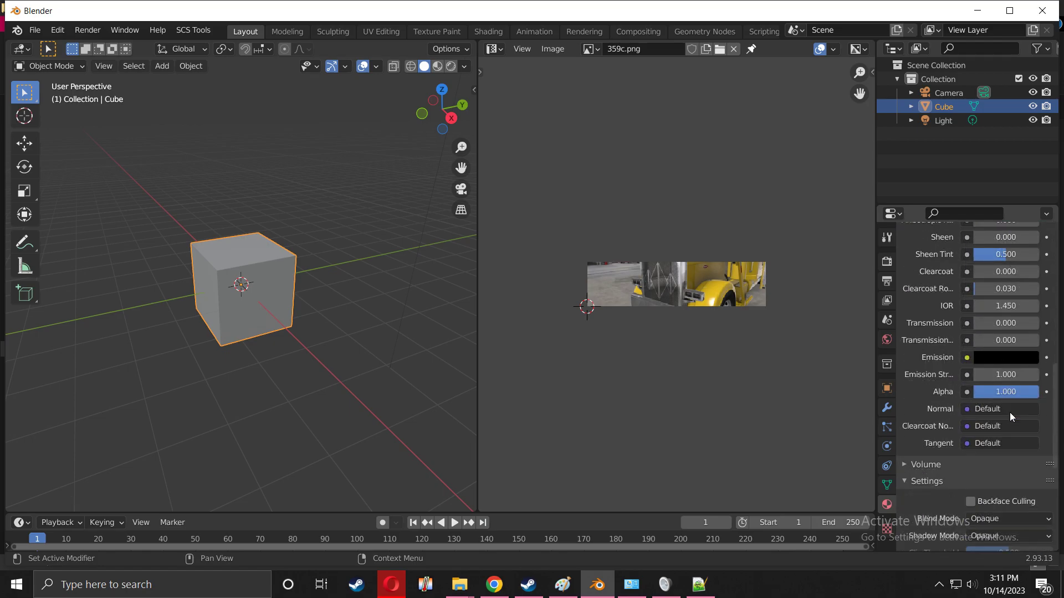
scroll("down", 3)
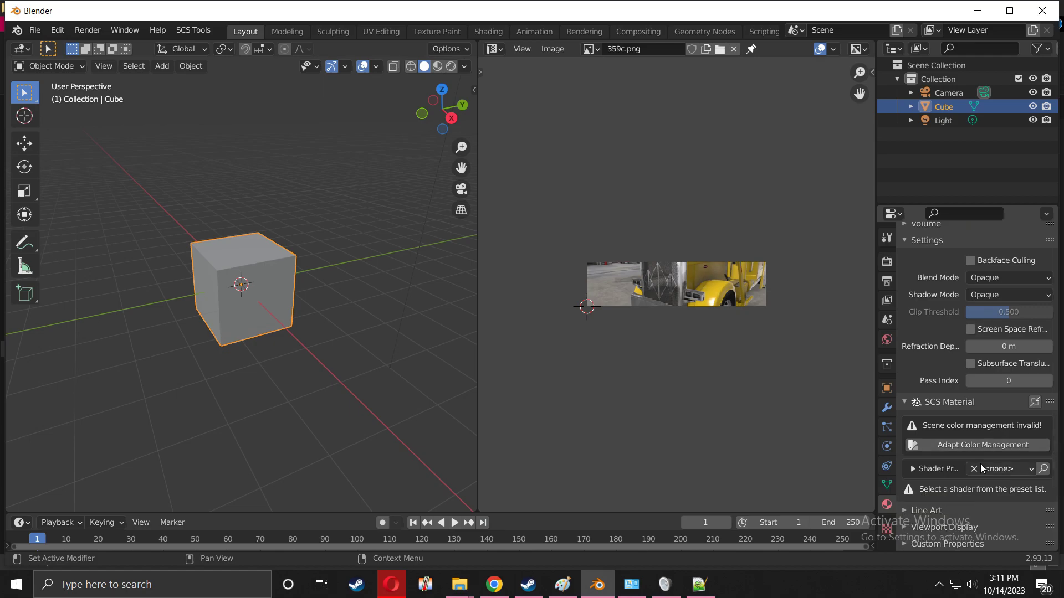
left_click(1000, 468)
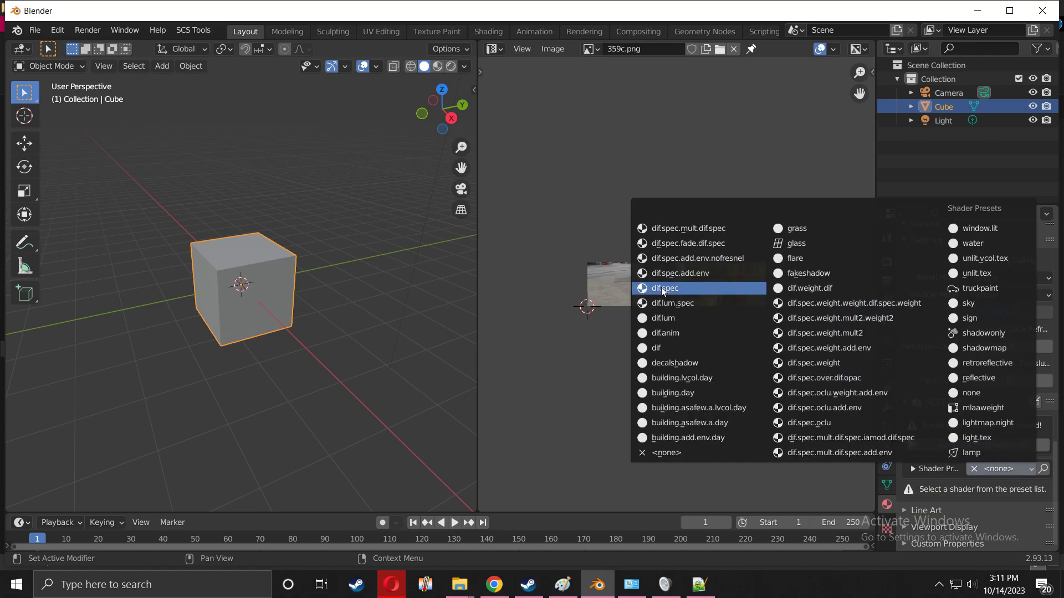
left_click(663, 288)
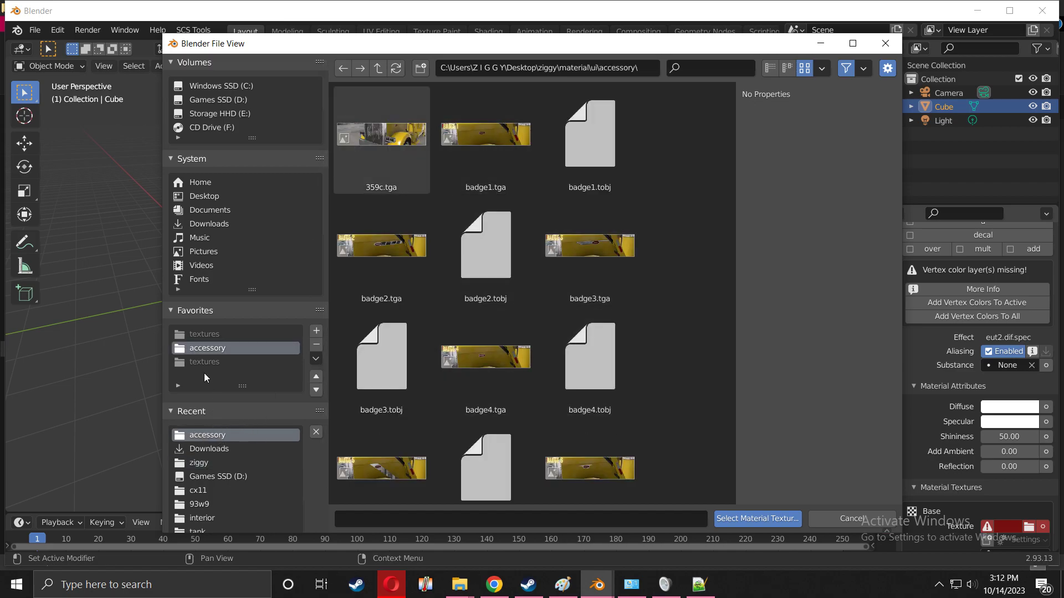
mouse_move(246, 131)
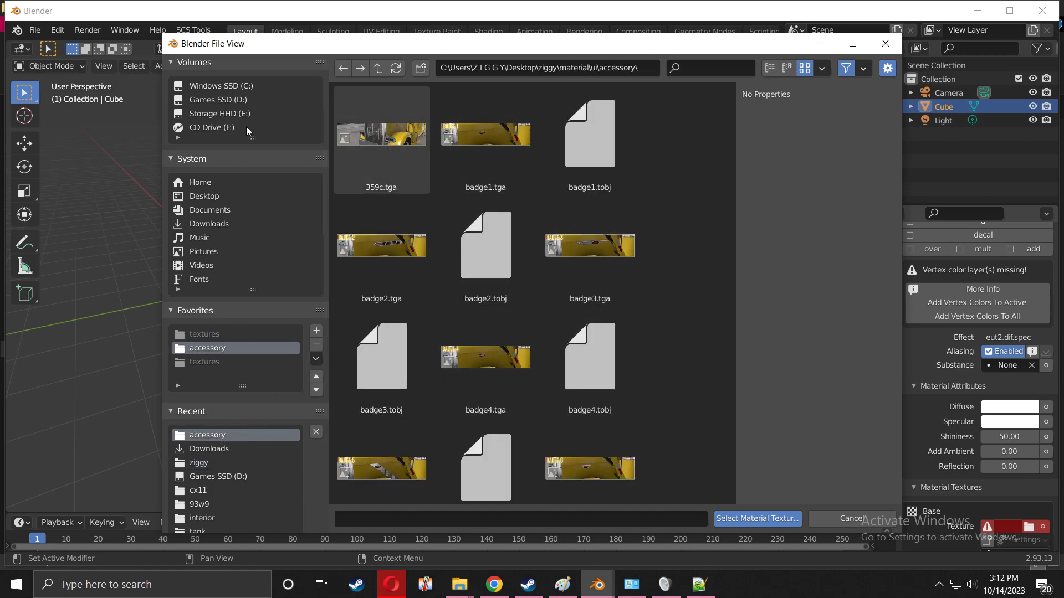
- Assign 359c.tga from Desktop > ziggy > material > ui > accessory as the base texture
left_click(204, 196)
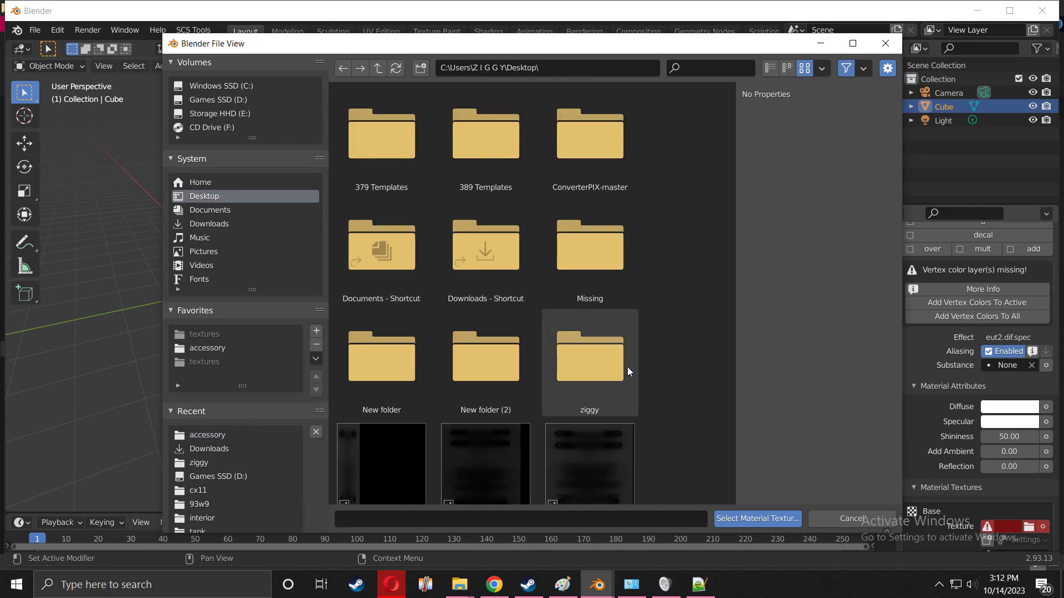
mouse_move(599, 367)
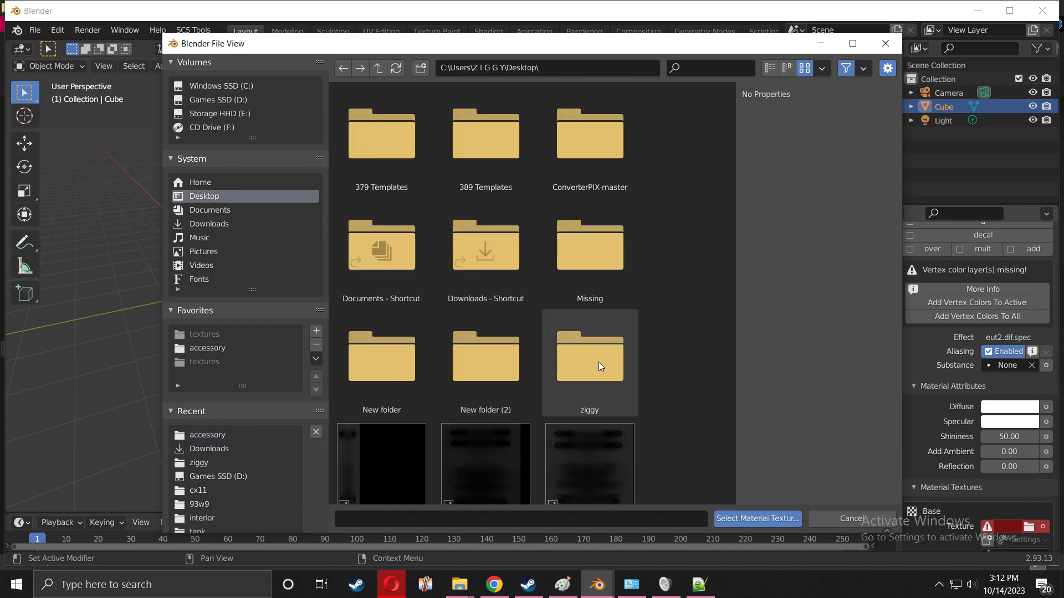
double_click(588, 356)
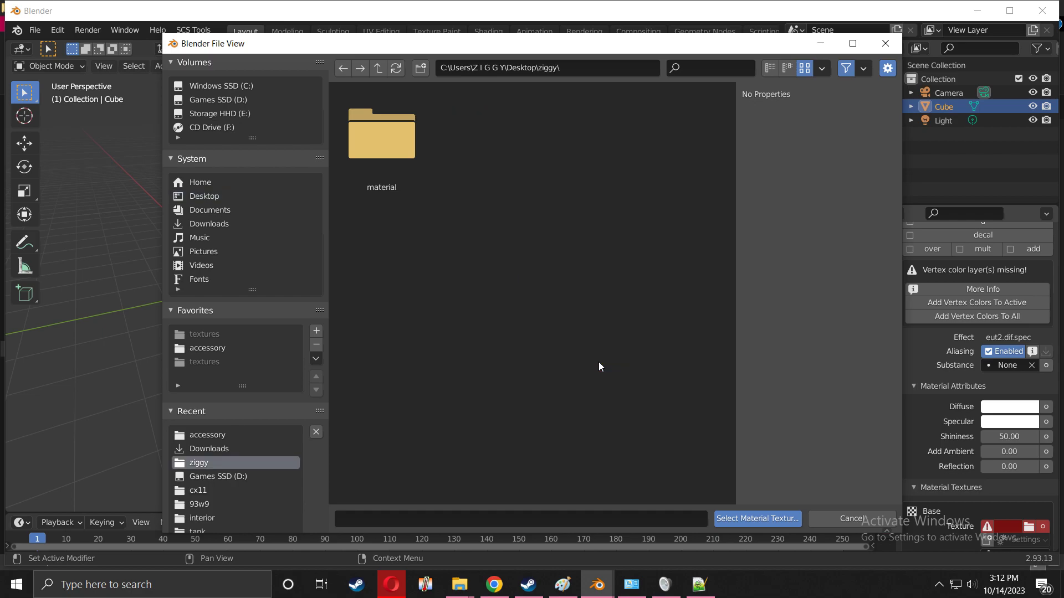
double_click(380, 133)
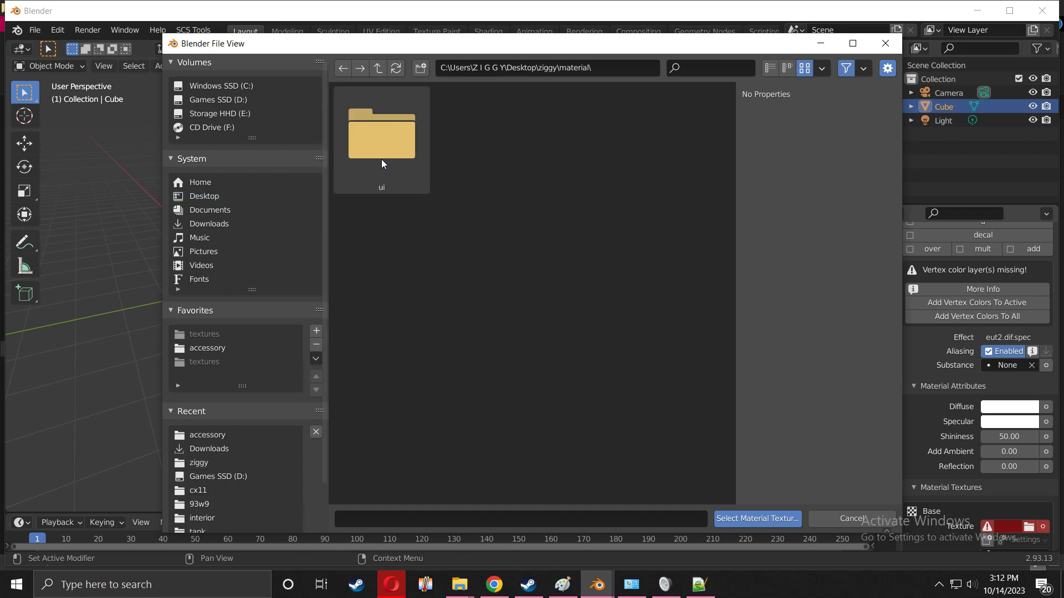
double_click(380, 133)
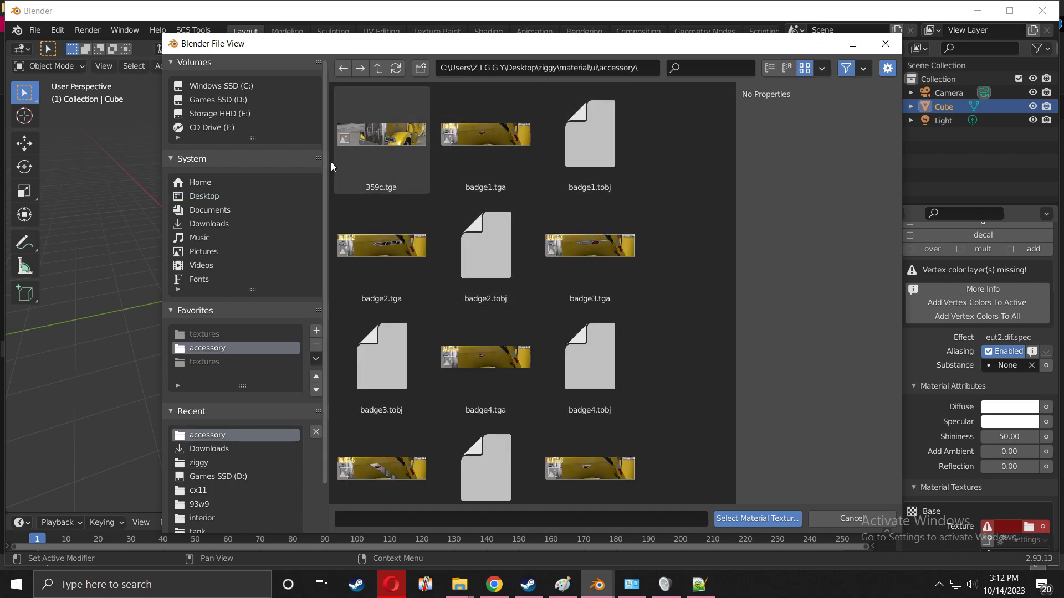
left_click(380, 135)
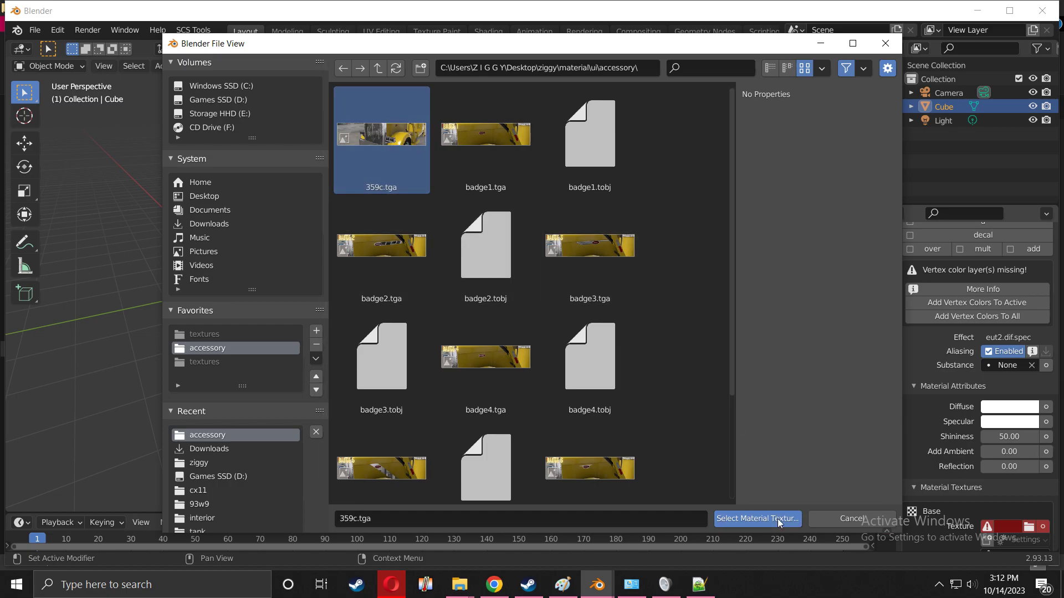
left_click(756, 519)
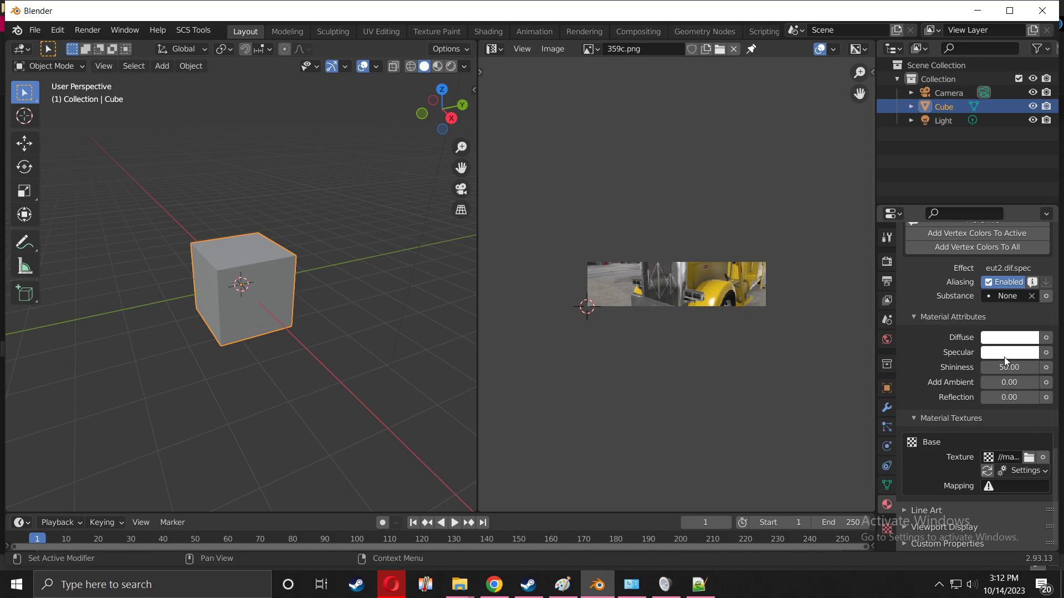
- Set the material's Specular colour swatch to black
left_click(1010, 337)
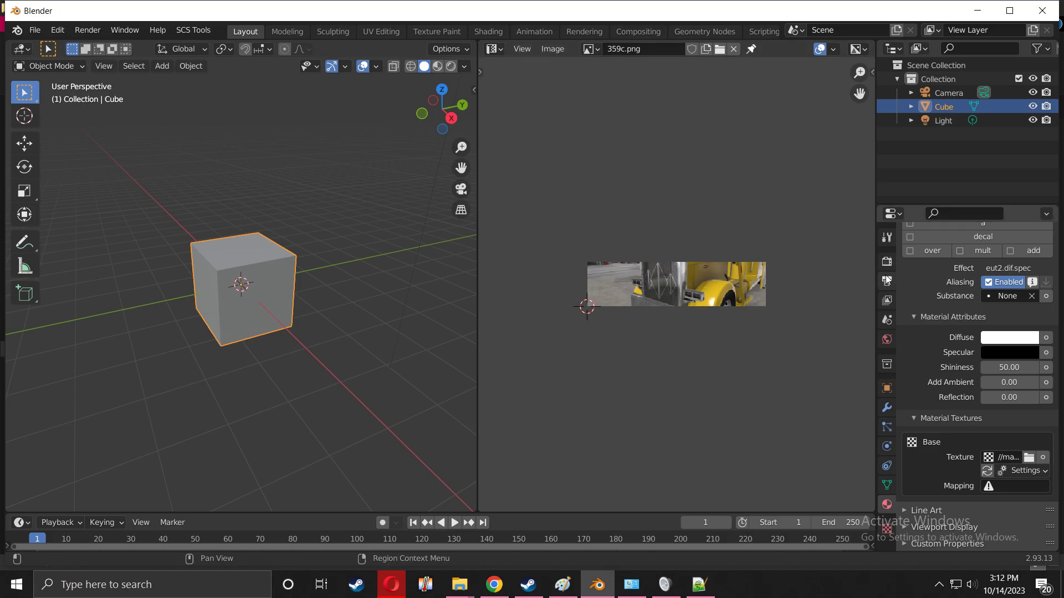
mouse_move(886, 281)
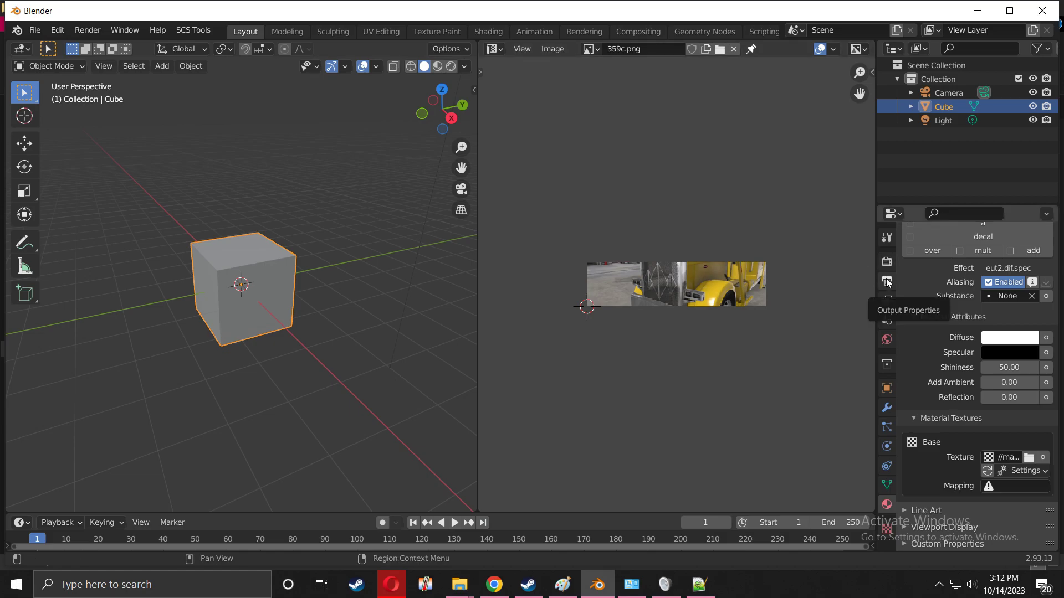
- Run Convert Current SCS Project from the Output Properties SCS Conversion Helper
left_click(886, 281)
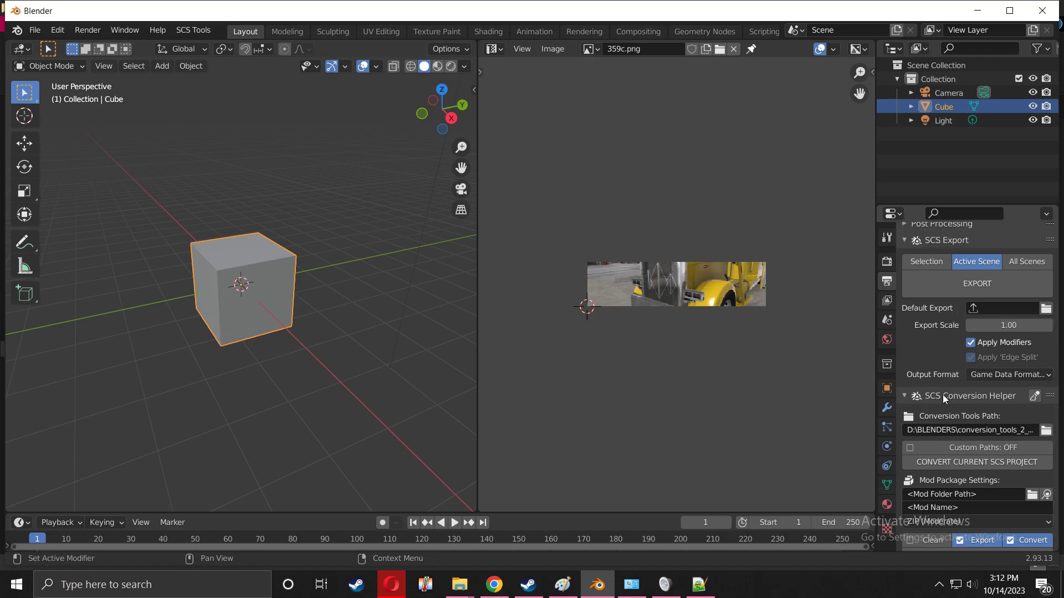
mouse_move(1035, 397)
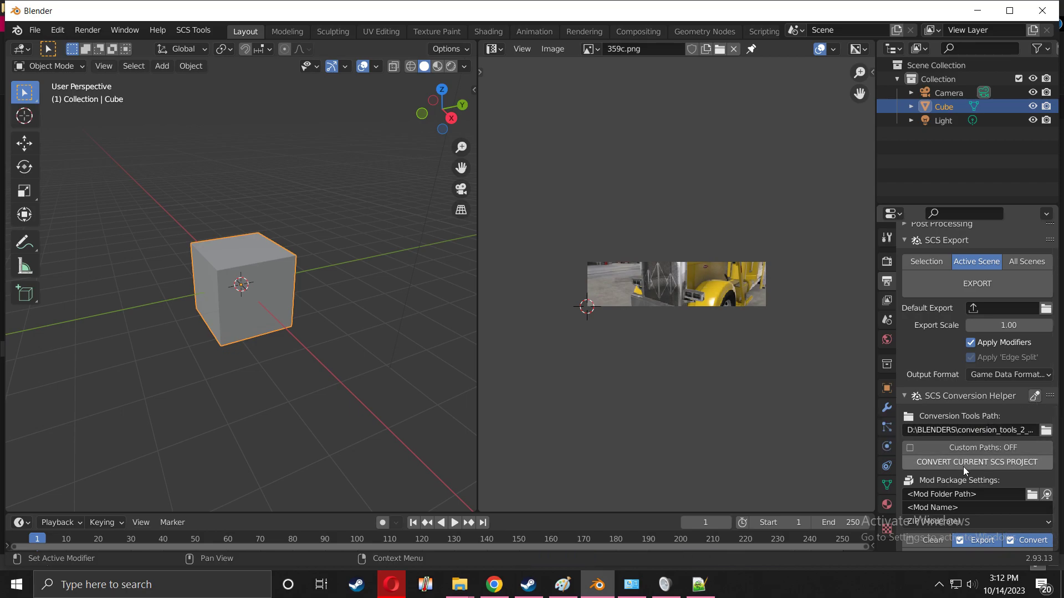
left_click(975, 462)
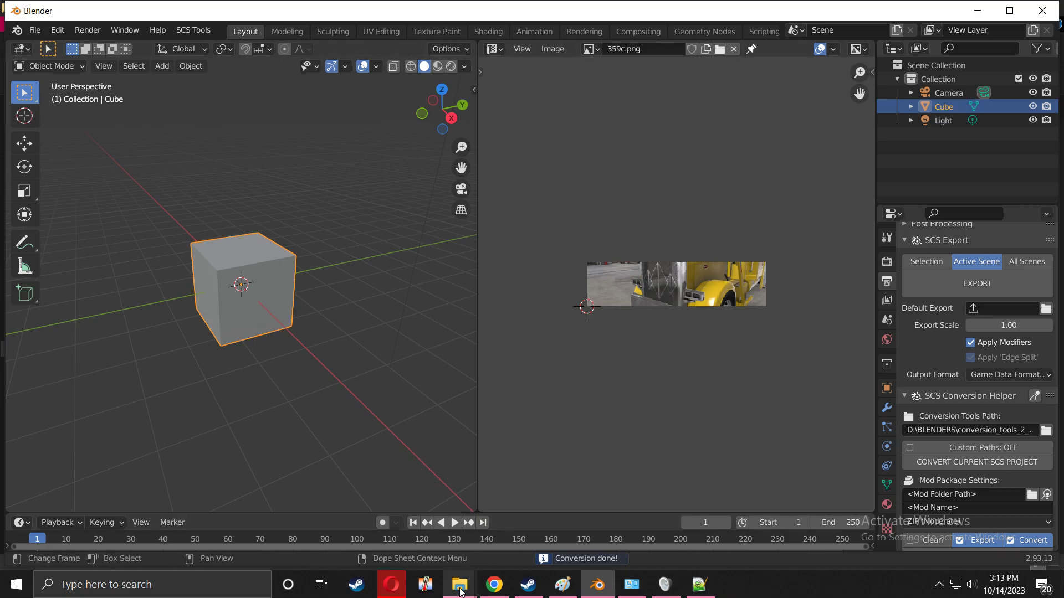
- In File Explorer, go to D:\BLENDERS\conversion_tools_2_13
left_click(459, 584)
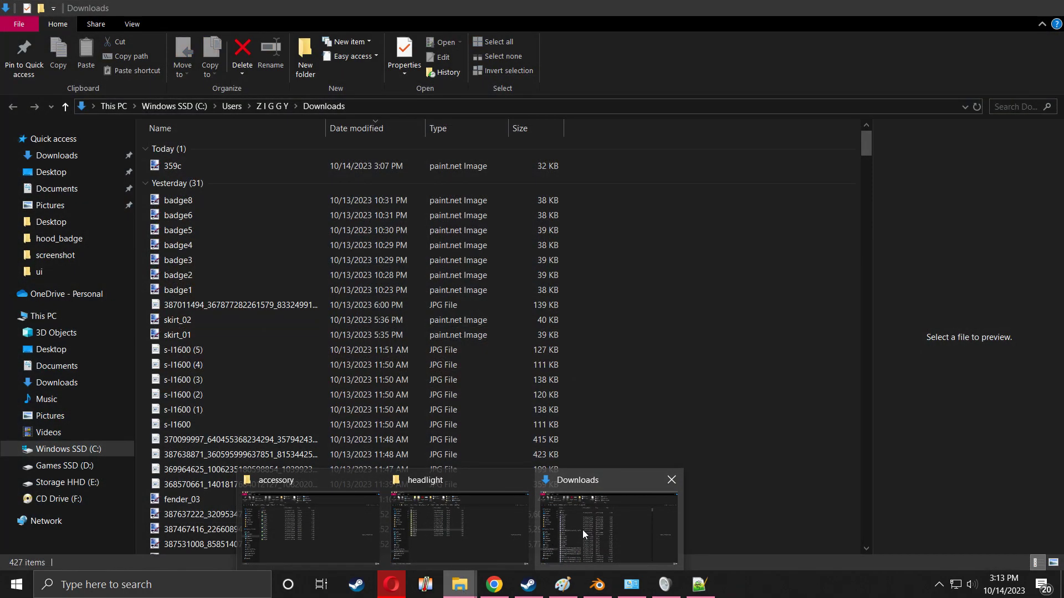
left_click(66, 465)
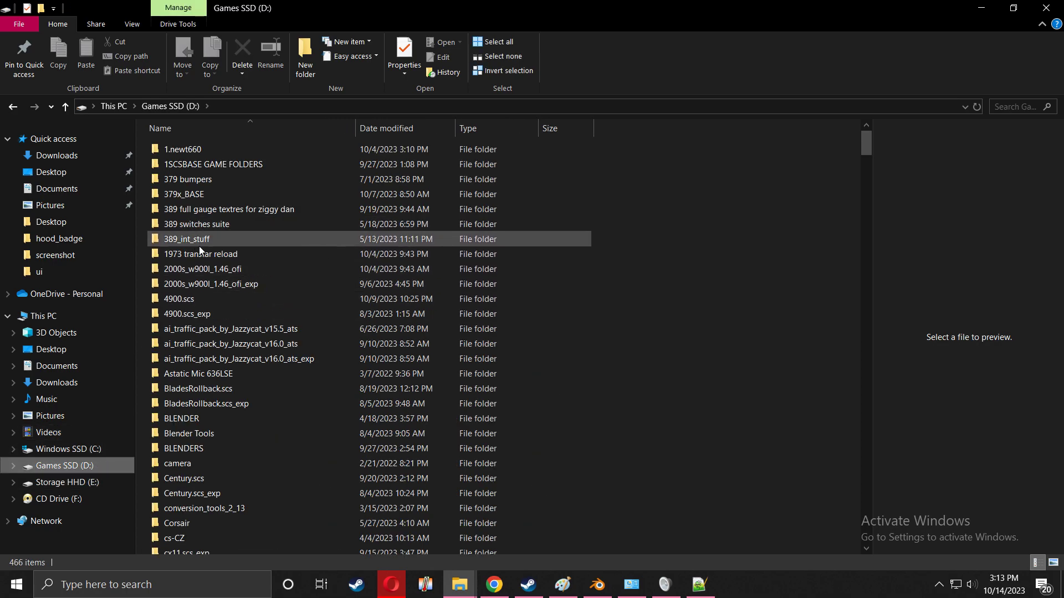
double_click(183, 448)
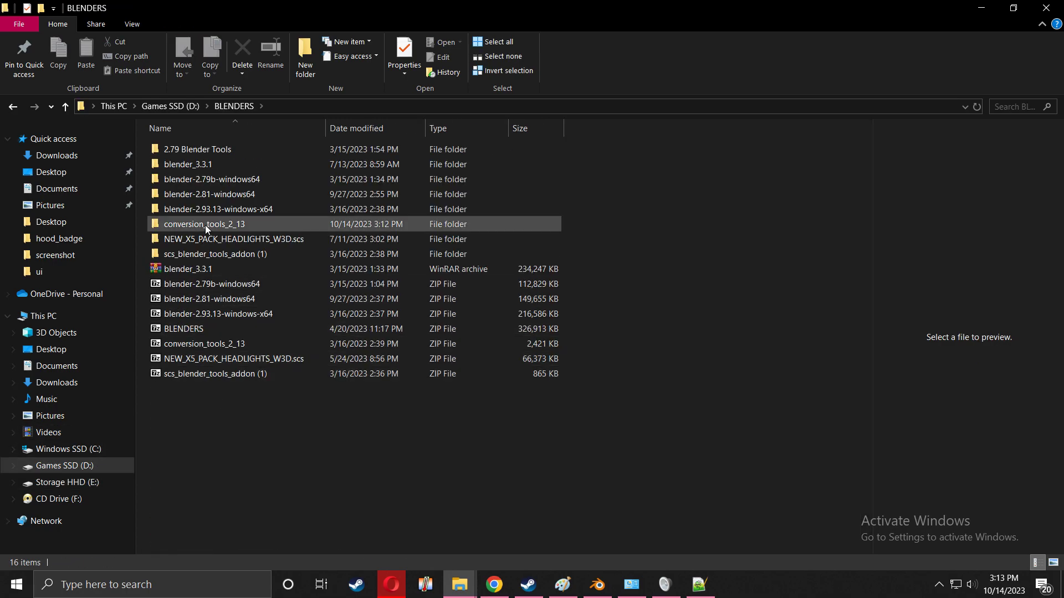
mouse_move(220, 222)
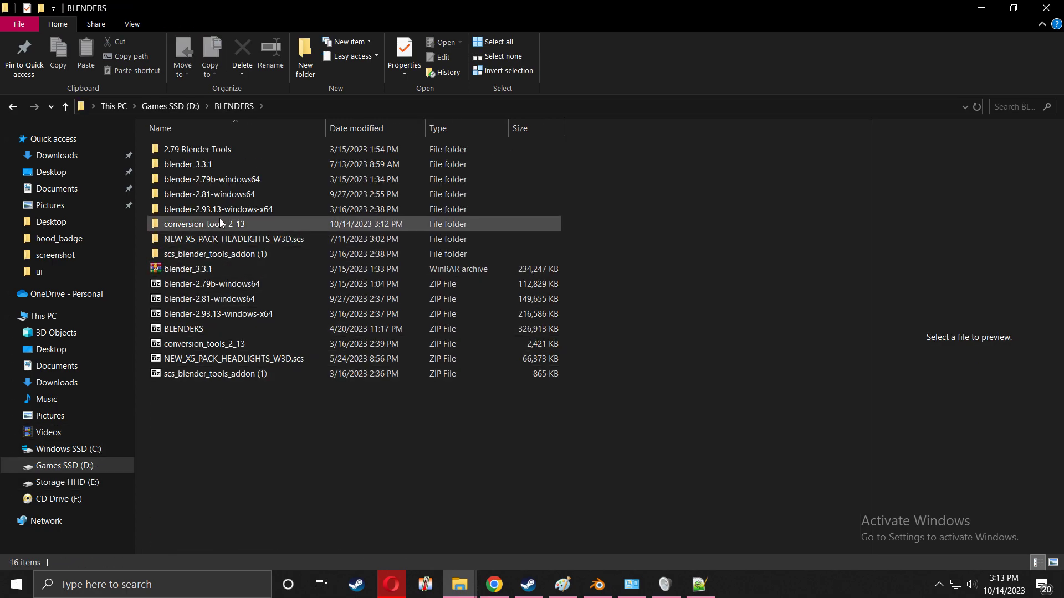
left_click(203, 224)
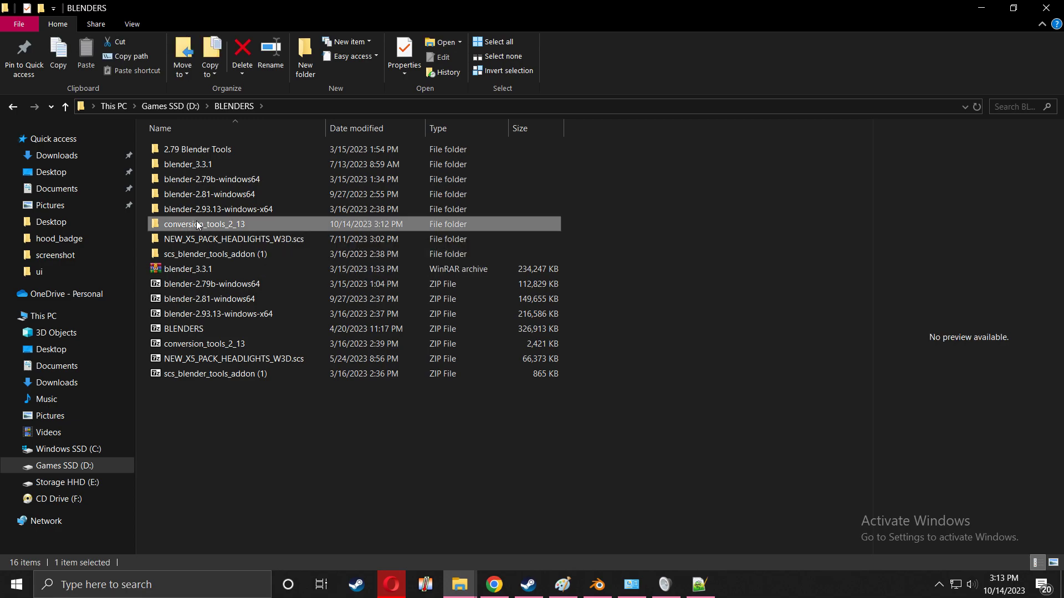
double_click(204, 224)
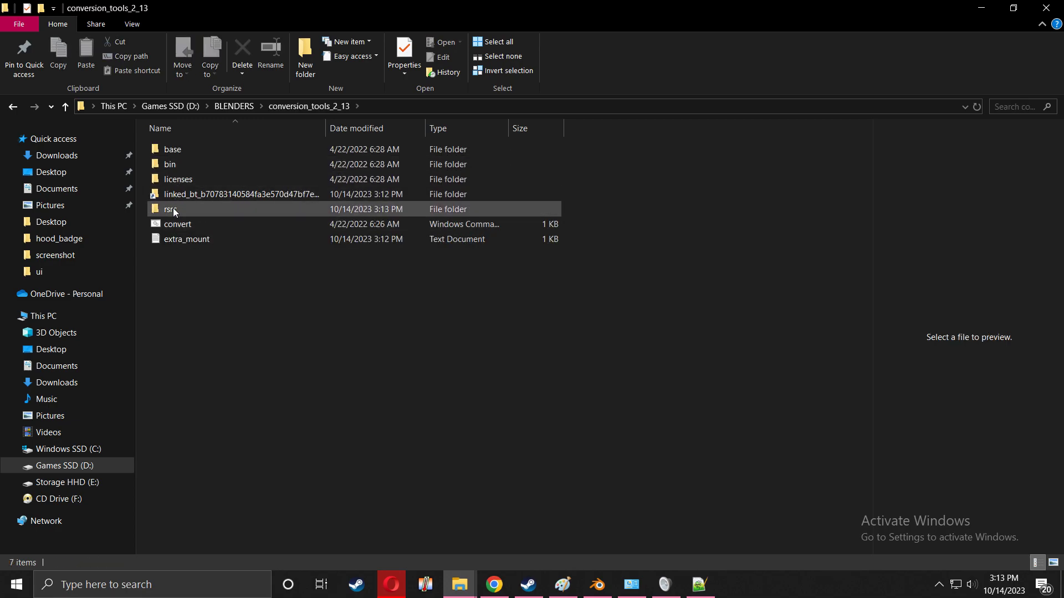
double_click(173, 209)
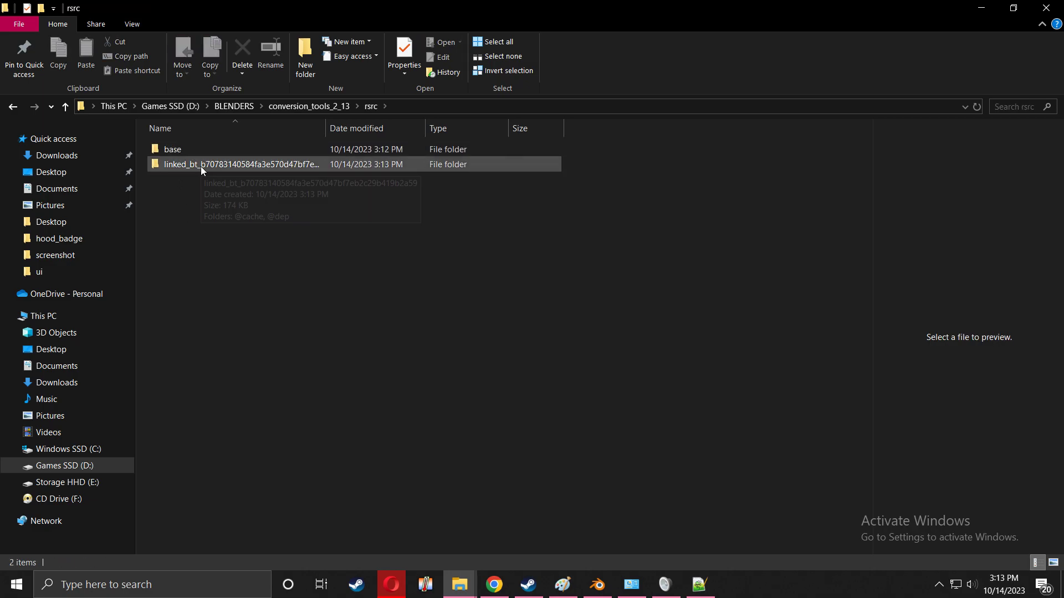
double_click(244, 164)
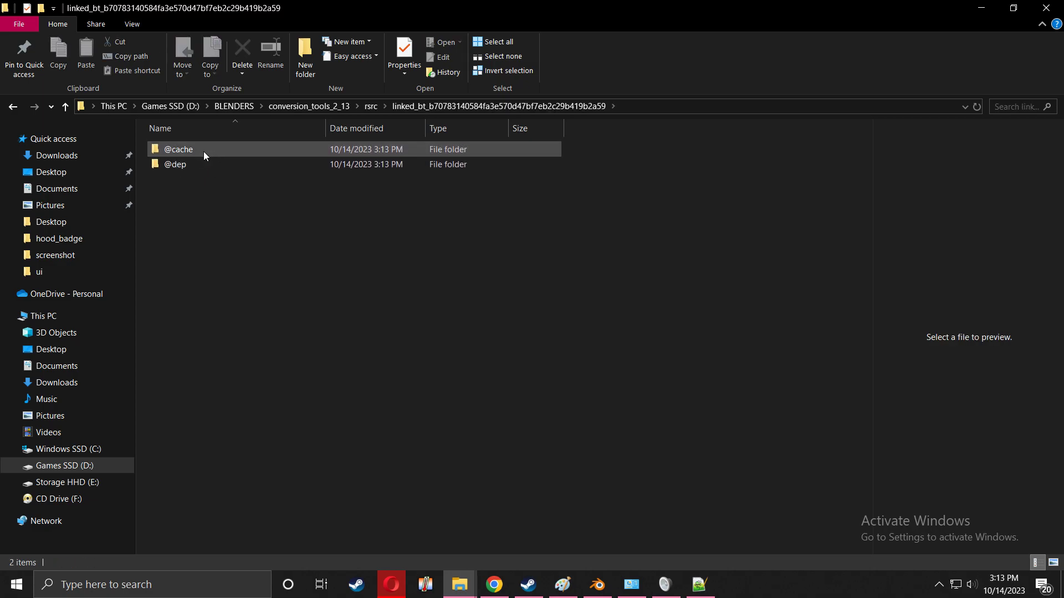
double_click(178, 149)
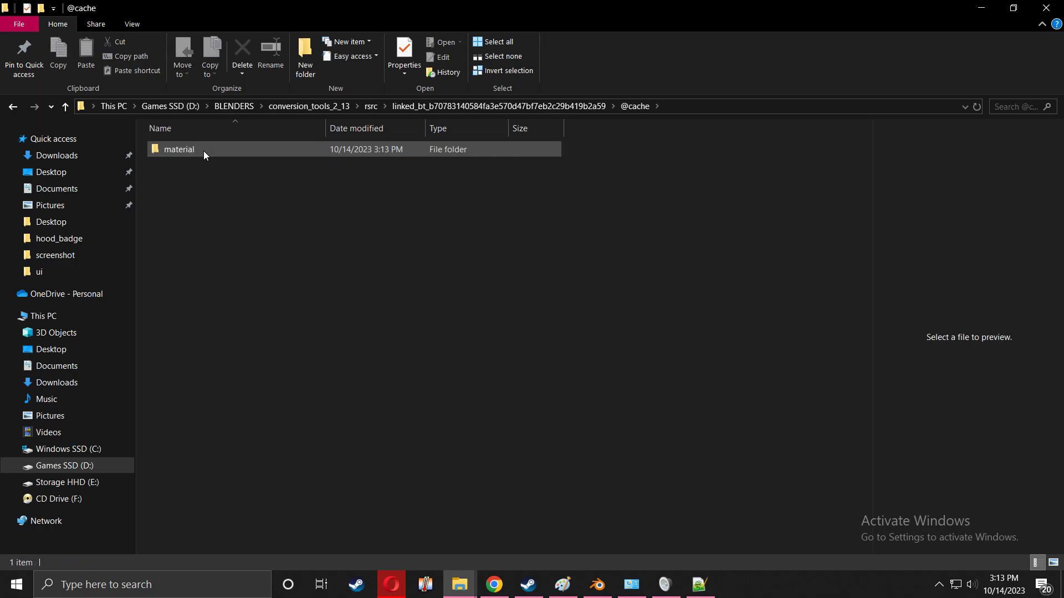
double_click(177, 148)
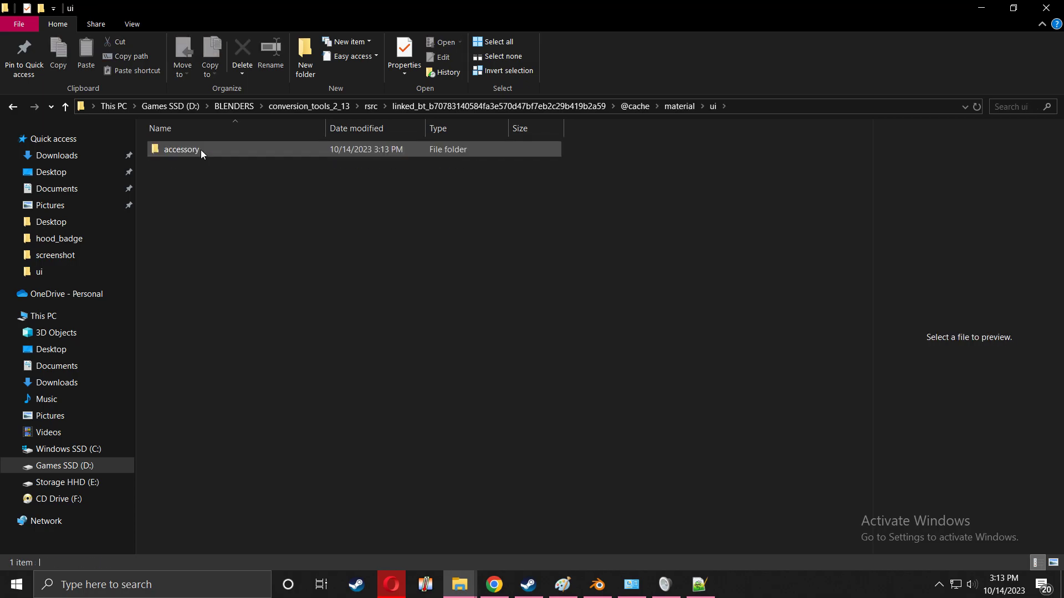
double_click(180, 148)
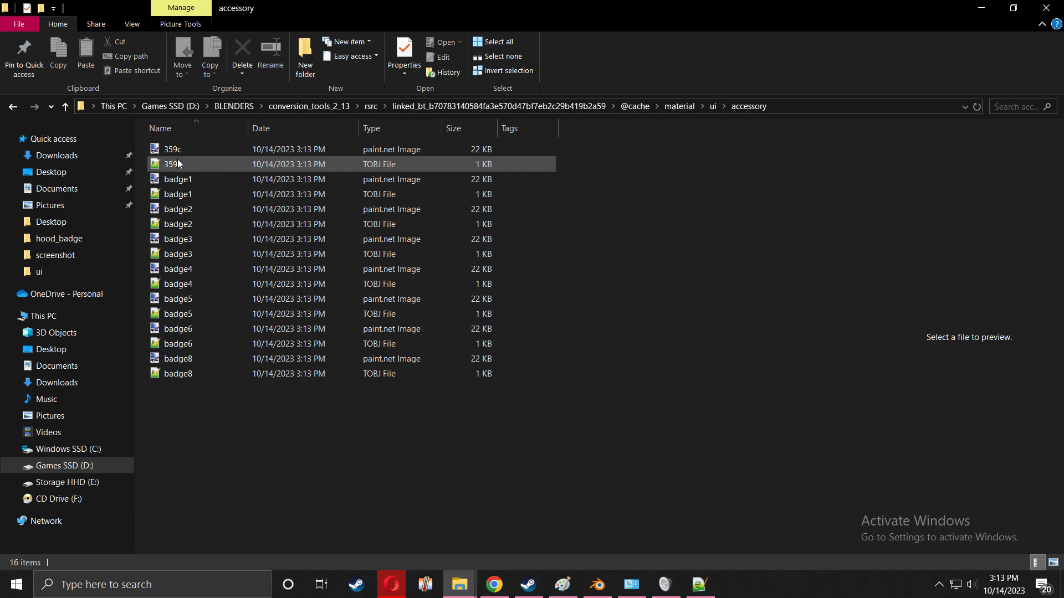
- Copy the two 359c files (image and TOBJ) from the output folder
left_click(173, 149)
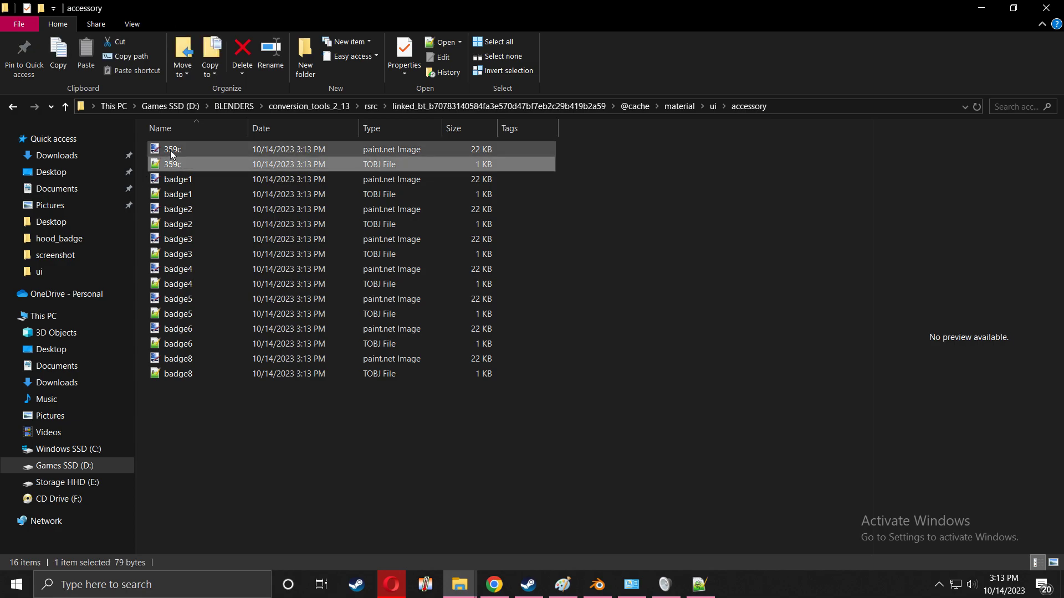
right_click(173, 164)
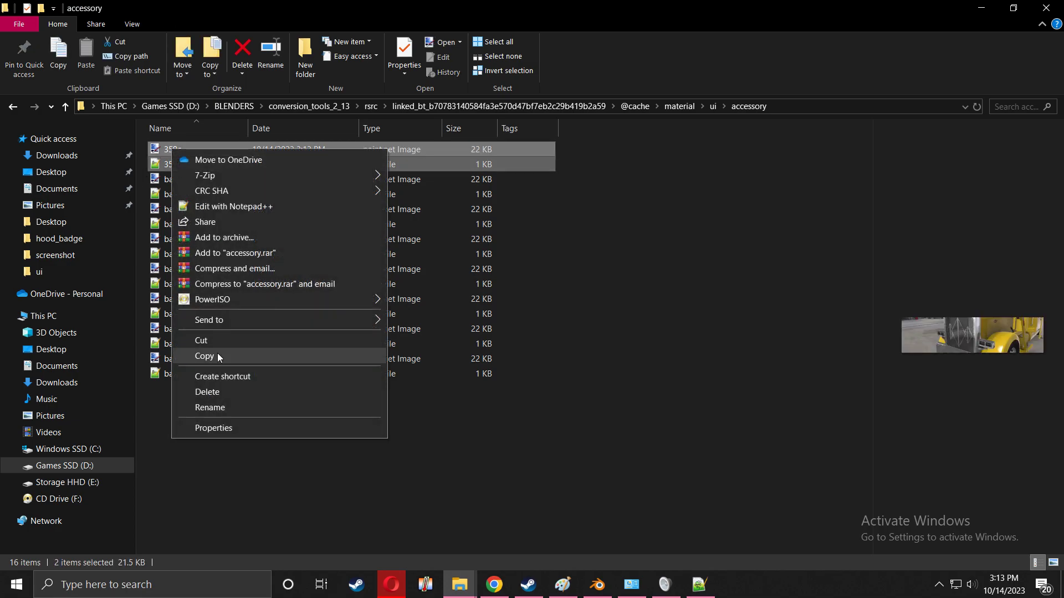
left_click(204, 355)
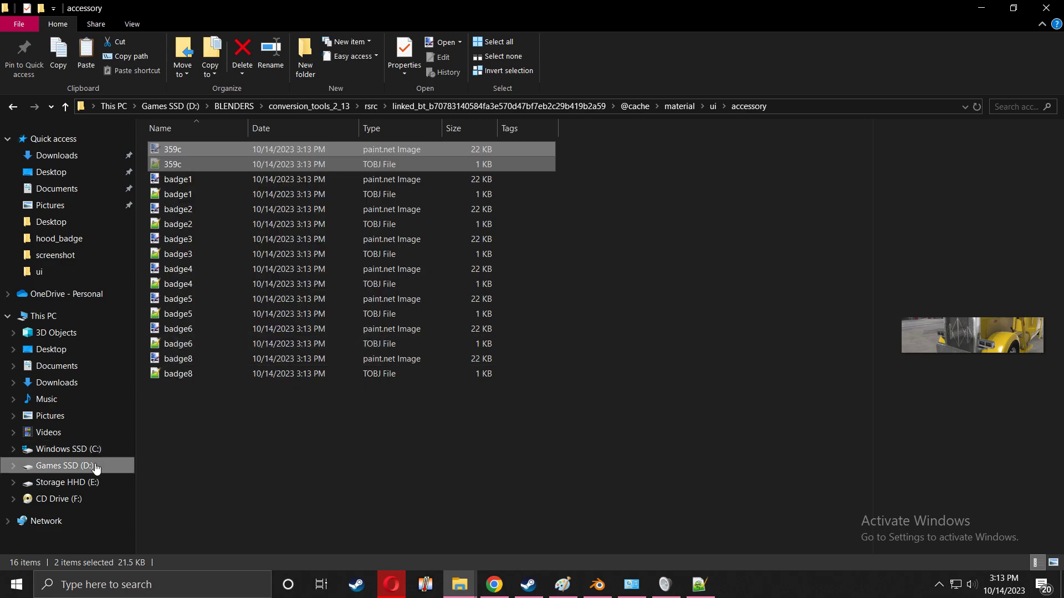
- Paste them into D:\try_on_this.scs\material\ui\accessory
left_click(66, 465)
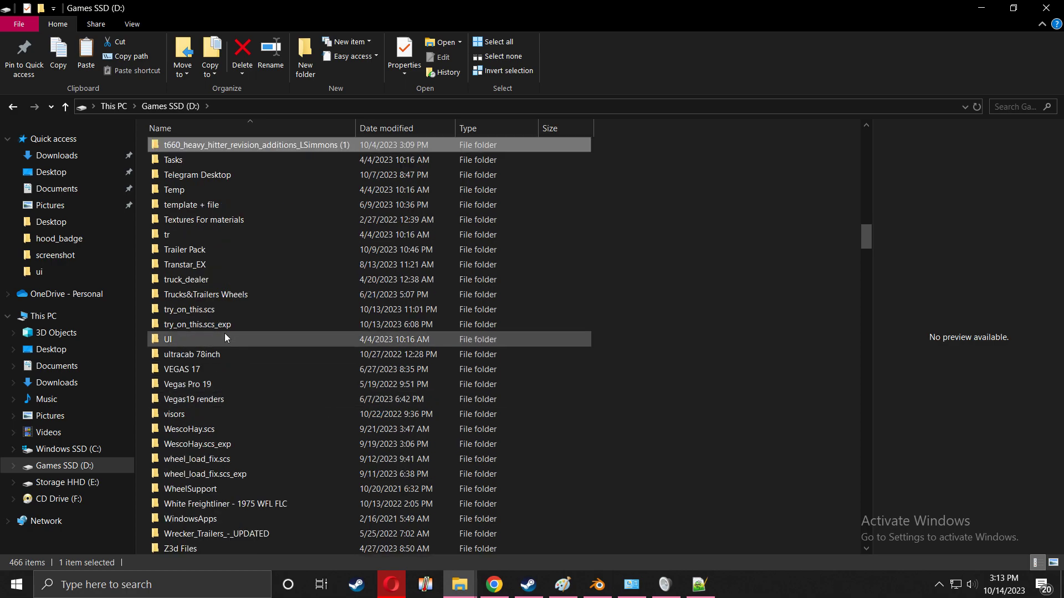
double_click(189, 309)
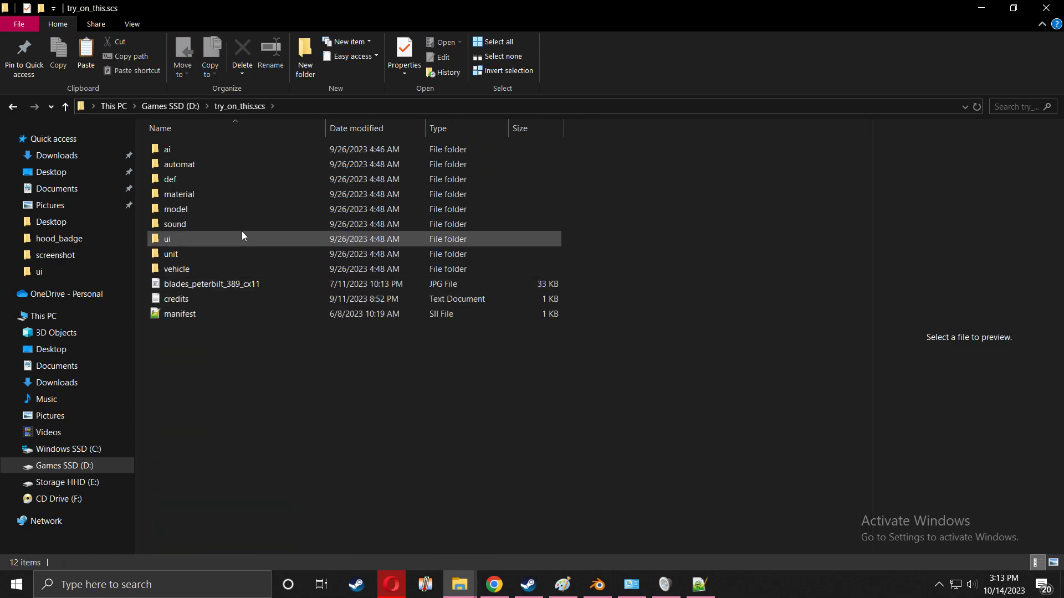
mouse_move(179, 194)
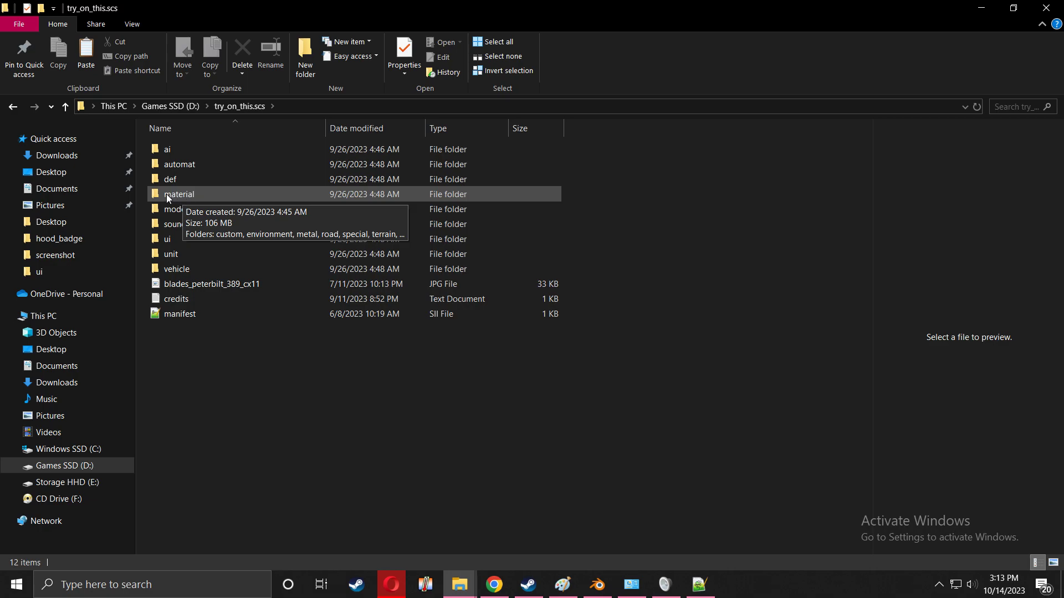
mouse_move(187, 200)
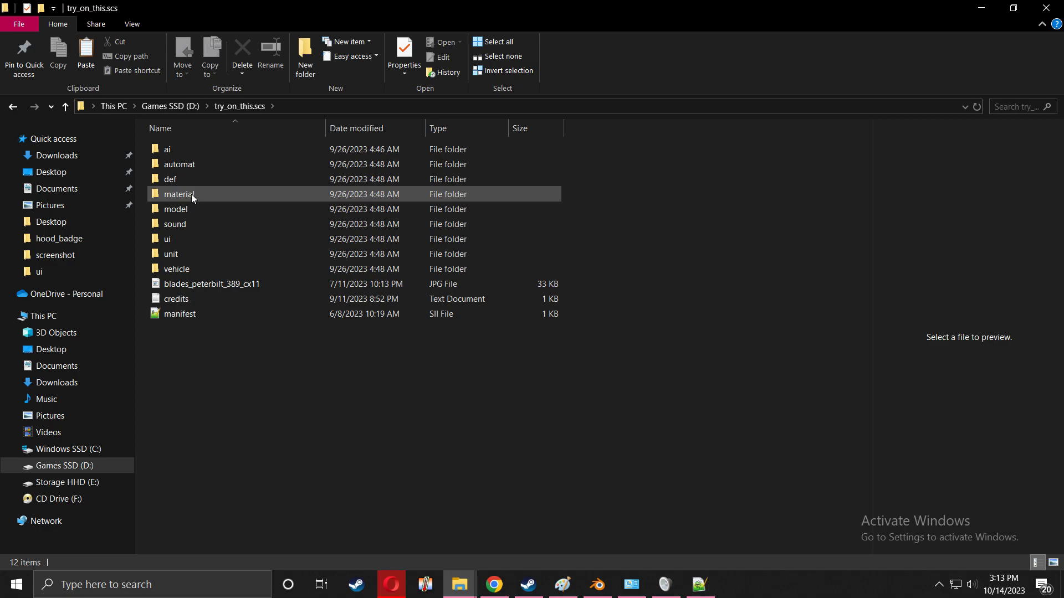
mouse_move(182, 197)
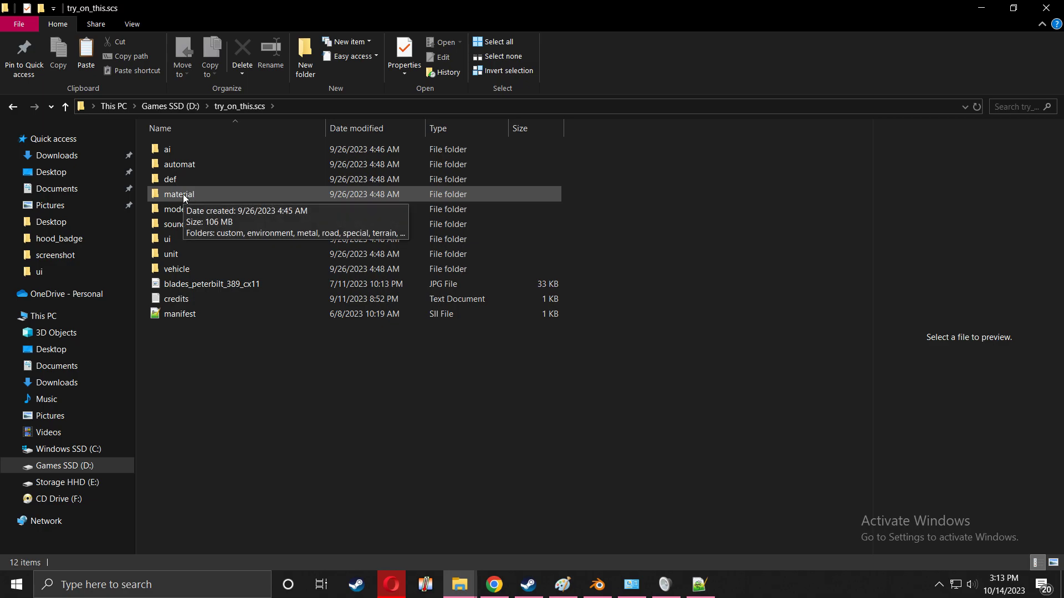
double_click(180, 194)
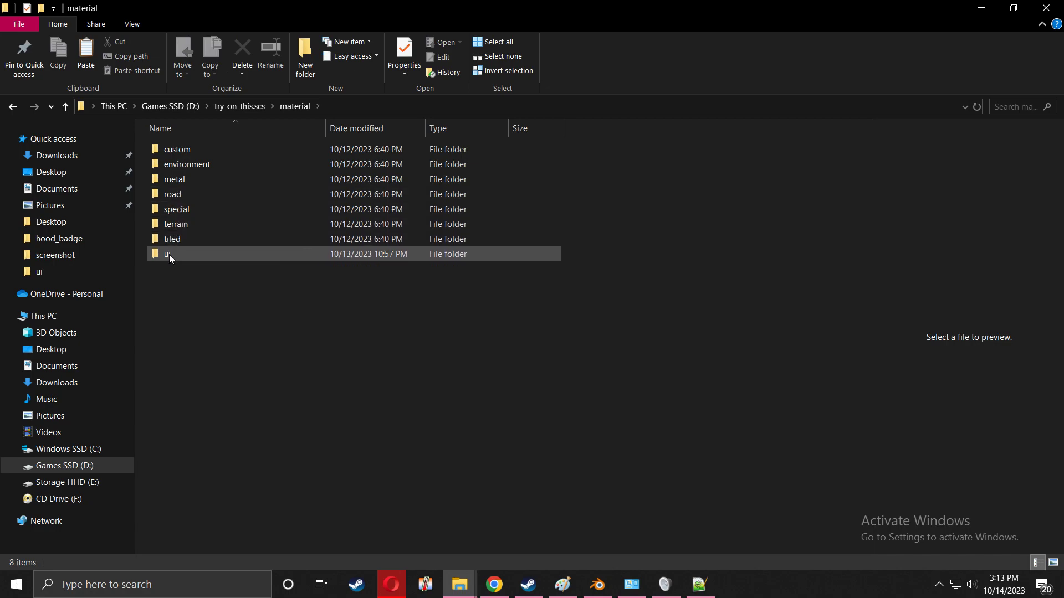
double_click(168, 253)
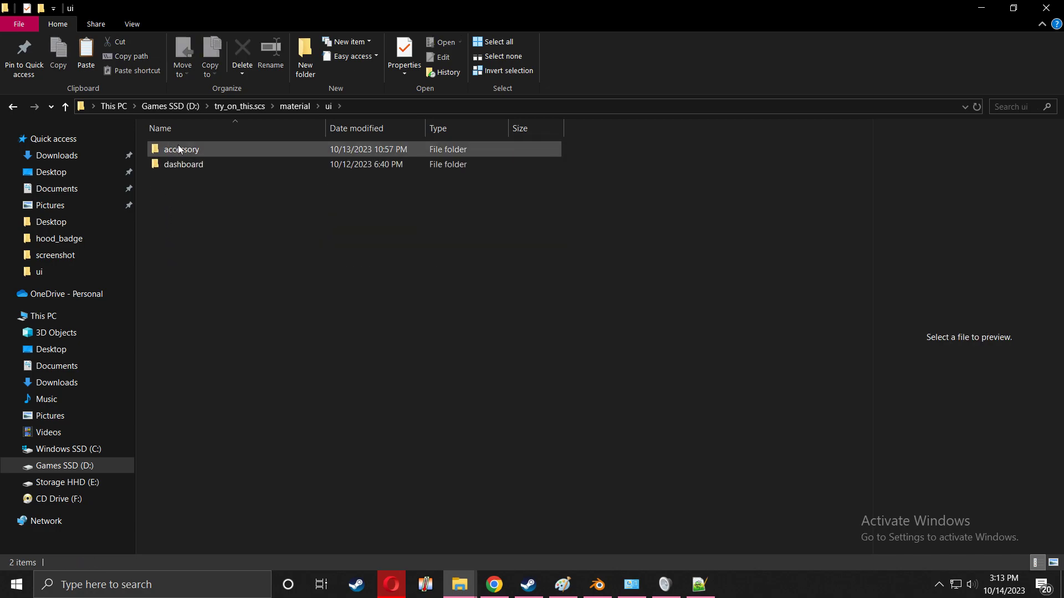
mouse_move(186, 149)
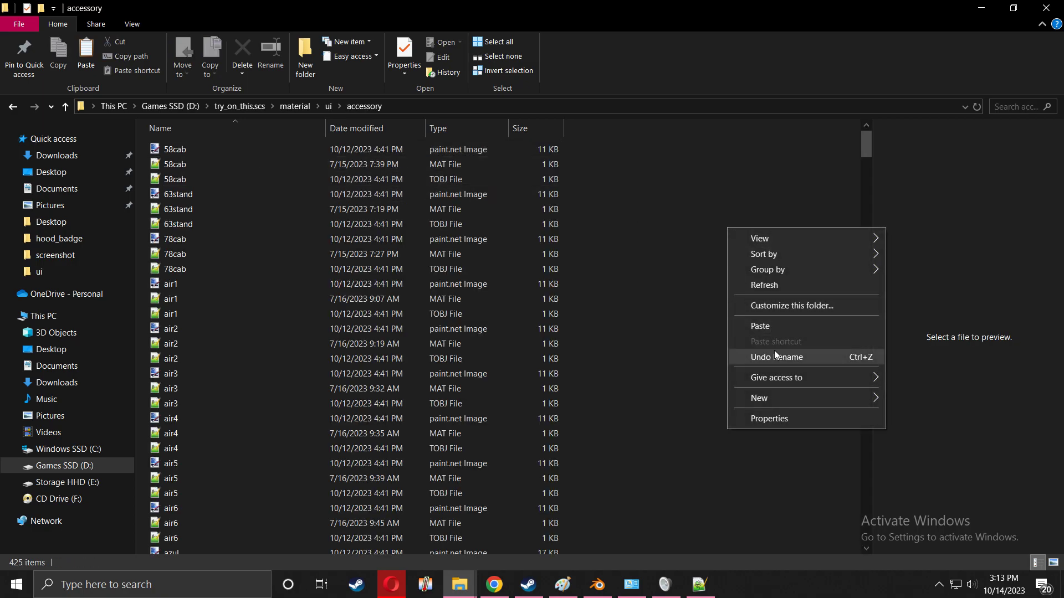
left_click(759, 326)
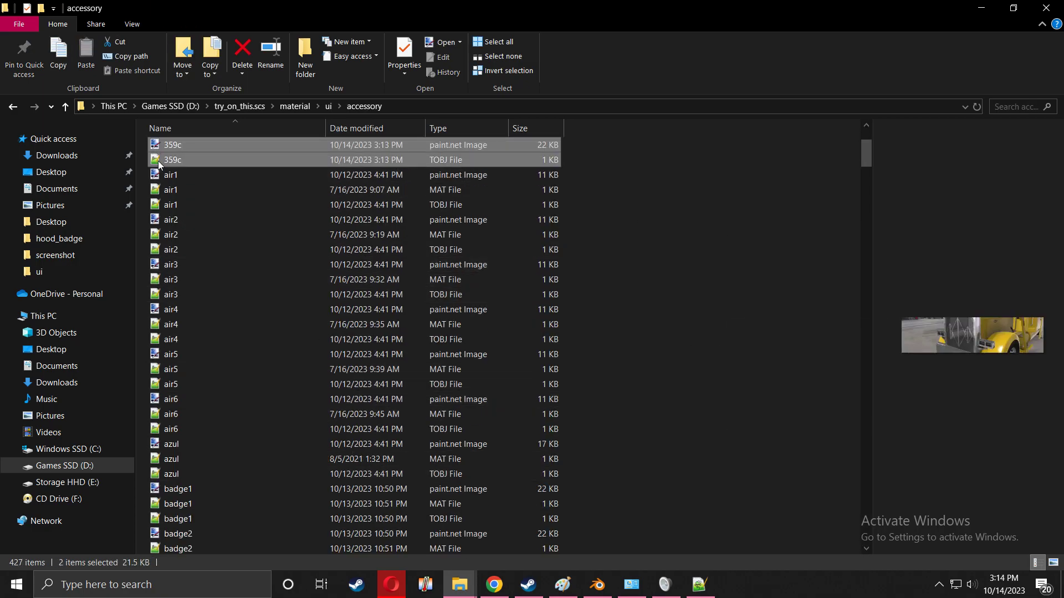
mouse_move(173, 160)
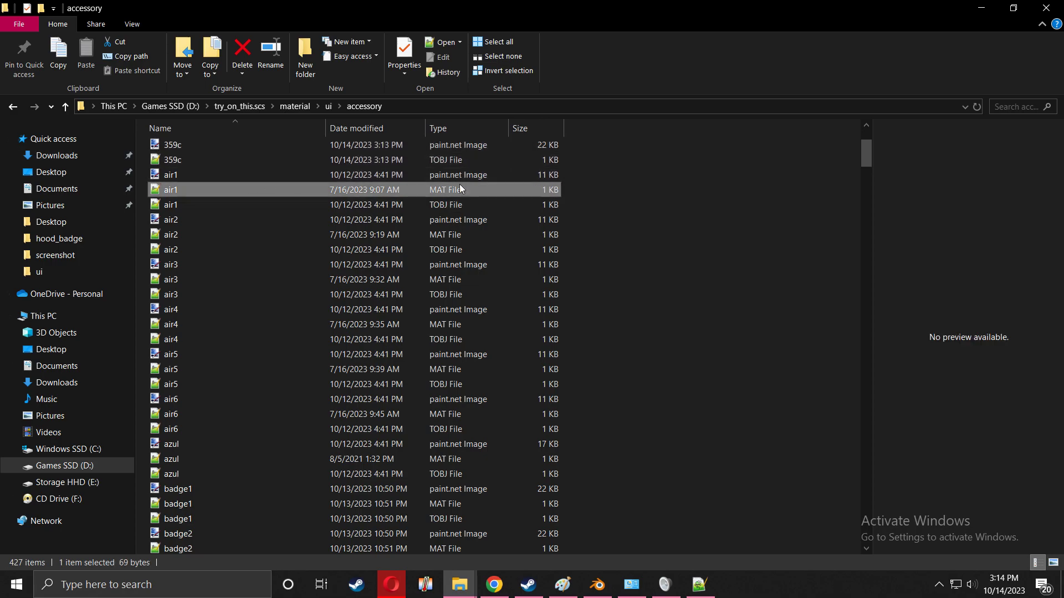
mouse_move(173, 204)
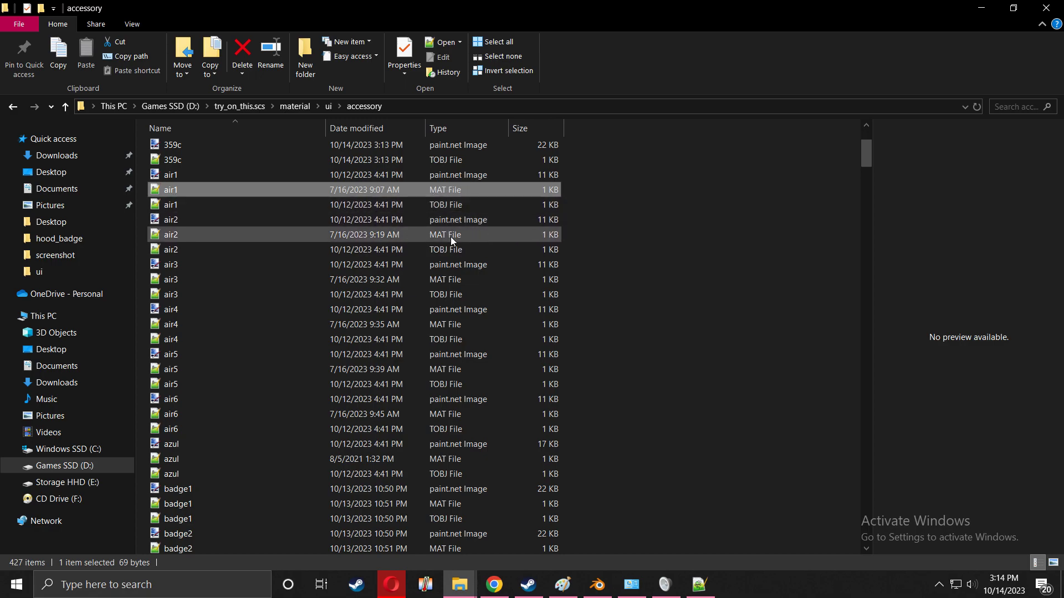
- Paste a copy of air1.mat into the mod's ui folder and rename it 359c
right_click(170, 189)
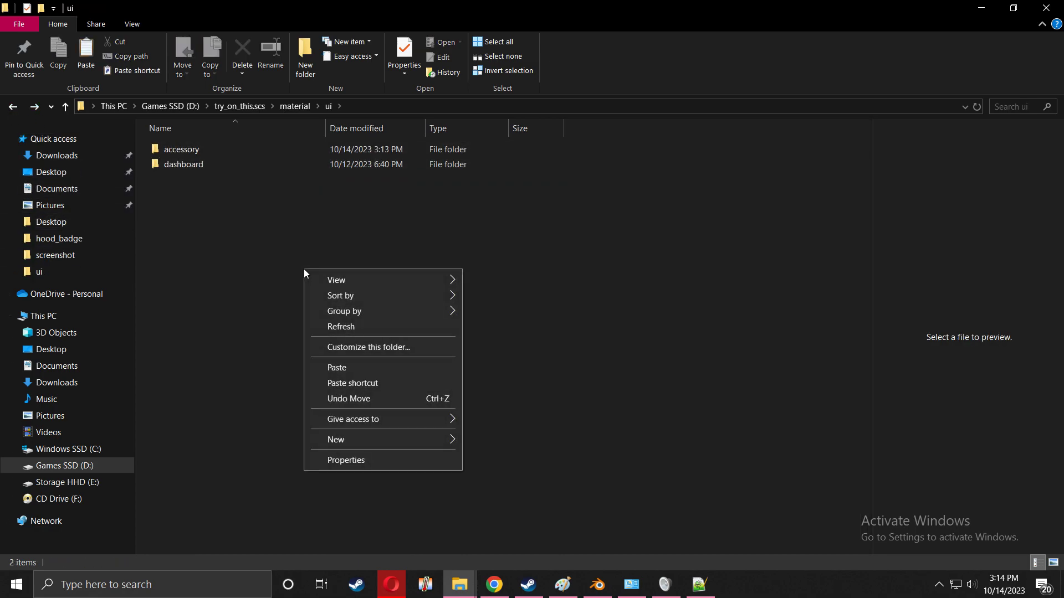
left_click(336, 367)
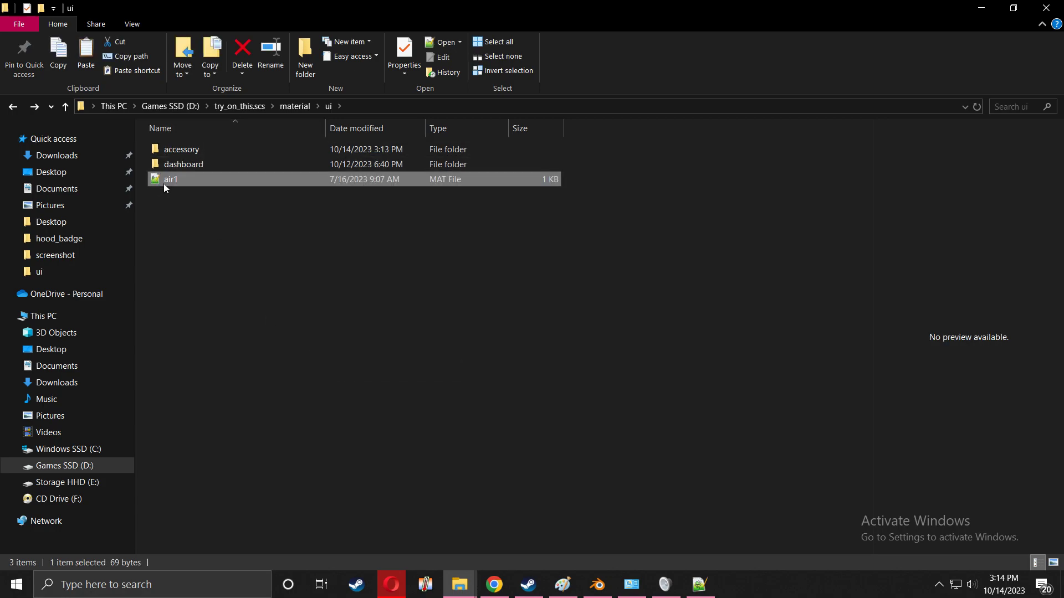
left_click(271, 54)
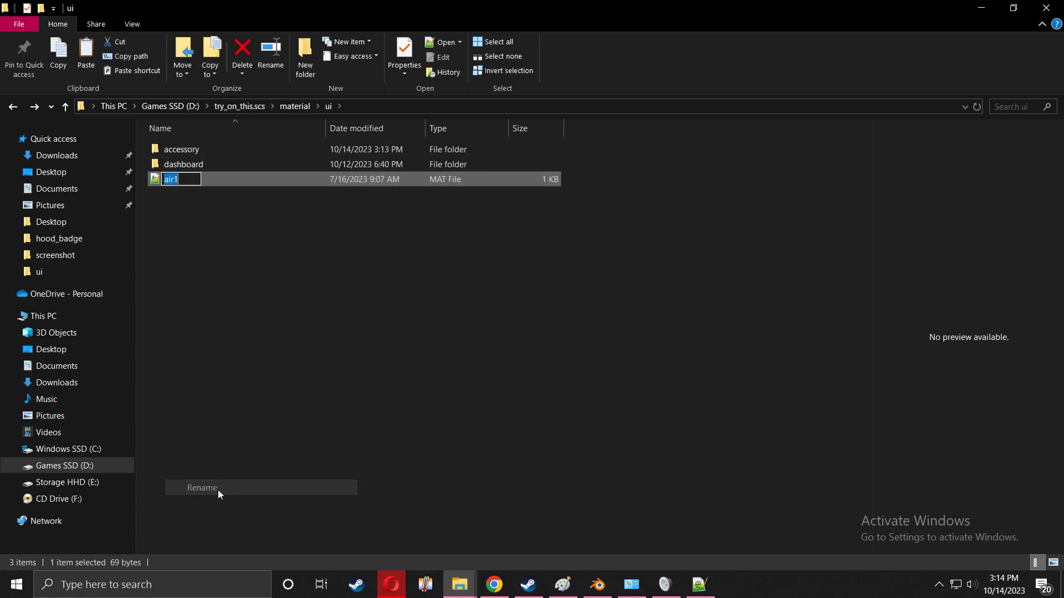
type("359c")
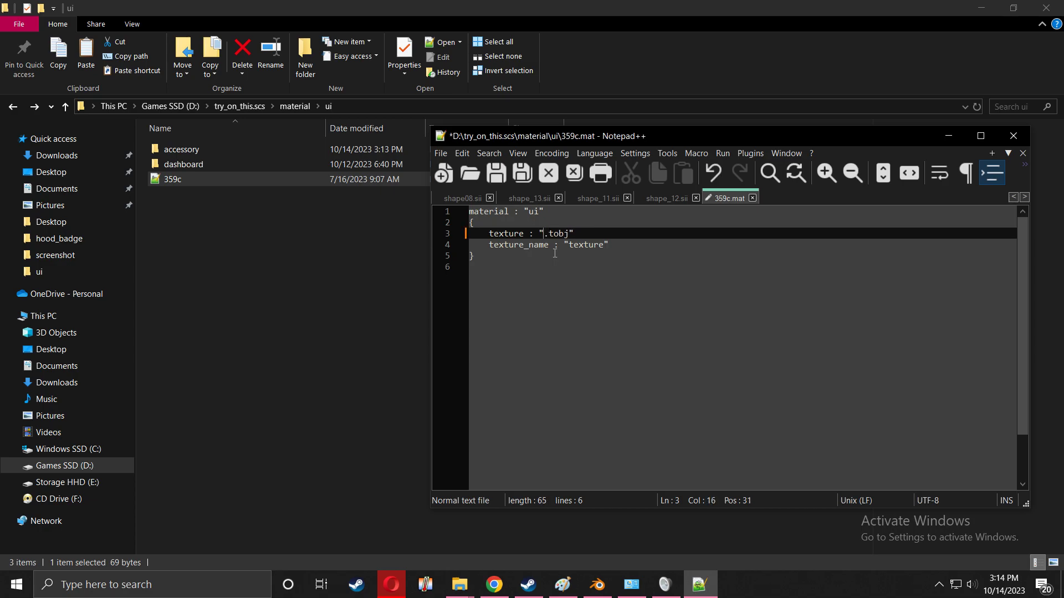
- Edit the 359c.mat texture line to reference 359c.tobj
type("359")
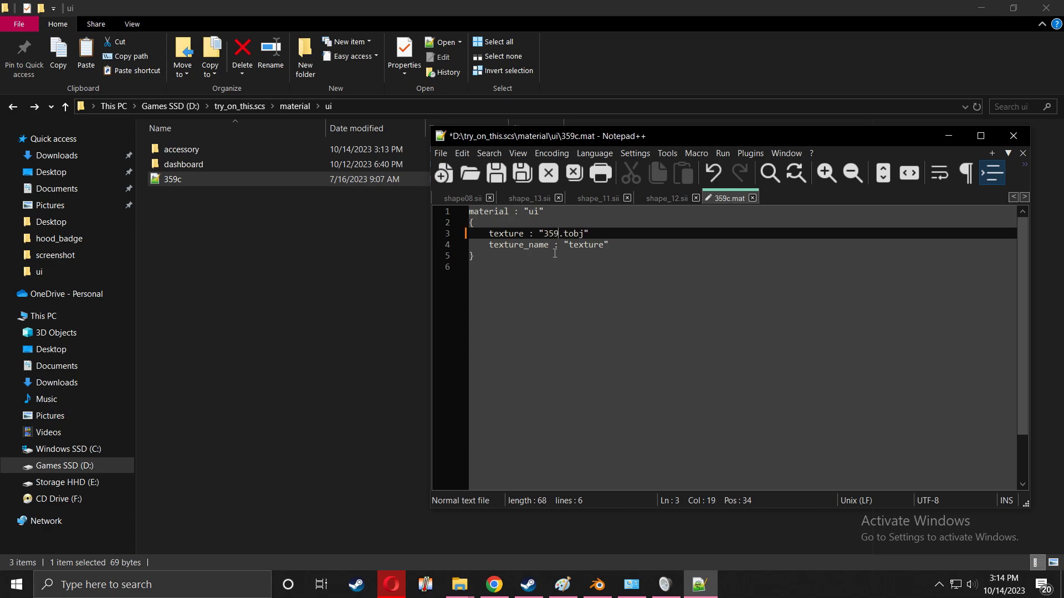
type("c")
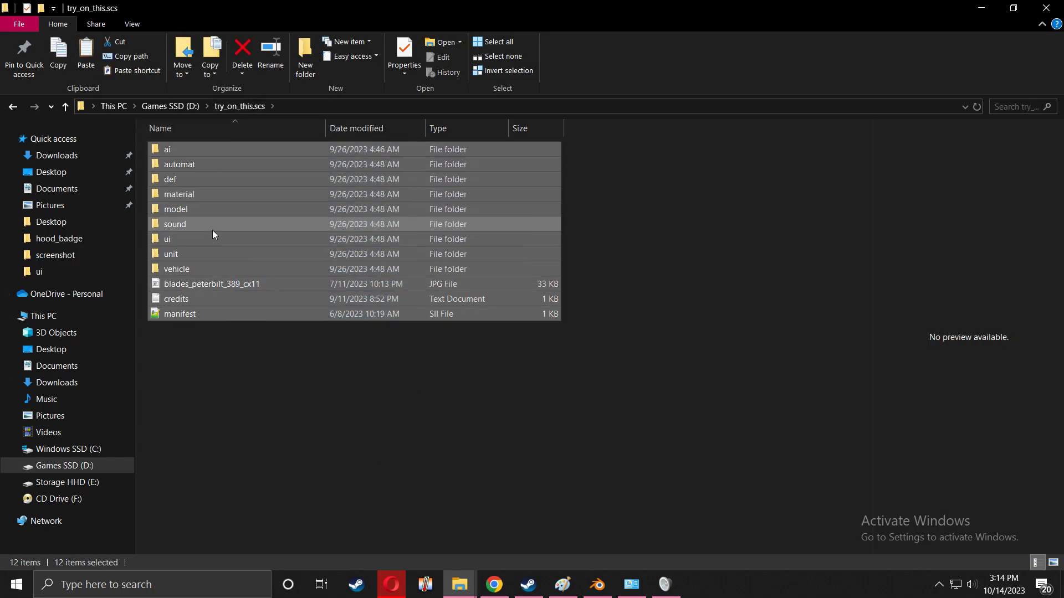
- Compress the selected mod files into a try_on_this.scs zip archive via 7-Zip
right_click(213, 234)
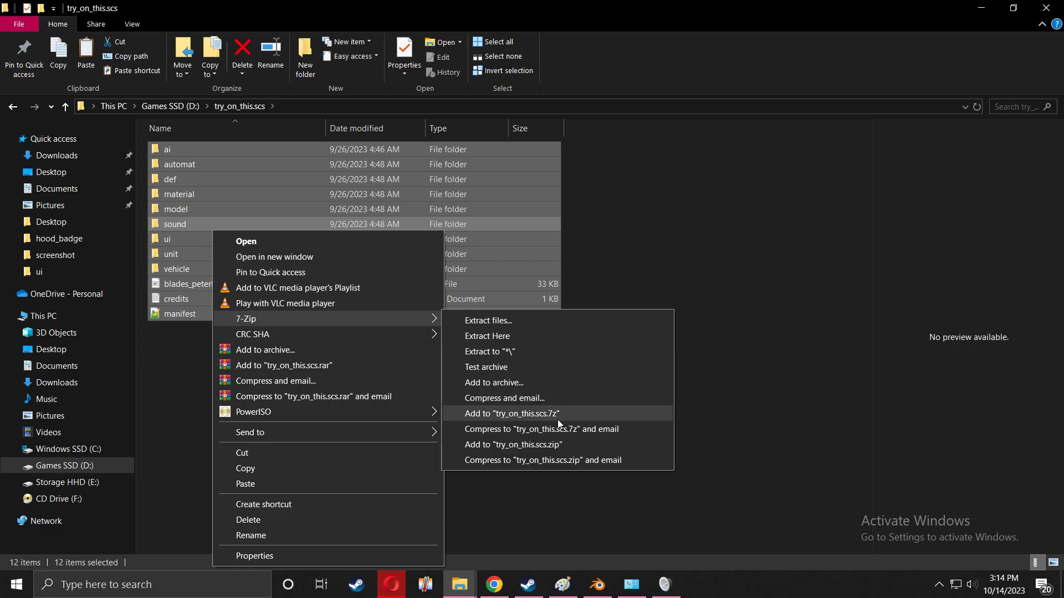
mouse_move(557, 444)
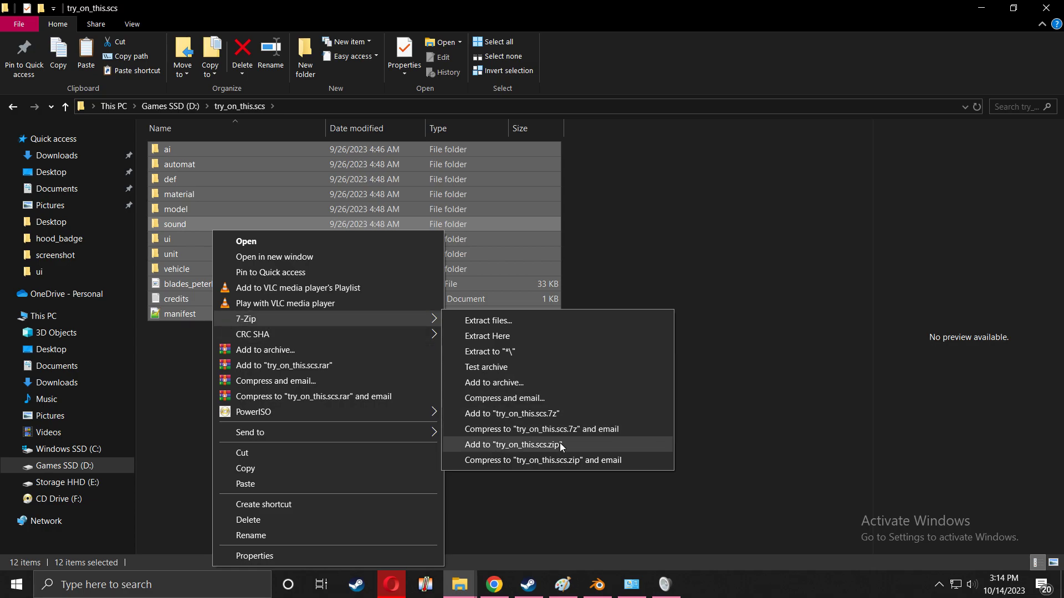
left_click(510, 444)
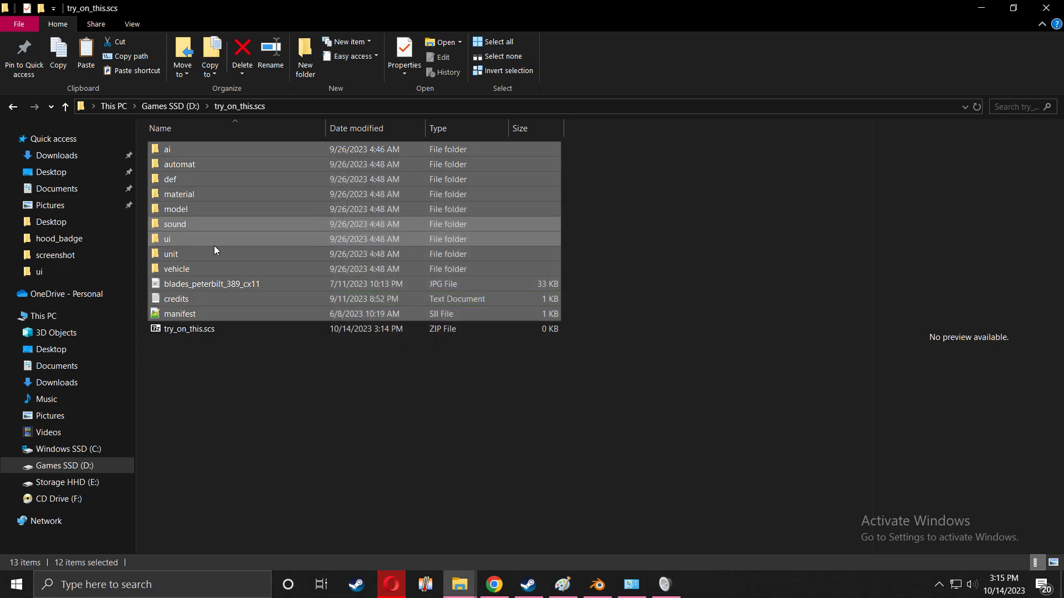
- Cut the try_on_this.scs archive and paste it into the ATS mod folder, replacing the old one
right_click(190, 328)
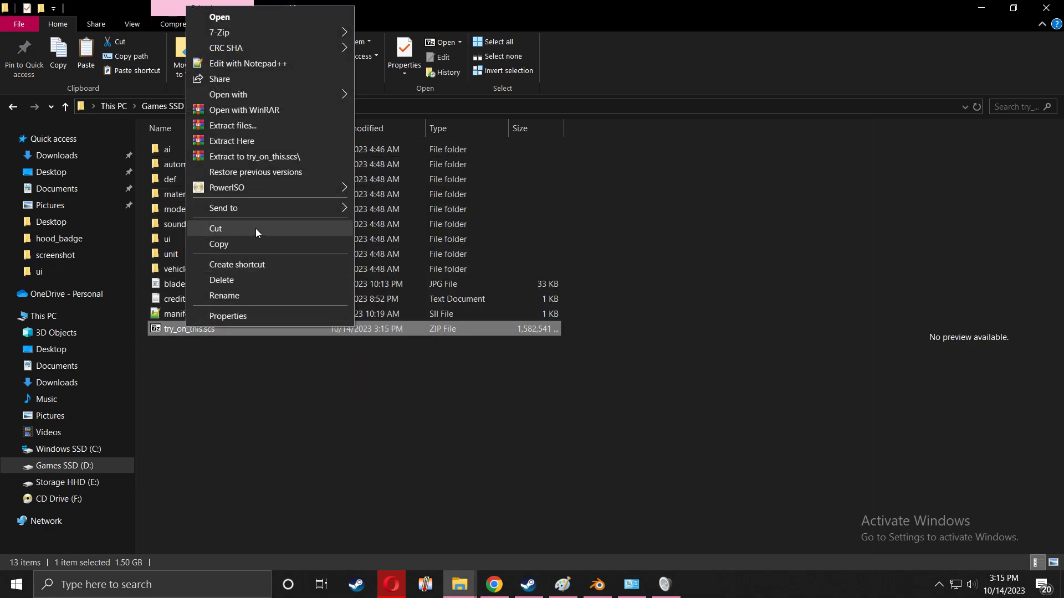
left_click(56, 188)
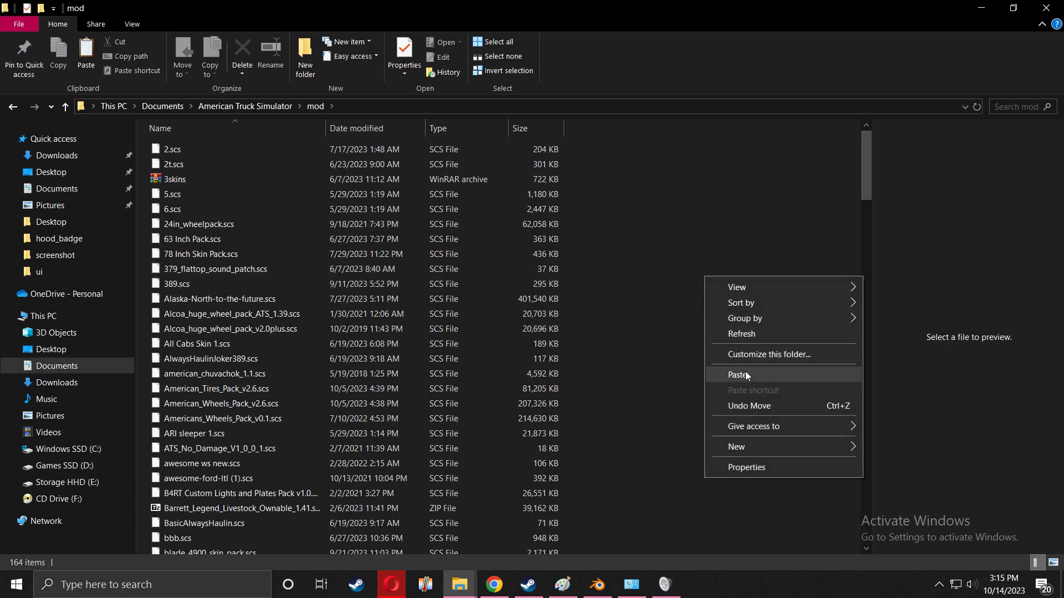
left_click(738, 375)
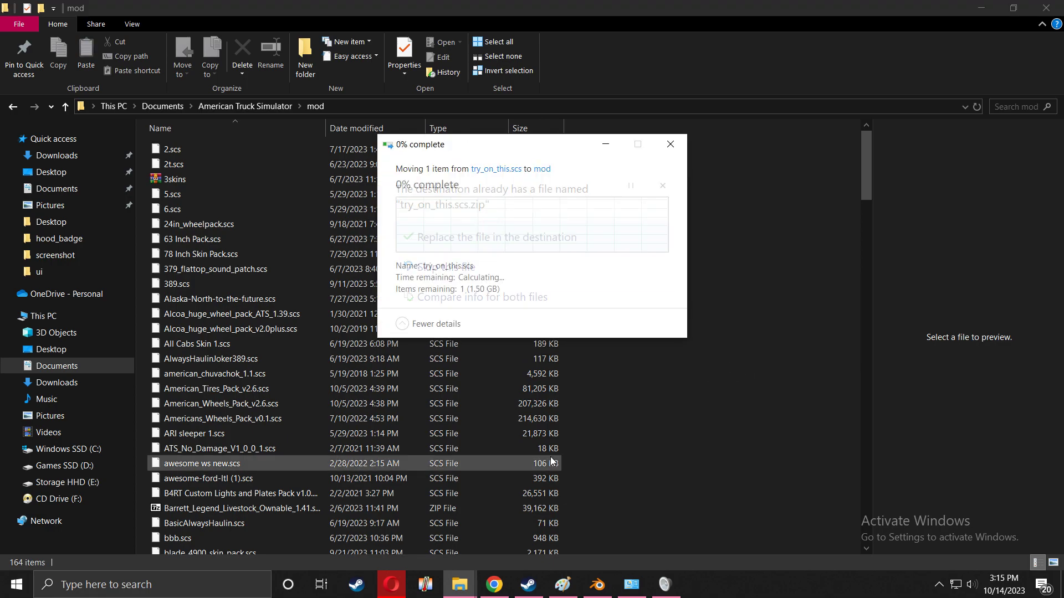
left_click(527, 584)
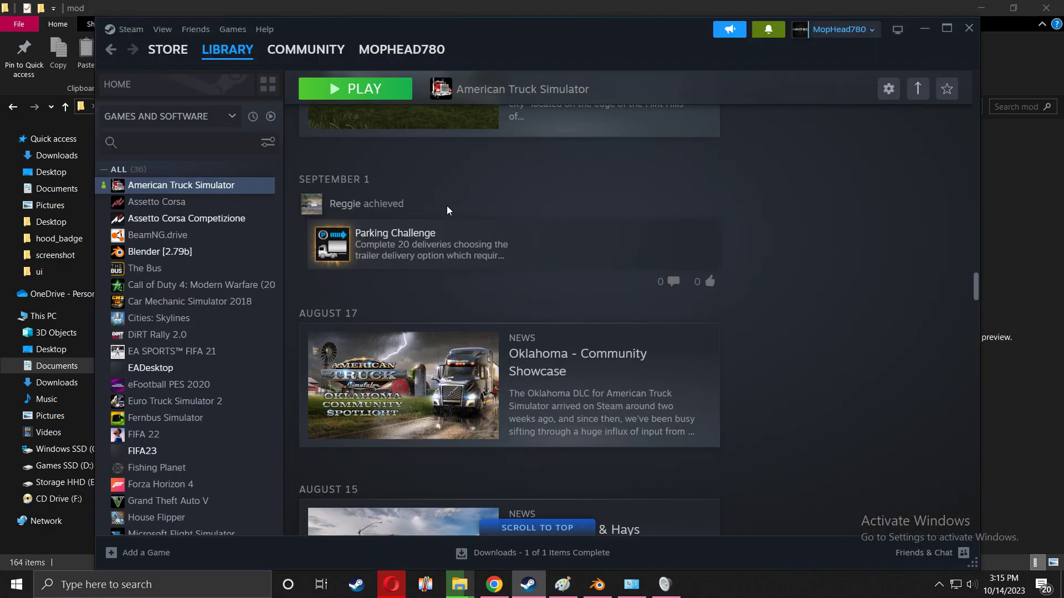
- Launch American Truck Simulator from the Steam library
left_click(355, 89)
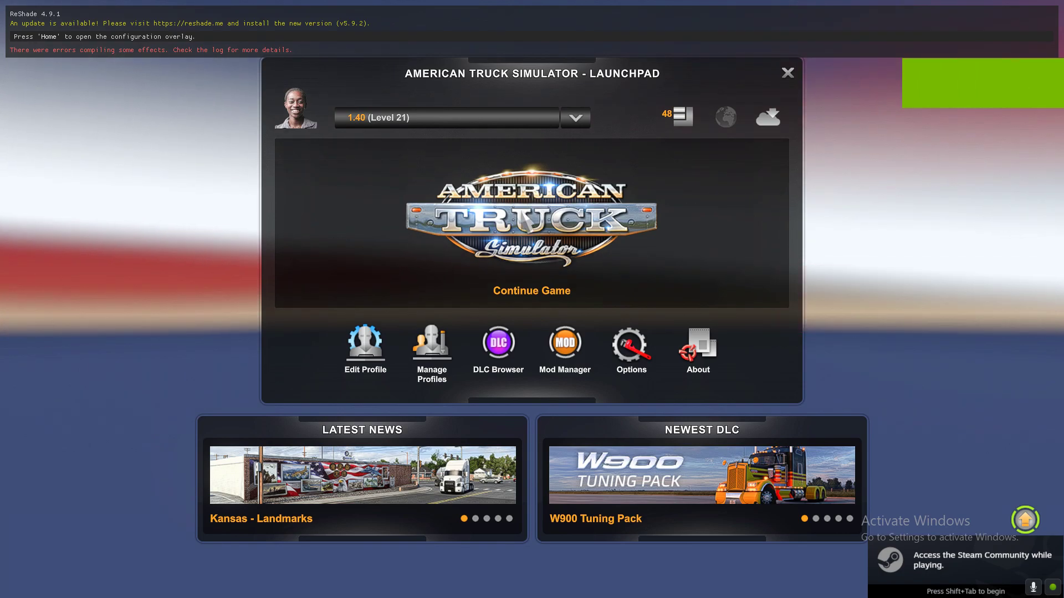
- Continue the saved game and reach the mod dealer through the truck dealers map
left_click(531, 290)
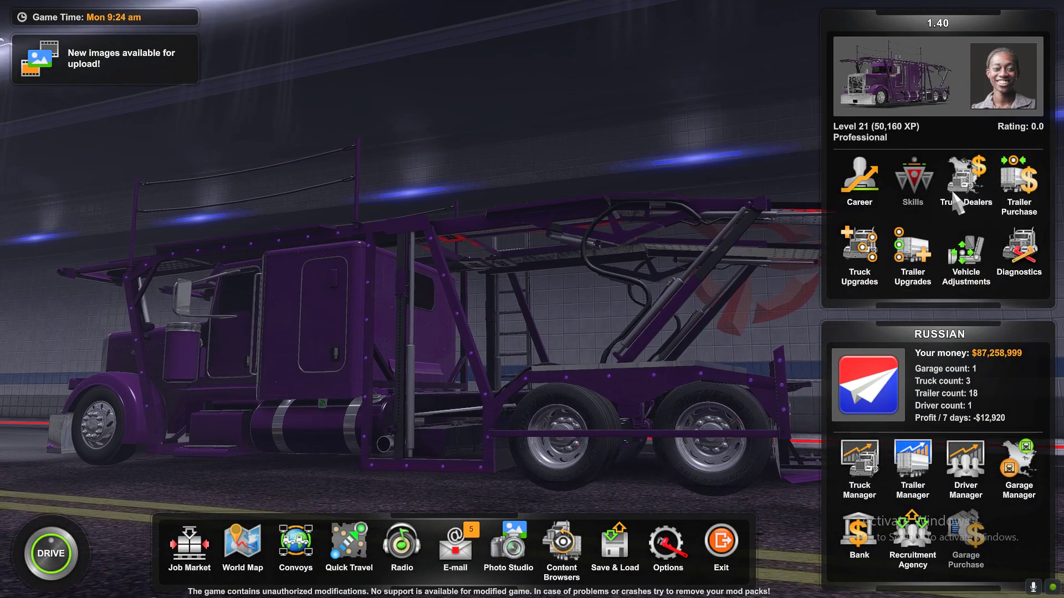
left_click(966, 179)
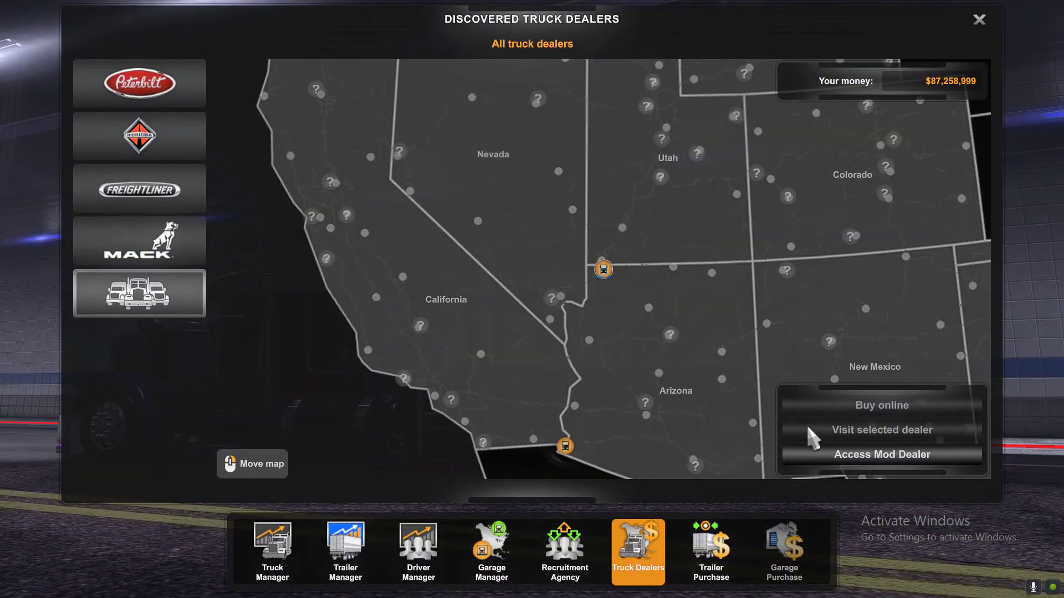
left_click(881, 405)
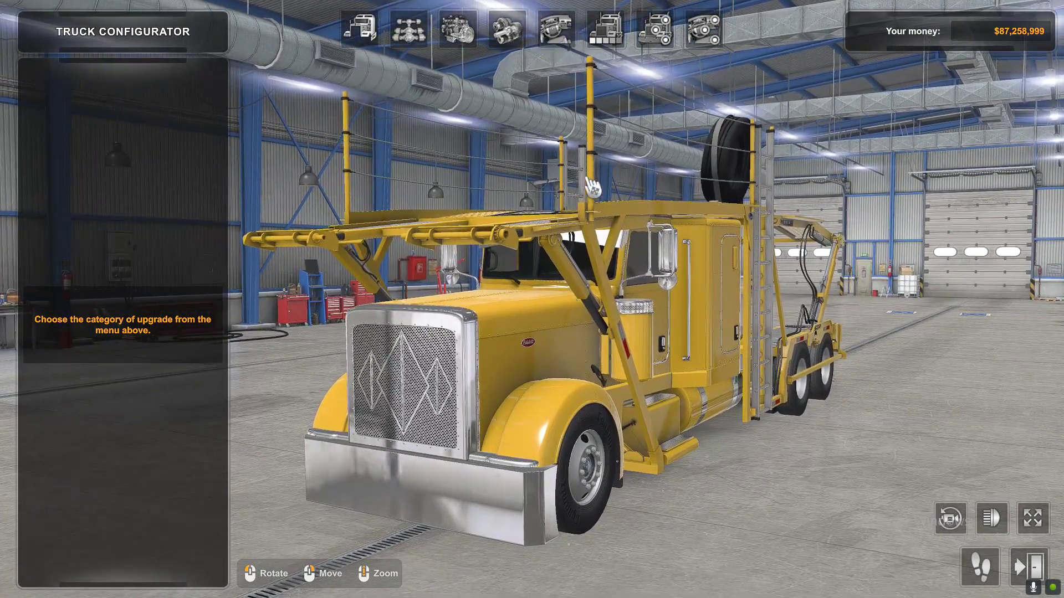
- Fit the 359 Chrome headlights, shown with the custom icon, to the truck for $820
left_click(654, 30)
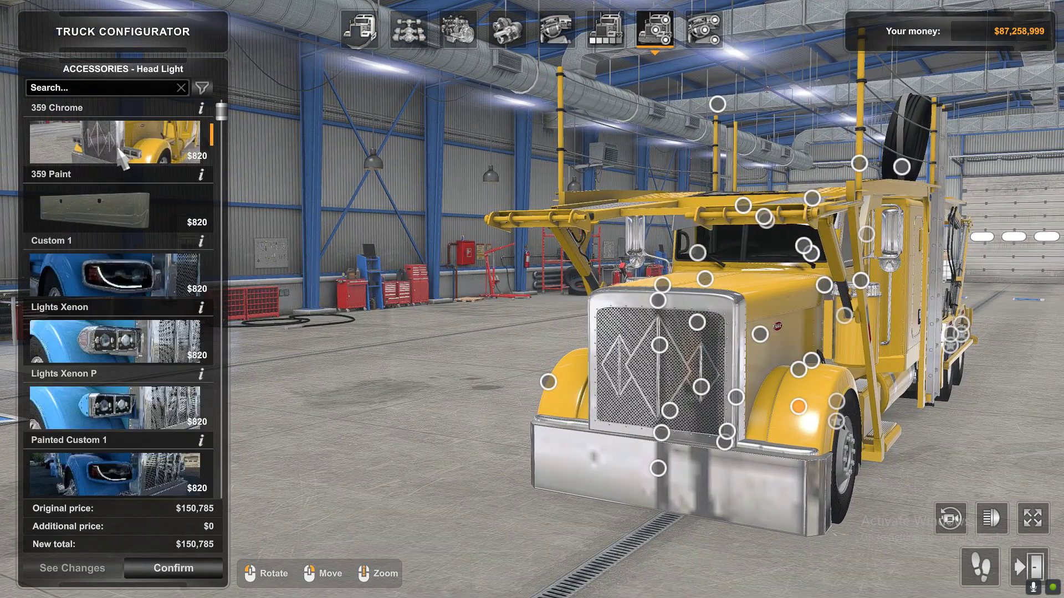
left_click(115, 140)
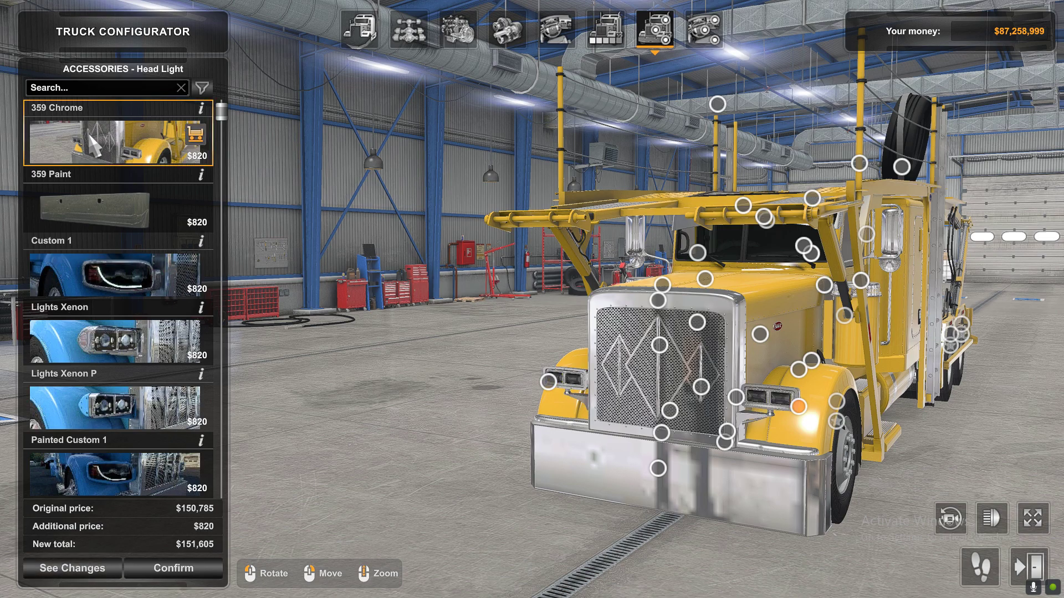
mouse_move(886, 517)
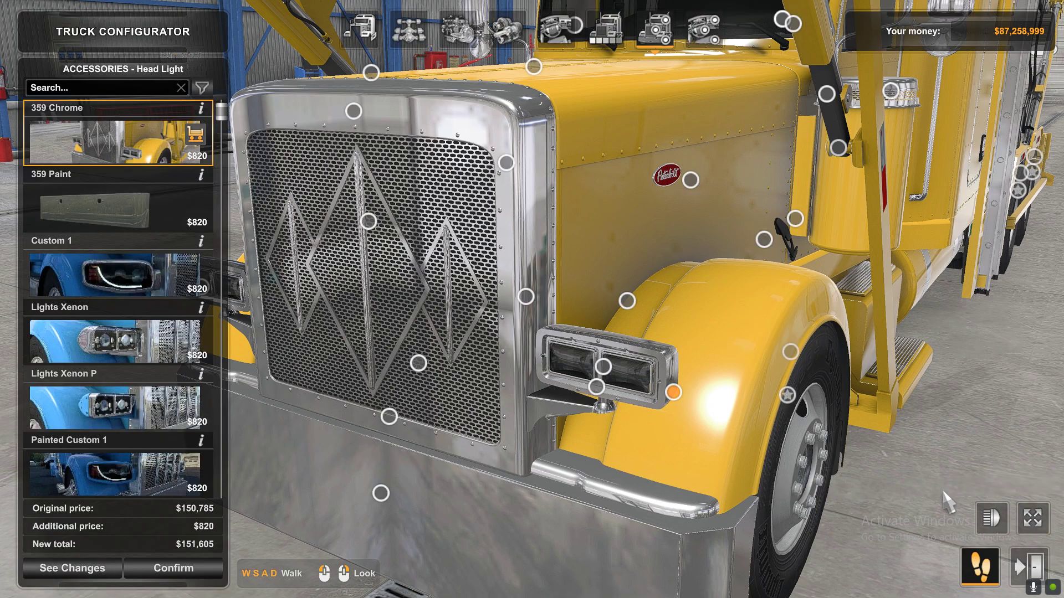
mouse_move(594, 366)
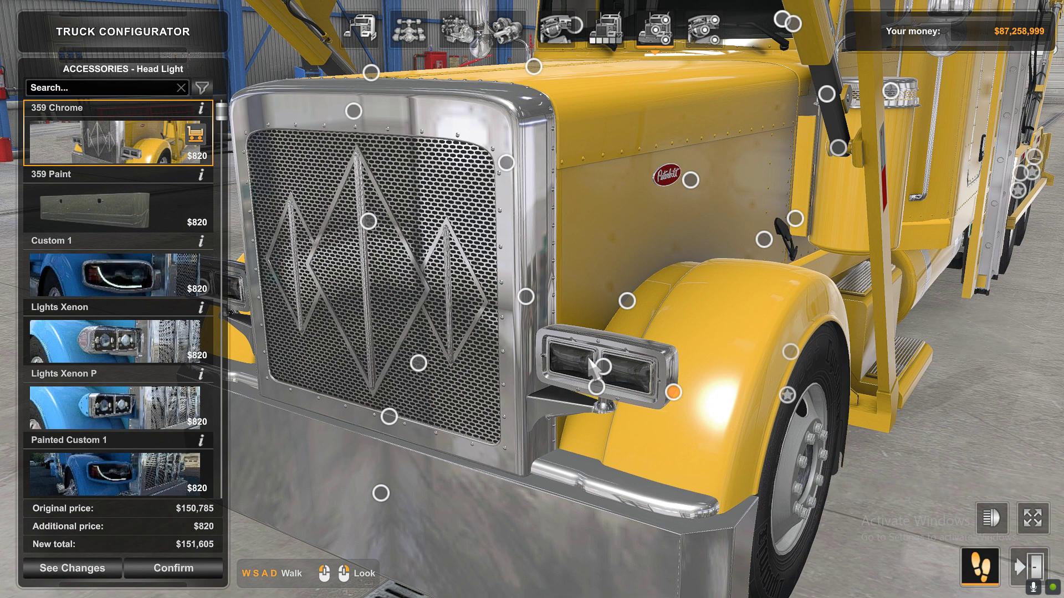
mouse_move(631, 381)
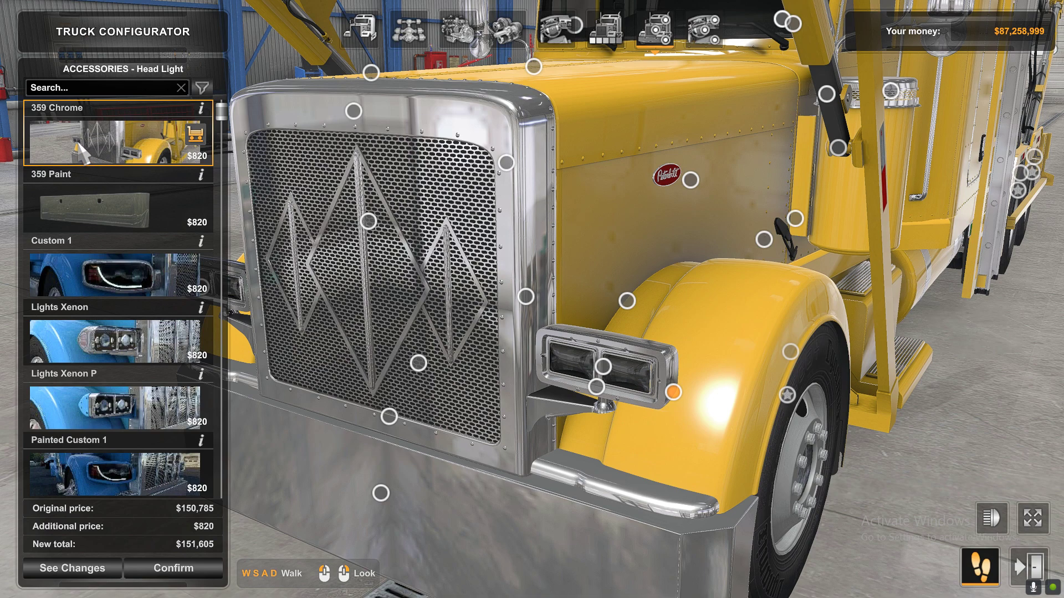
mouse_move(81, 151)
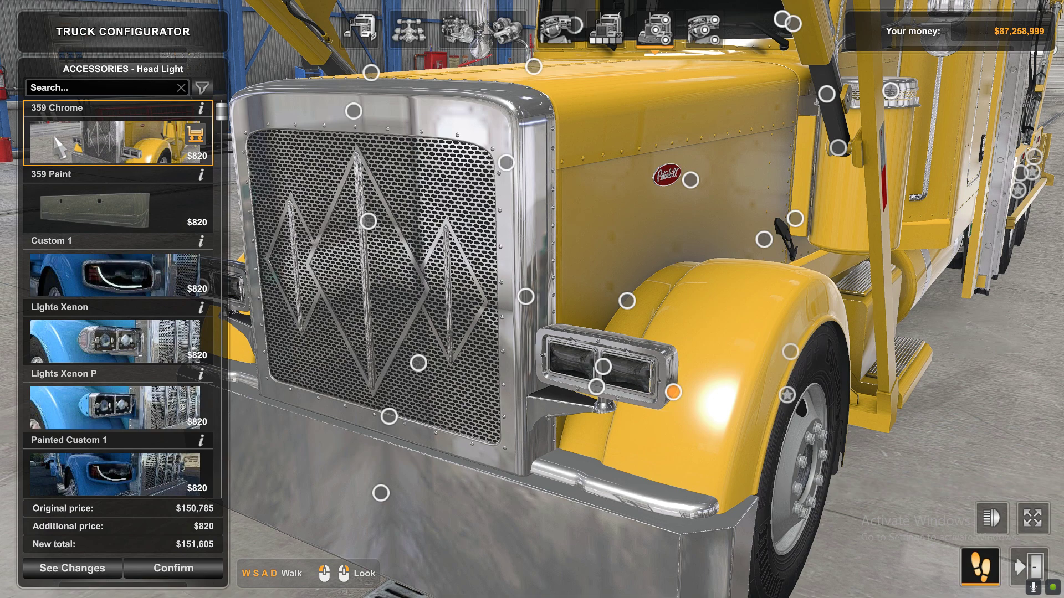
mouse_move(132, 136)
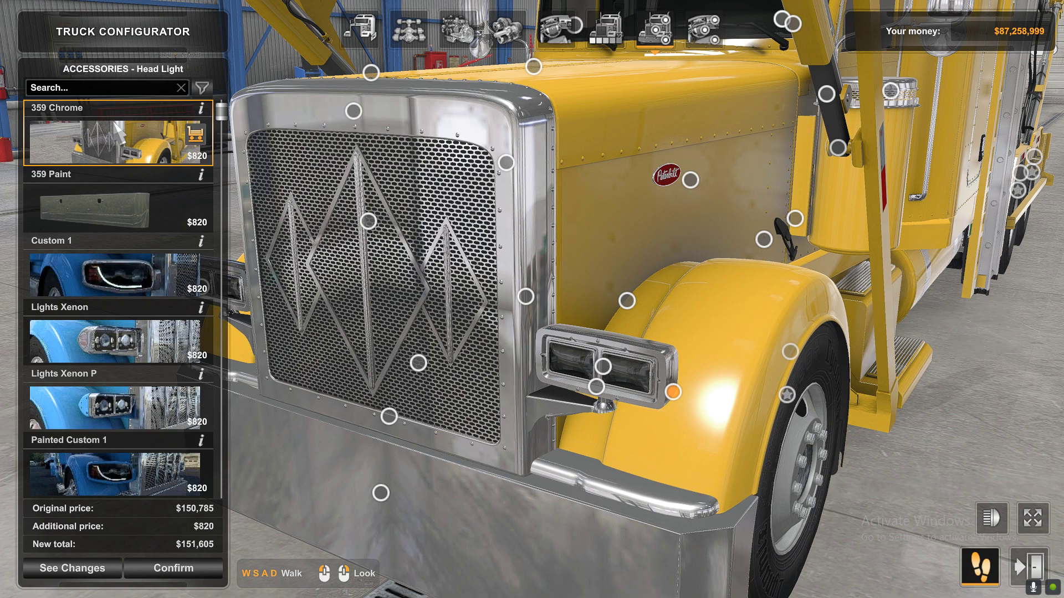
mouse_move(590, 278)
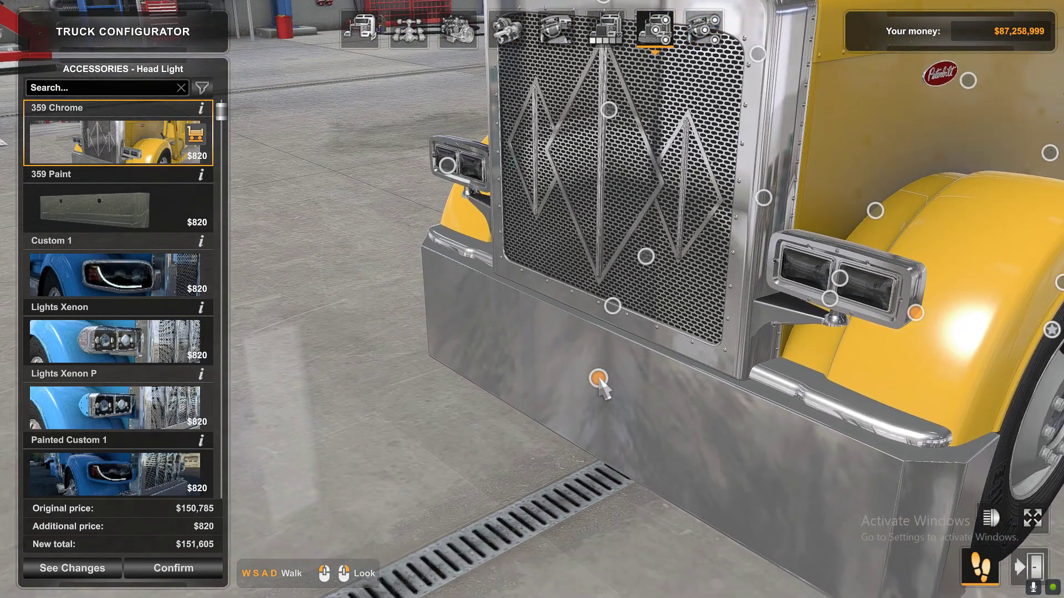
- Put the Mirror 1 mirrors on the cab from the mirror accessory slot
left_click(597, 379)
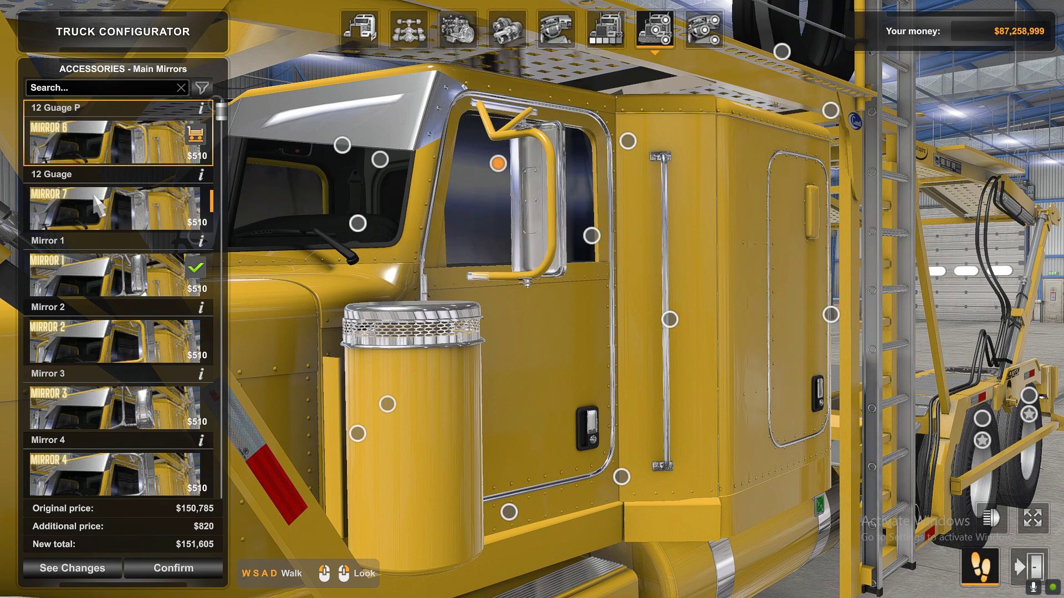
left_click(115, 272)
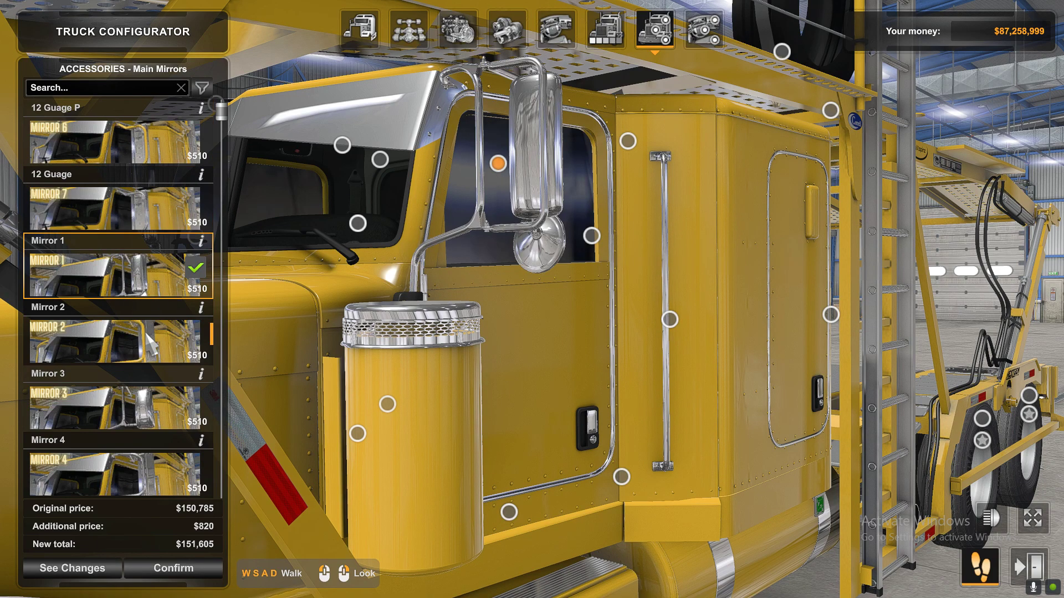
- Try the Grill 11, Grill 14 and Grill 15 grilles on the truck
left_click(115, 403)
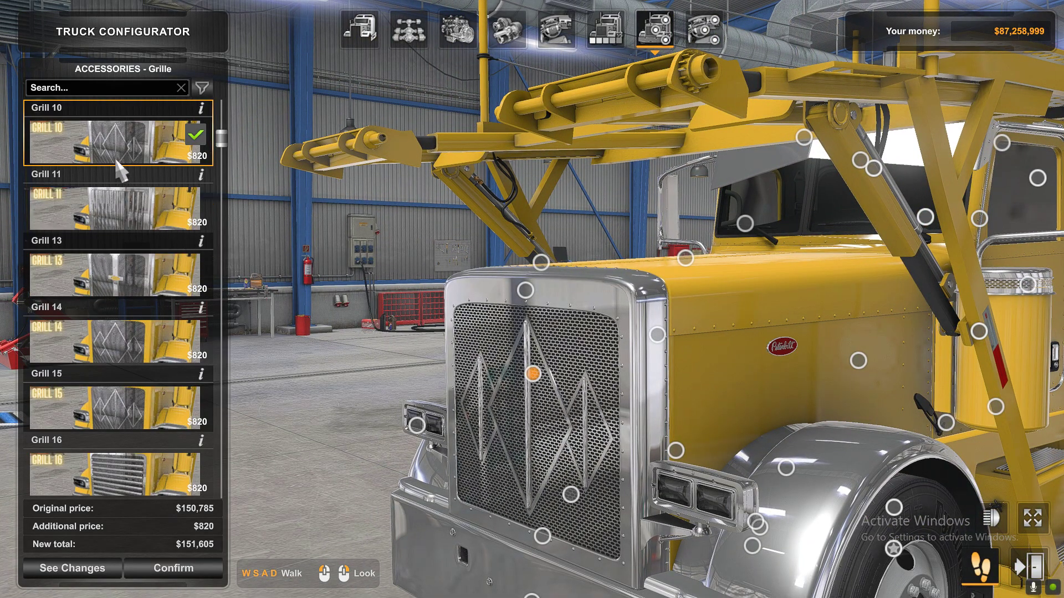
left_click(119, 207)
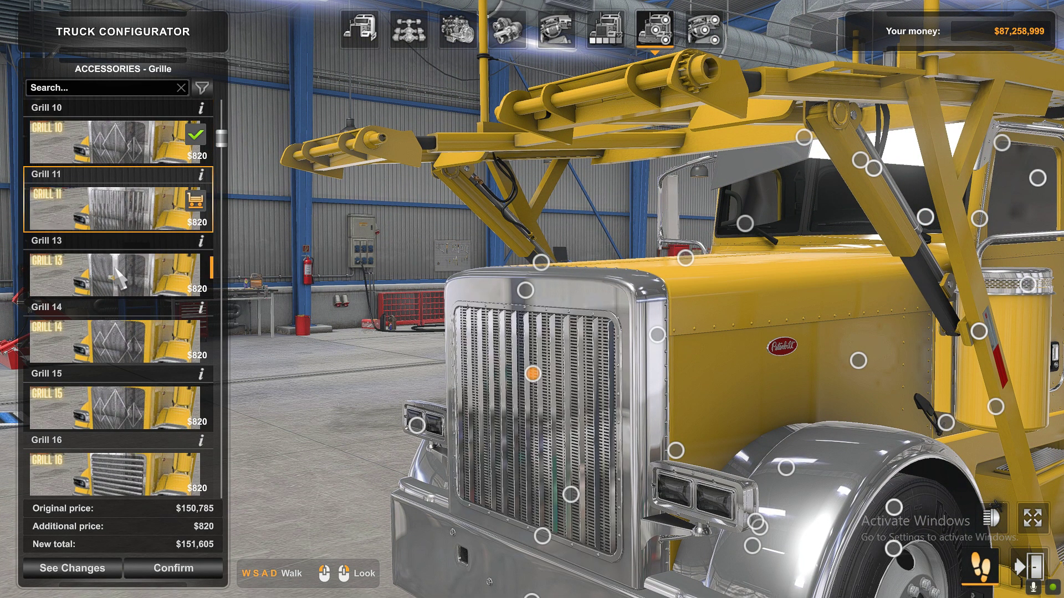
left_click(115, 333)
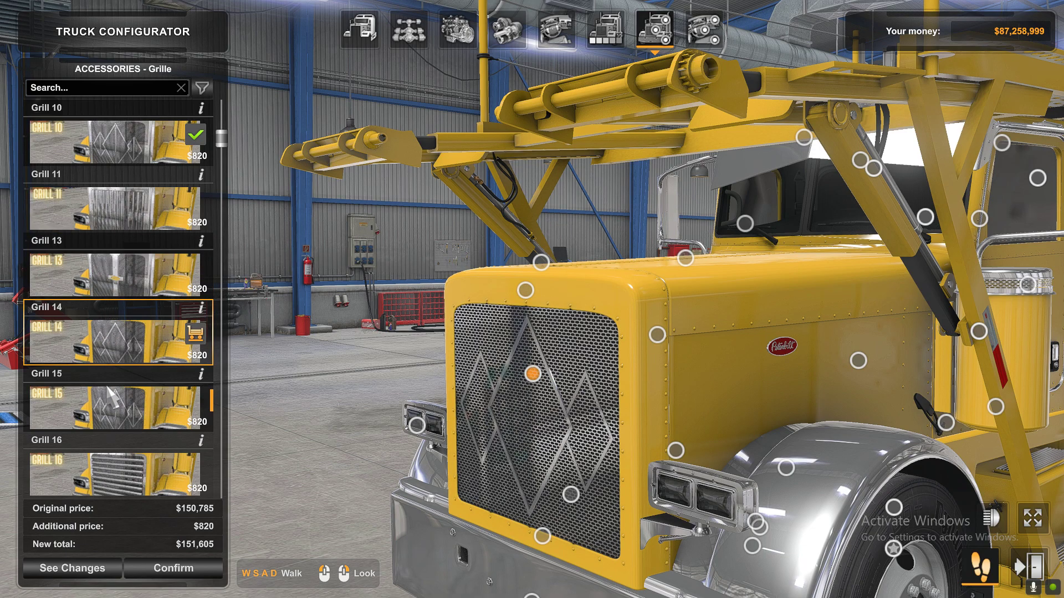
left_click(119, 403)
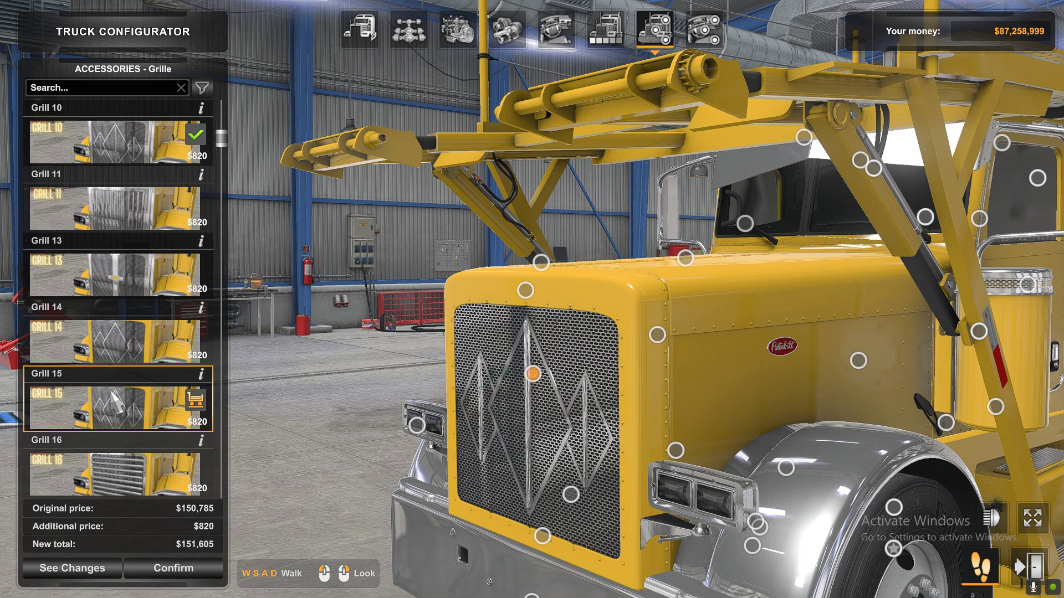